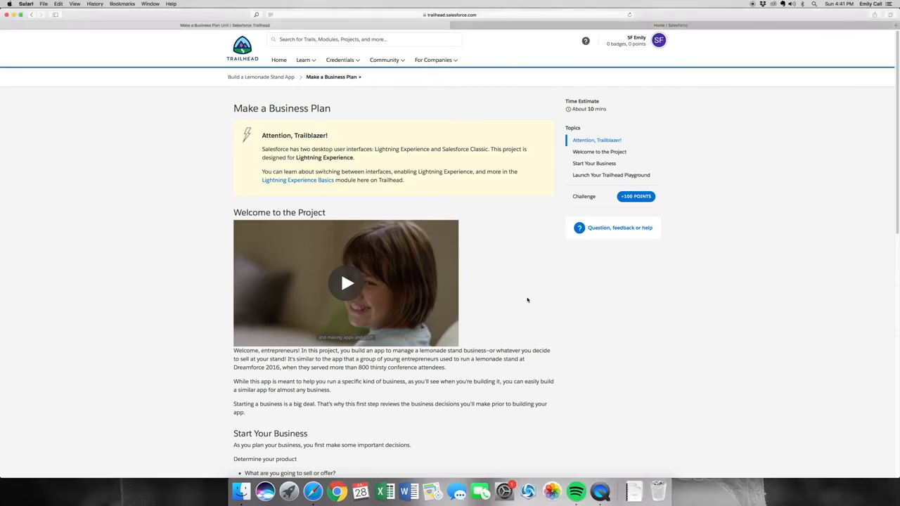
mouse_move(557, 296)
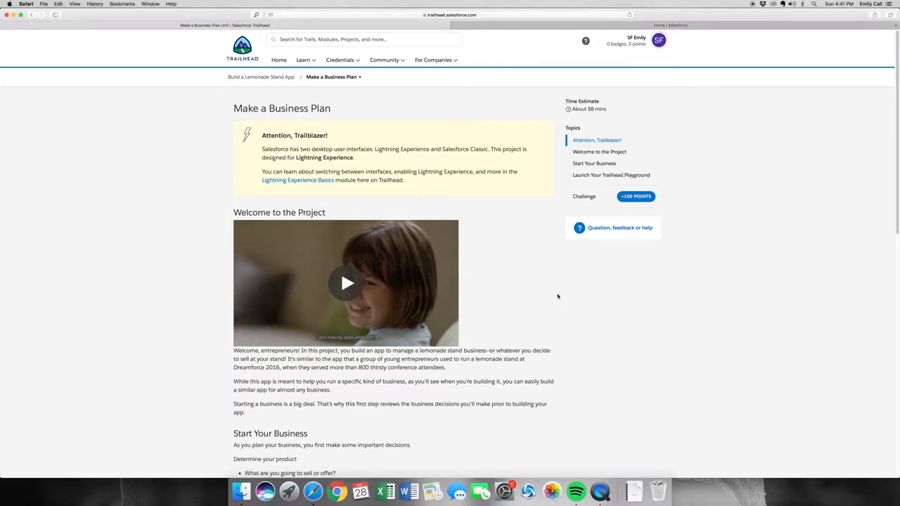
mouse_move(519, 45)
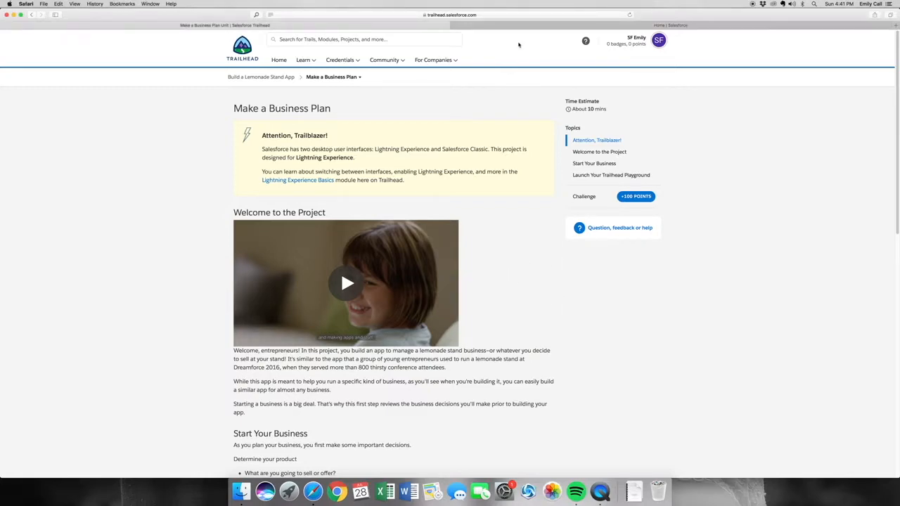
Step: Verify the Make a Business Plan step for 100 points and continue to Create the Object Model
scroll("down", 3)
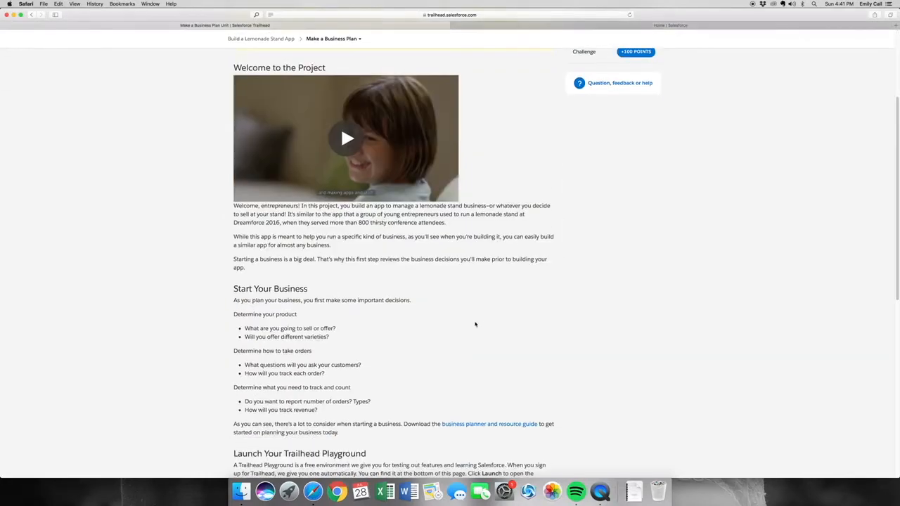
scroll("down", 3)
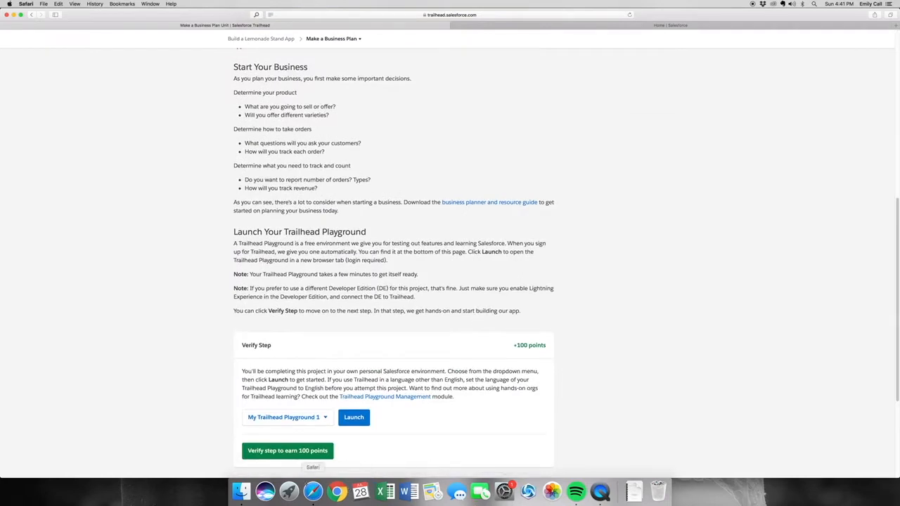
mouse_move(301, 443)
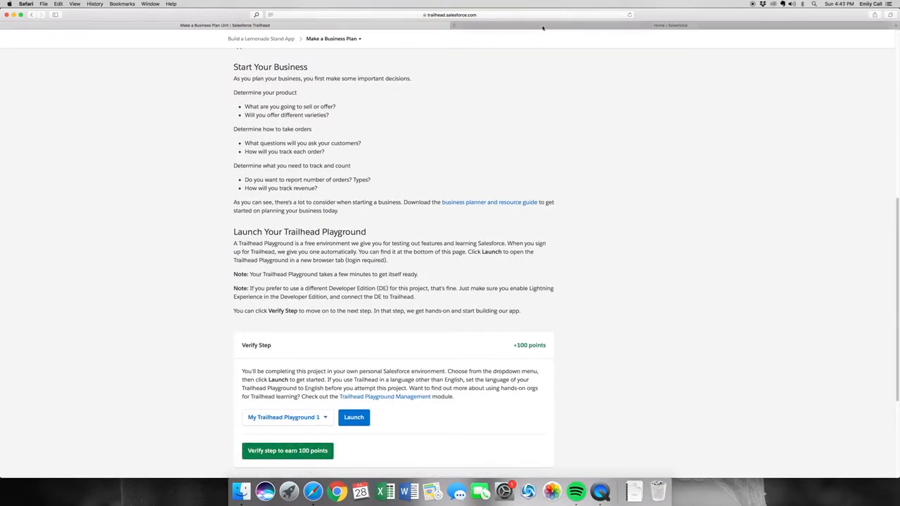
left_click(354, 417)
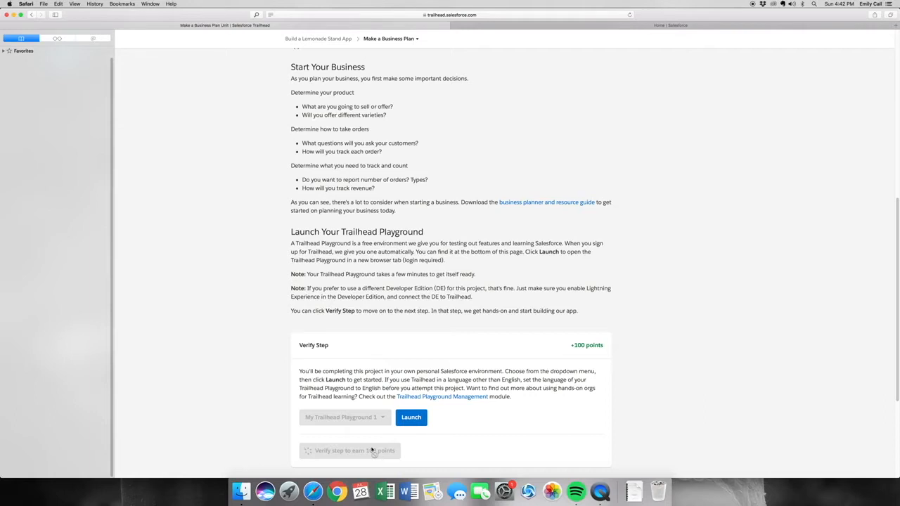
left_click(349, 451)
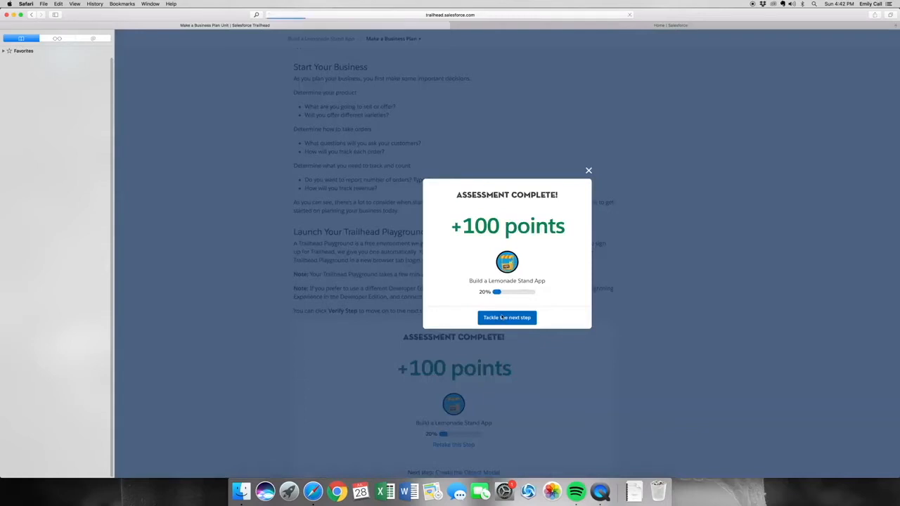
left_click(507, 317)
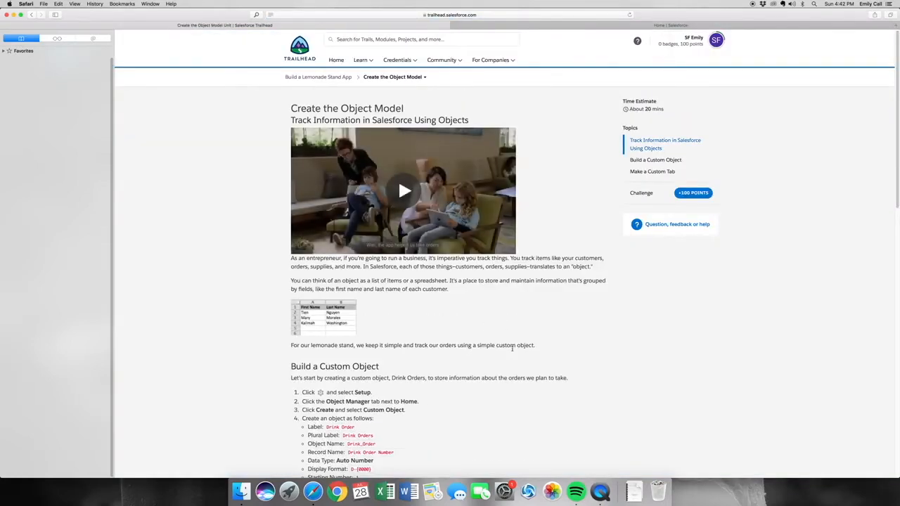
Step: Scroll through the Build a Custom Object instructions before switching to the playground
scroll("down", 3)
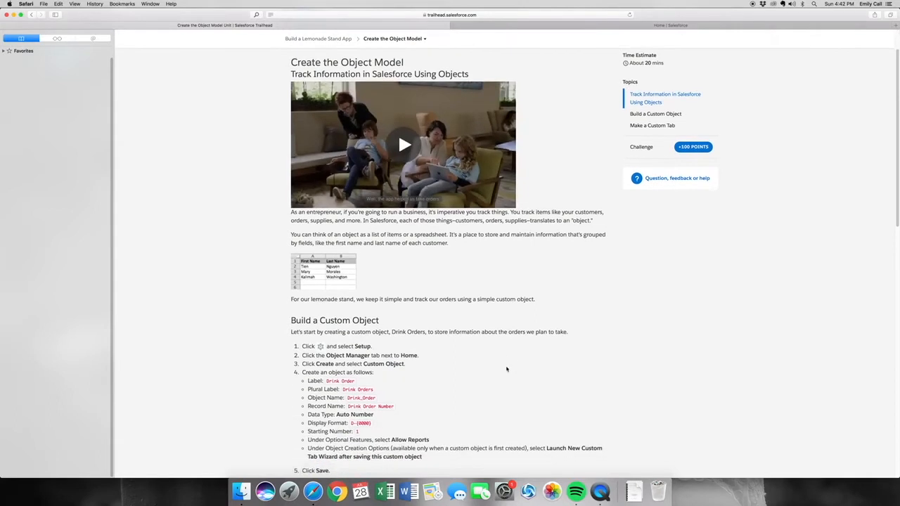
scroll("down", 3)
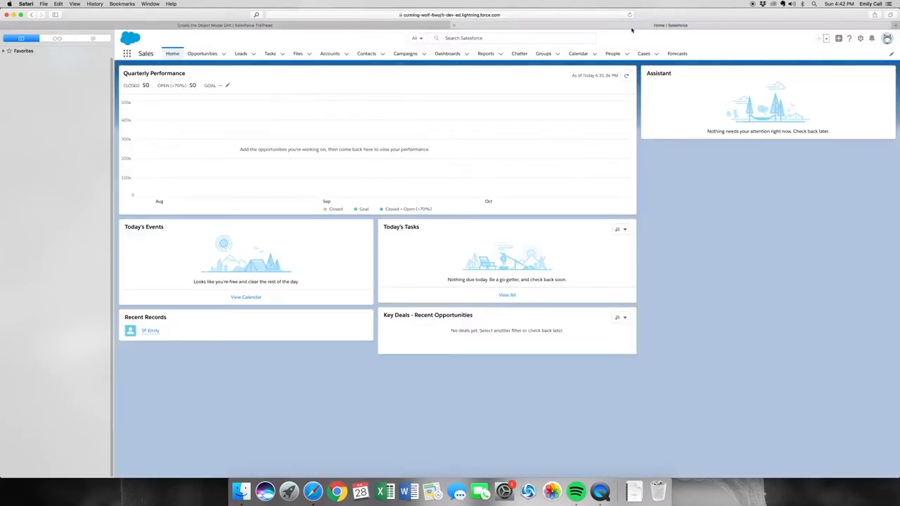
Step: From Setup's Object Manager, start a Drink Order custom object with plural label Drink Orders
left_click(860, 39)
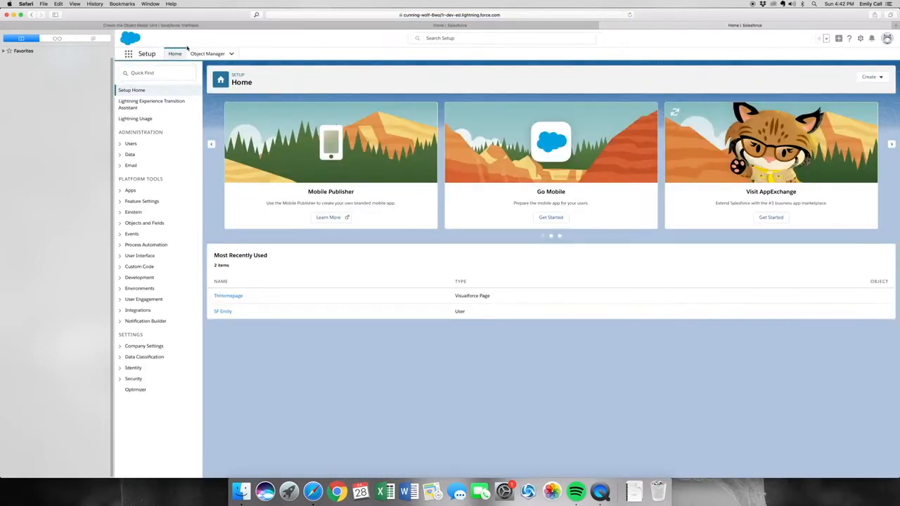
left_click(207, 54)
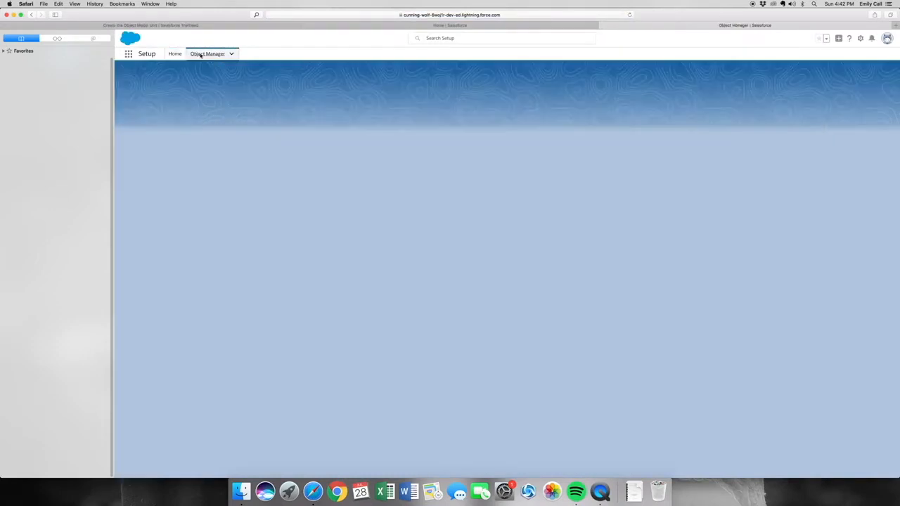
left_click(207, 53)
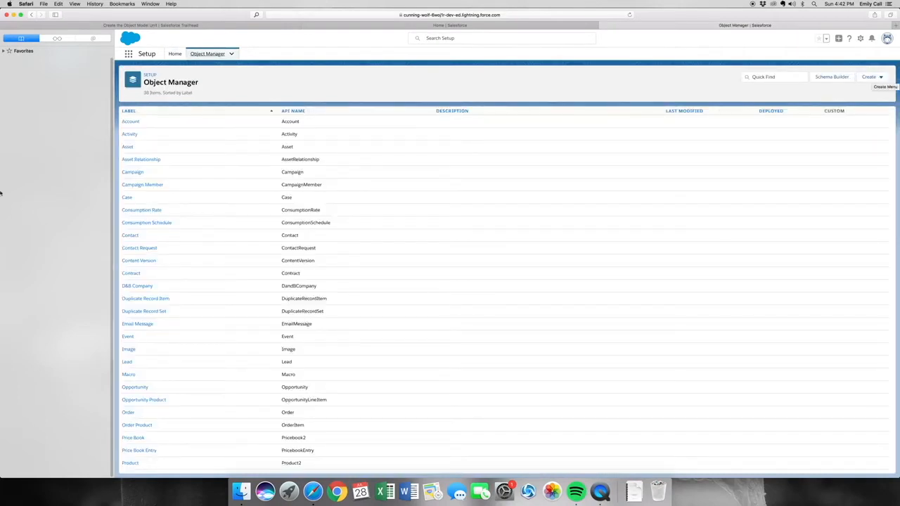
left_click(207, 54)
type("Drink Orders")
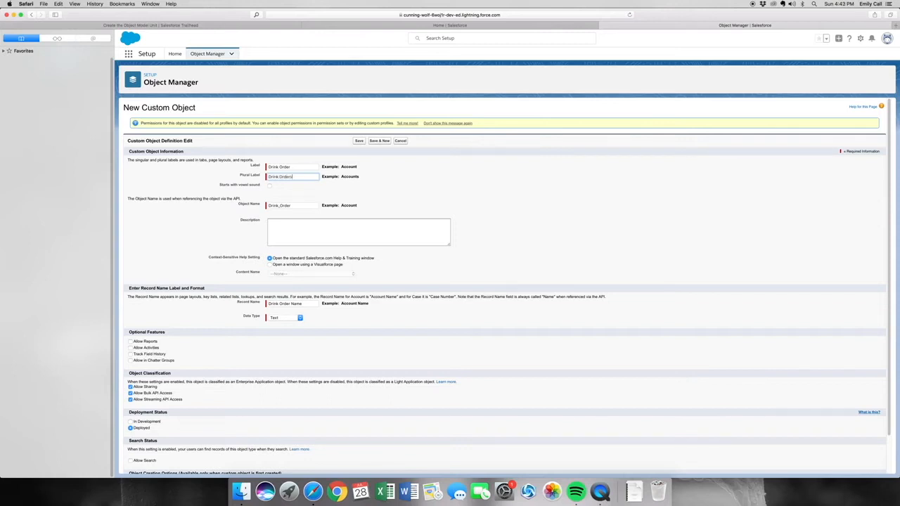
Step: Name records Drink Order Number, auto-numbered in D-{0000} format starting at 1
left_click(292, 205)
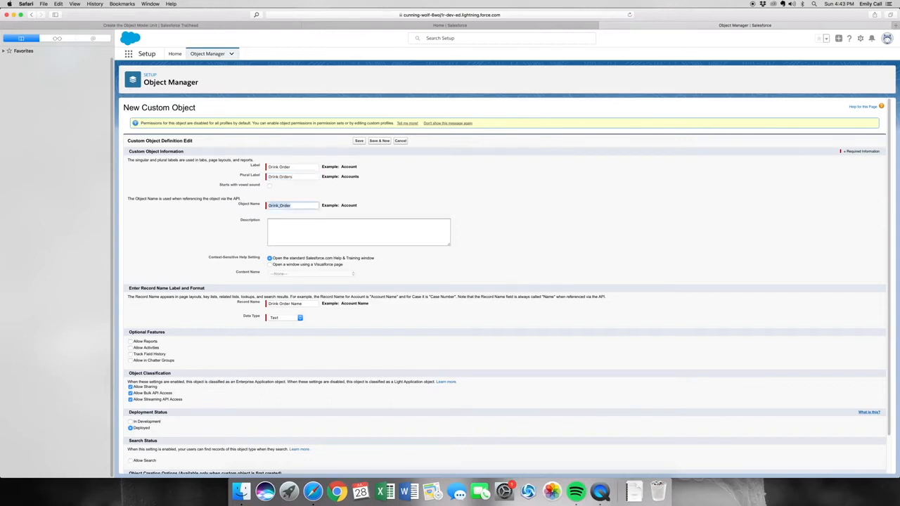
left_click(359, 232)
type("umber")
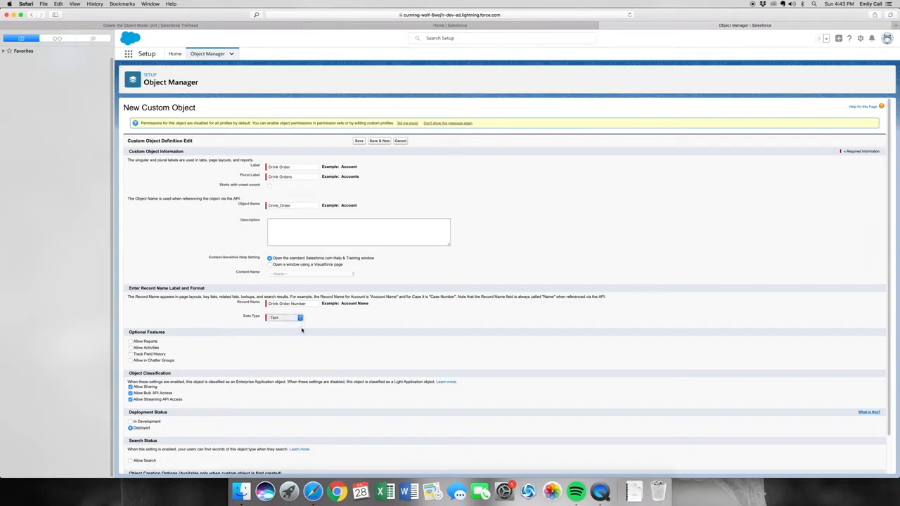
left_click(285, 318)
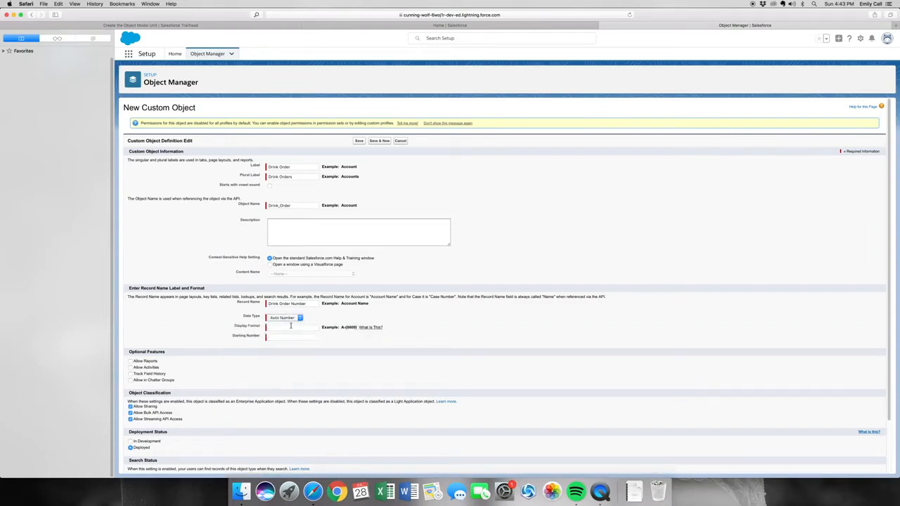
left_click(291, 327)
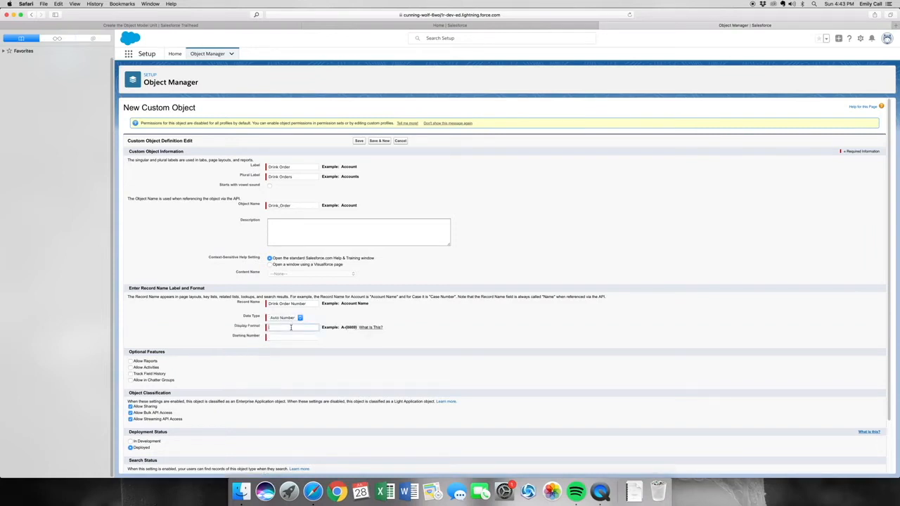
type("D-{00000")
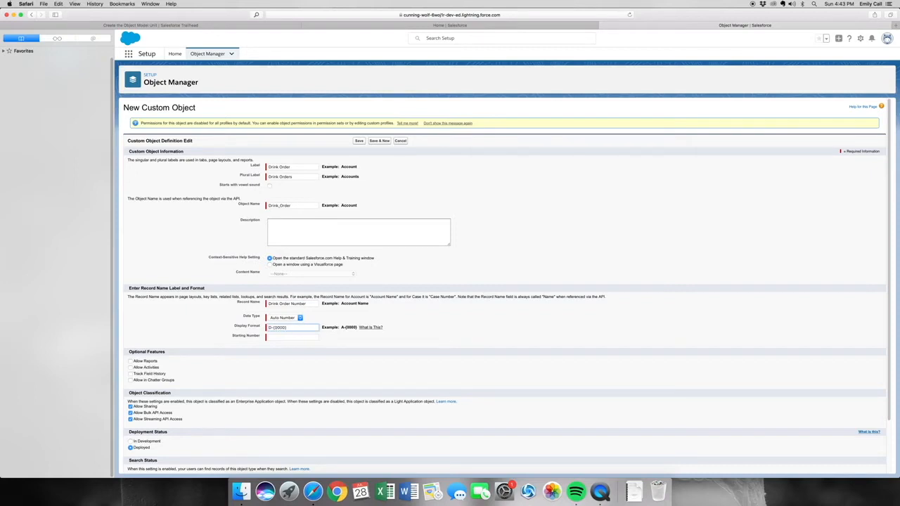
left_click(292, 335)
type("1")
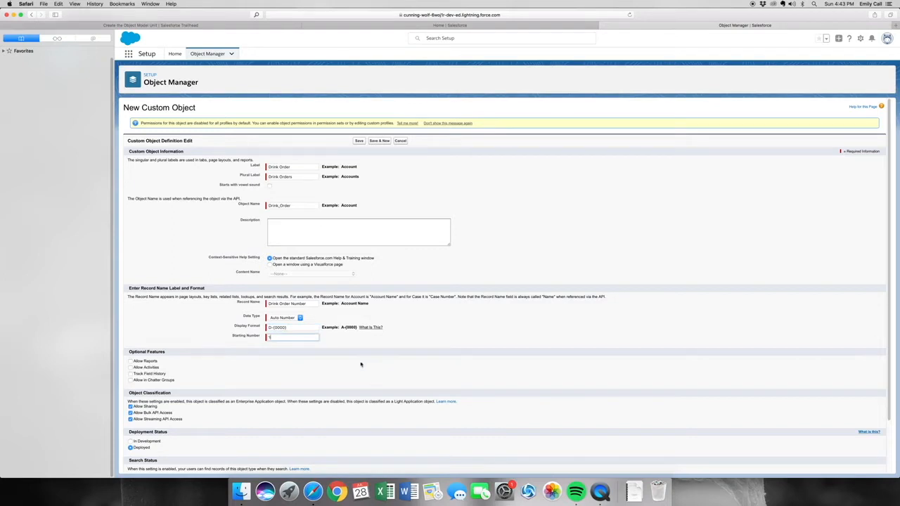
Step: Enable Allow Reports and Launch Tab Wizard, then save the Drink Order object
scroll("up", 3)
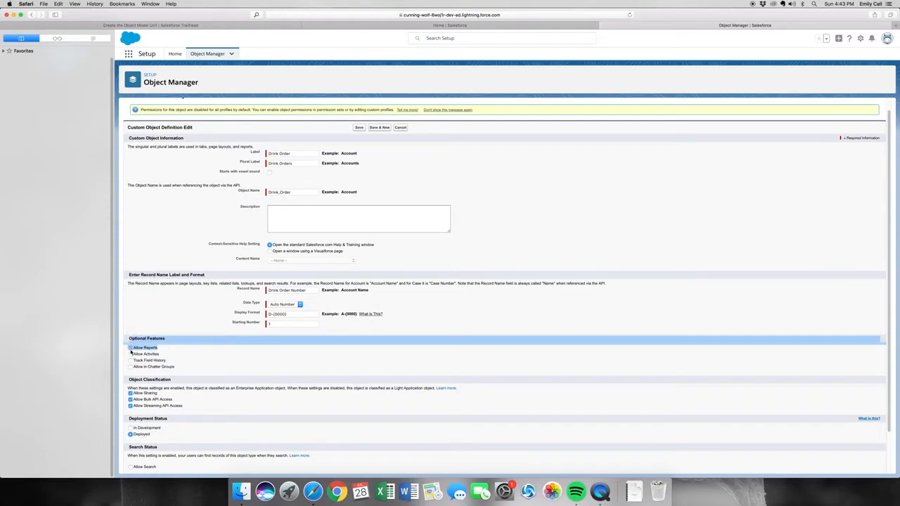
left_click(130, 347)
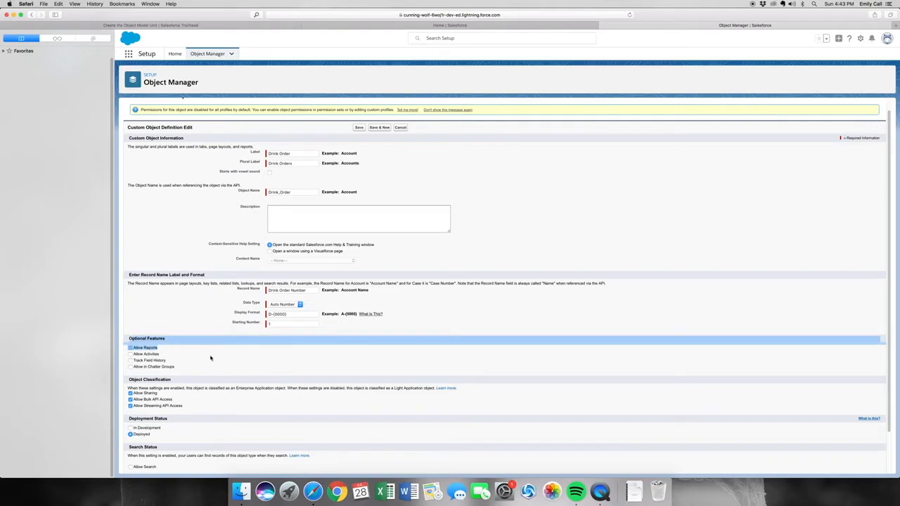
scroll("down", 3)
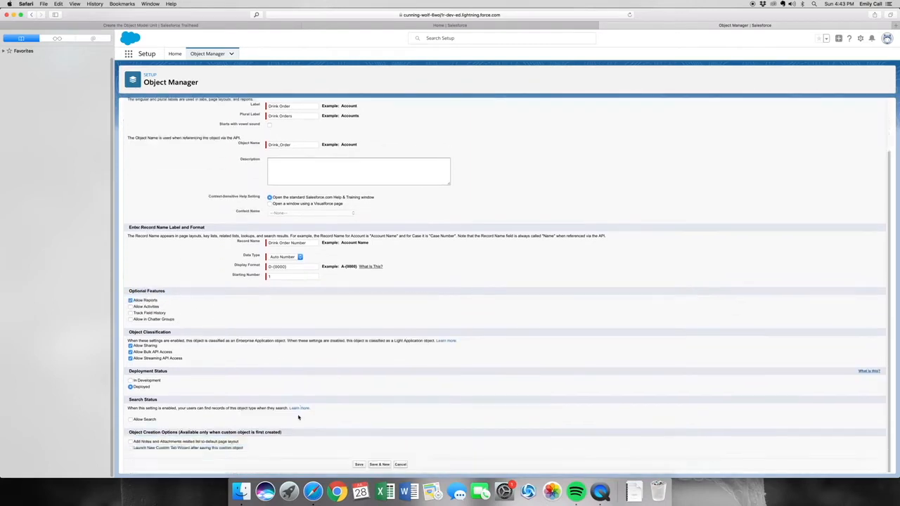
mouse_move(132, 453)
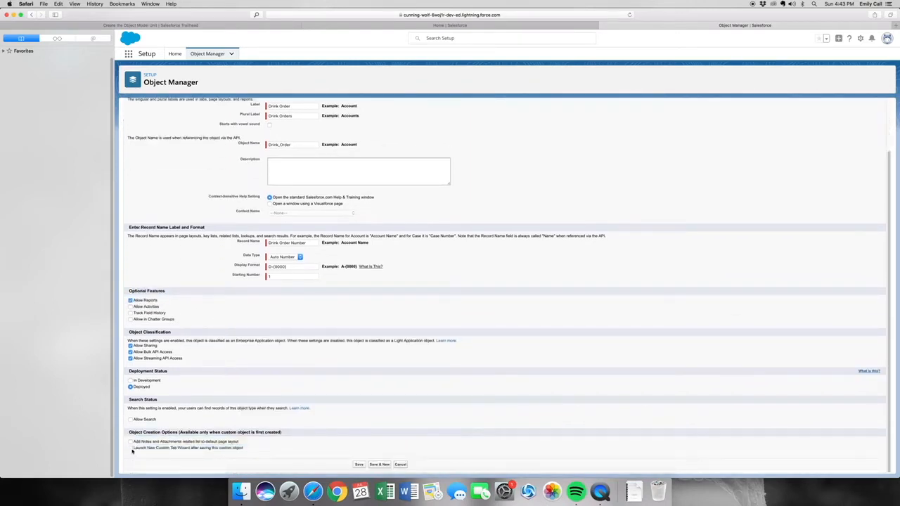
left_click(130, 448)
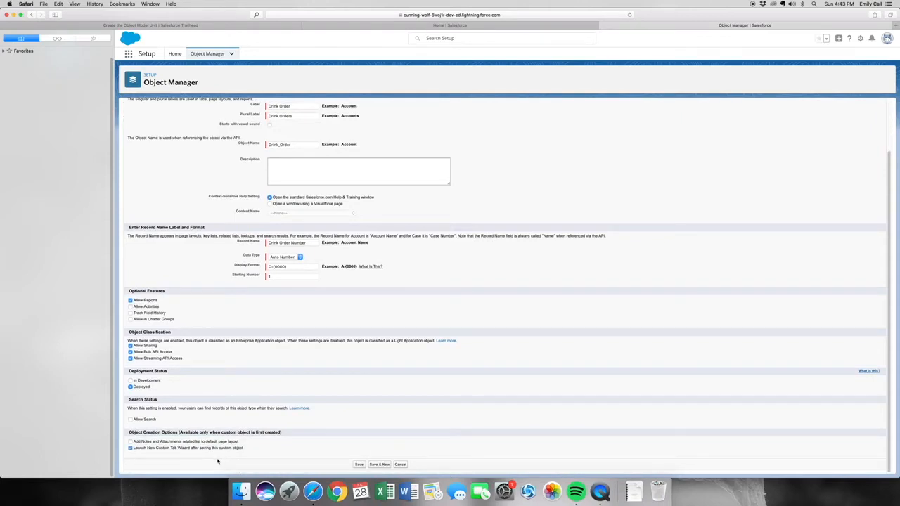
mouse_move(398, 447)
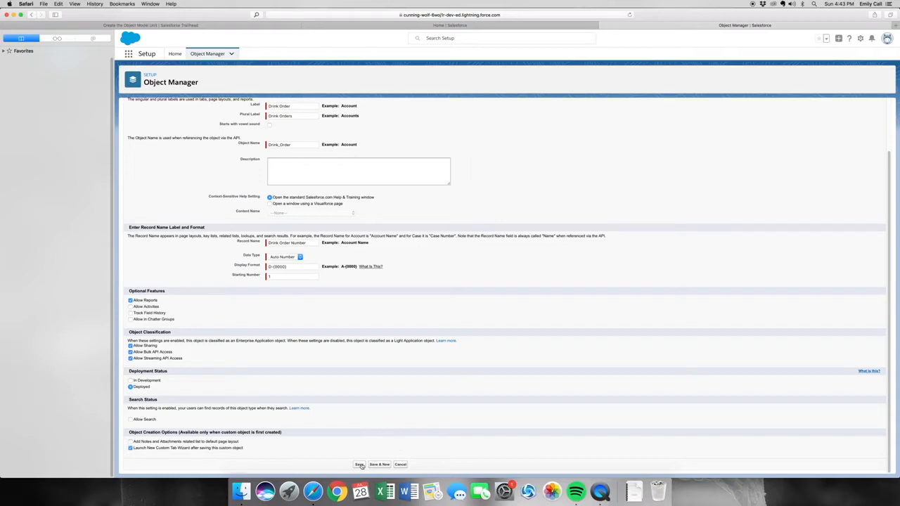
left_click(359, 464)
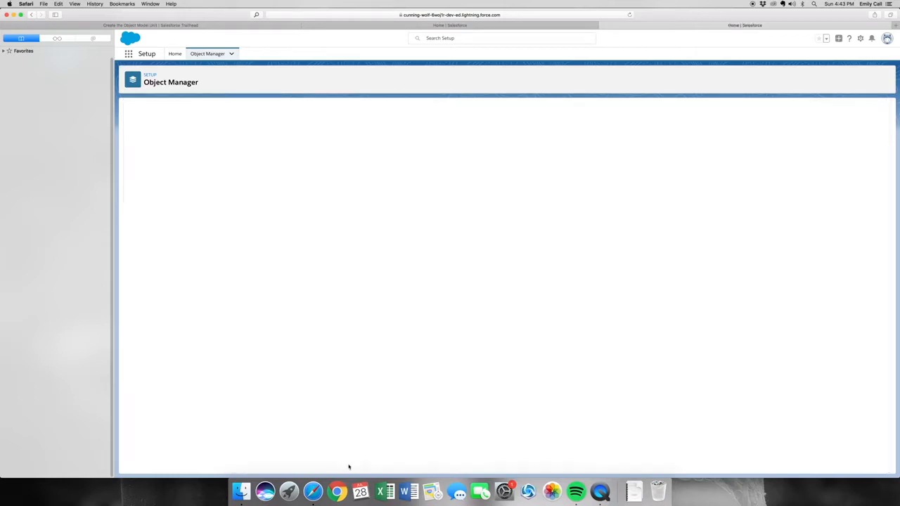
Step: Create a Drink Order tab with the Bottle style, visible to all profiles
left_click(174, 54)
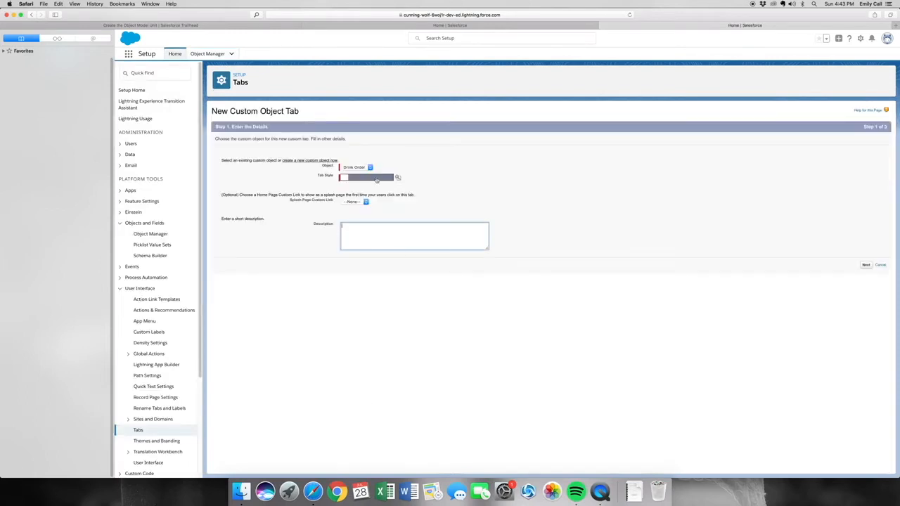
left_click(397, 176)
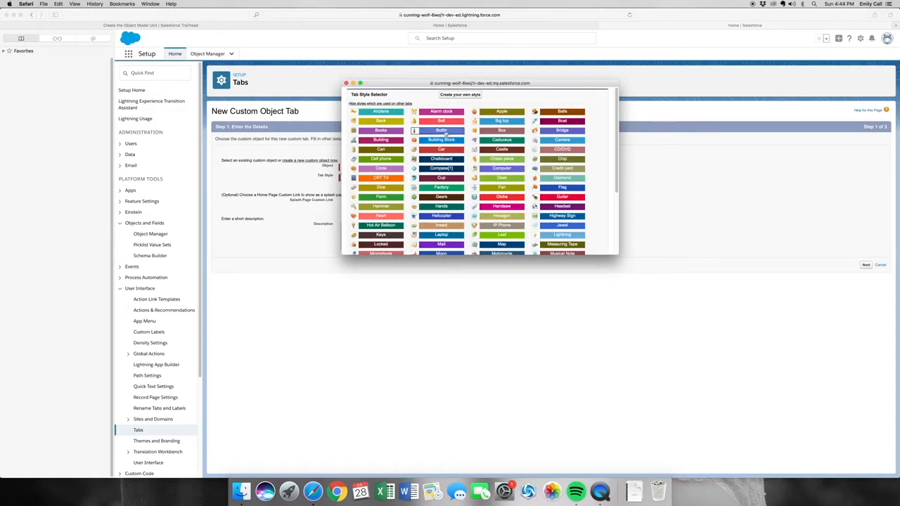
left_click(441, 131)
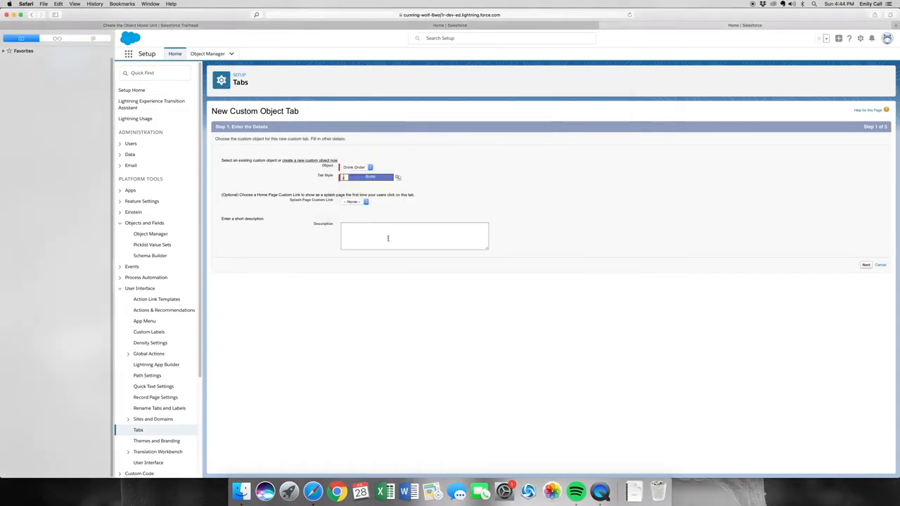
mouse_move(711, 311)
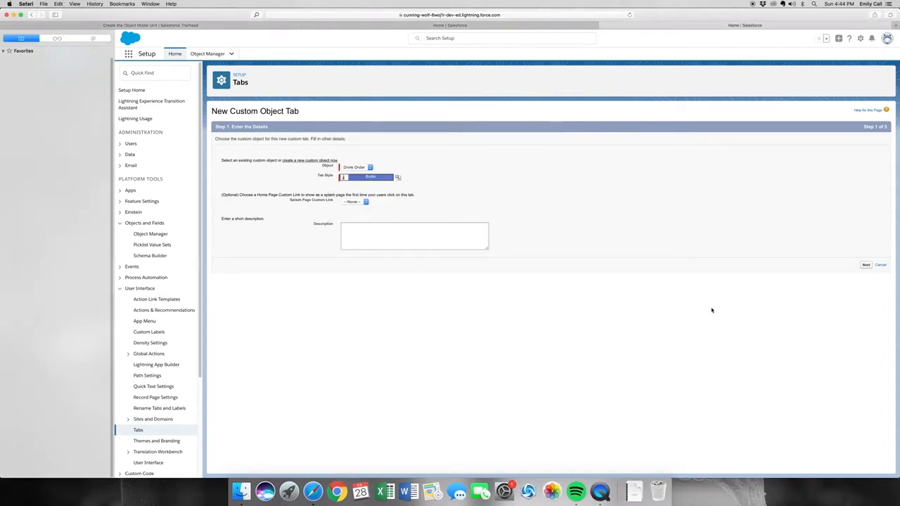
mouse_move(693, 345)
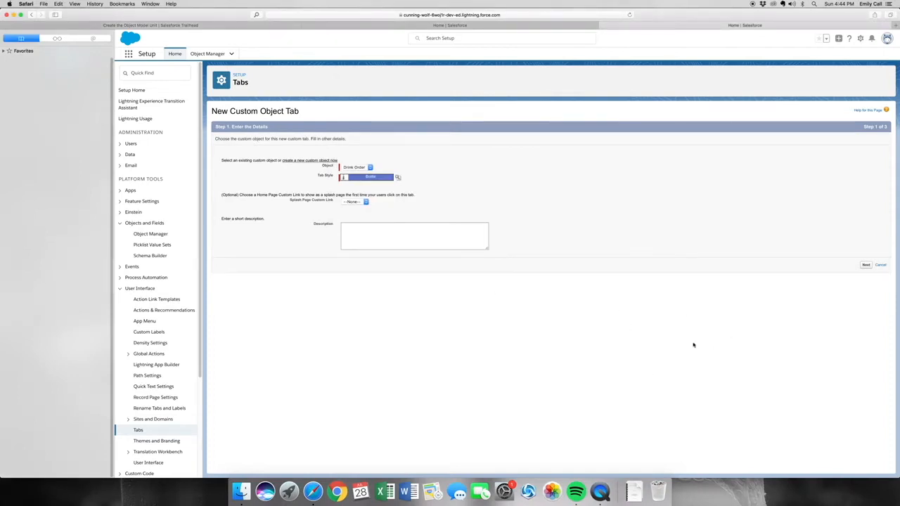
left_click(865, 264)
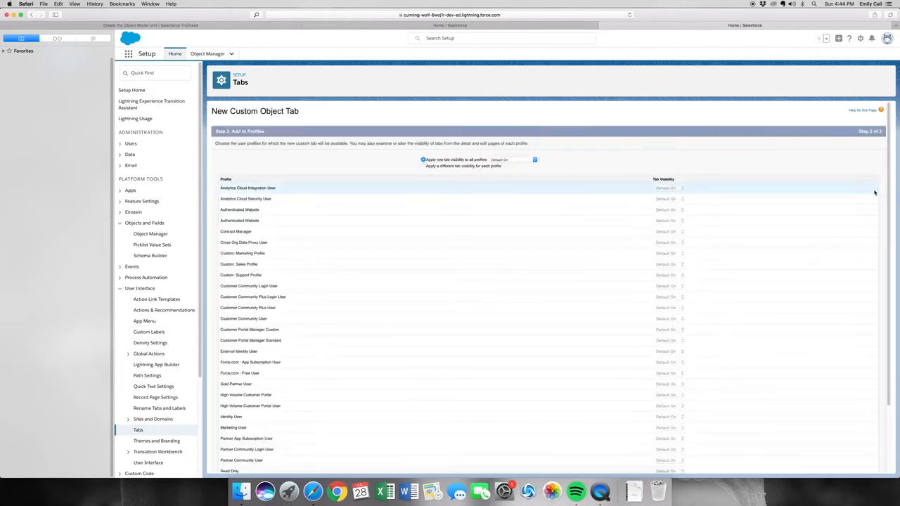
scroll("down", 3)
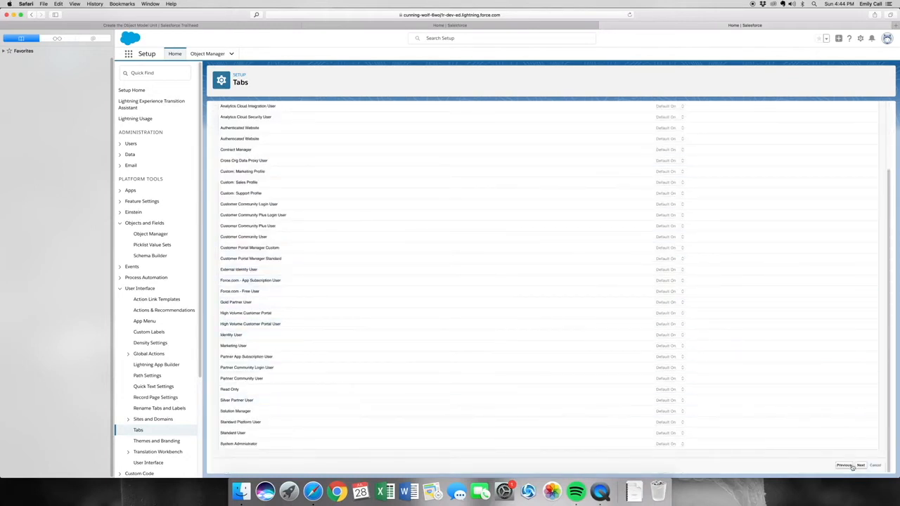
left_click(860, 466)
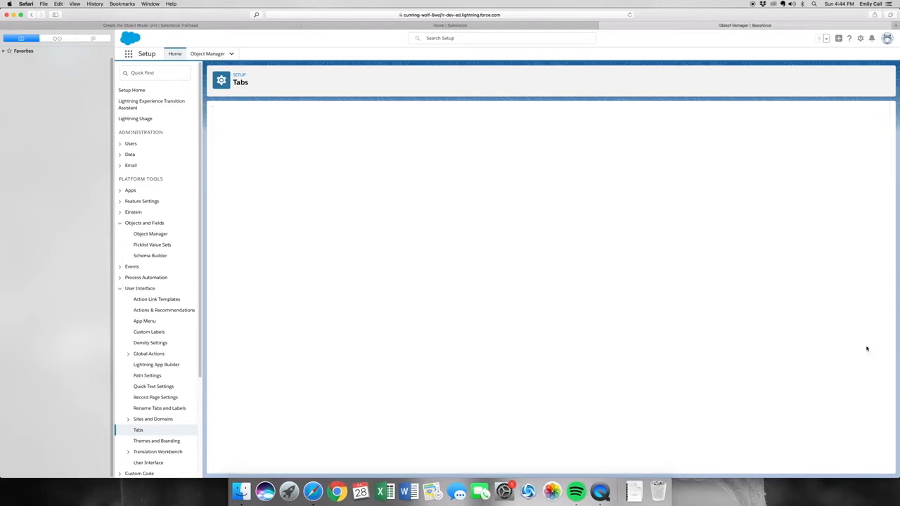
left_click(207, 53)
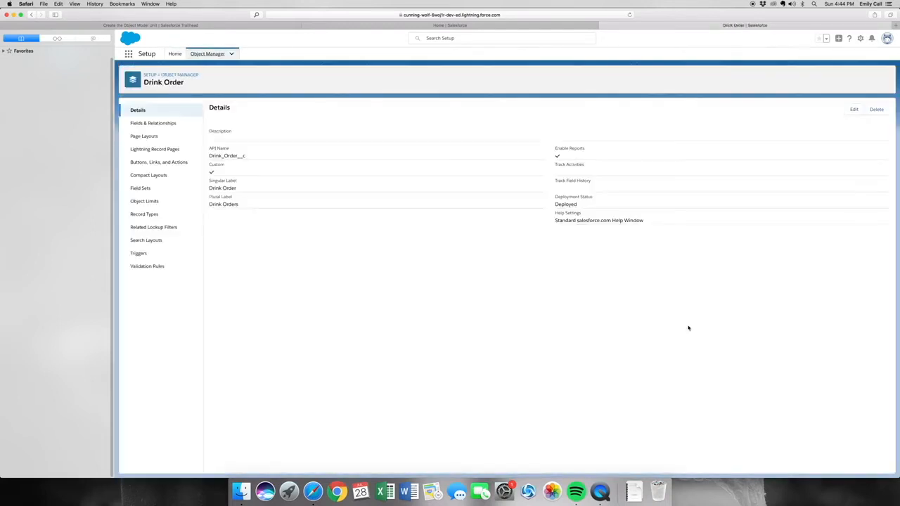
mouse_move(616, 221)
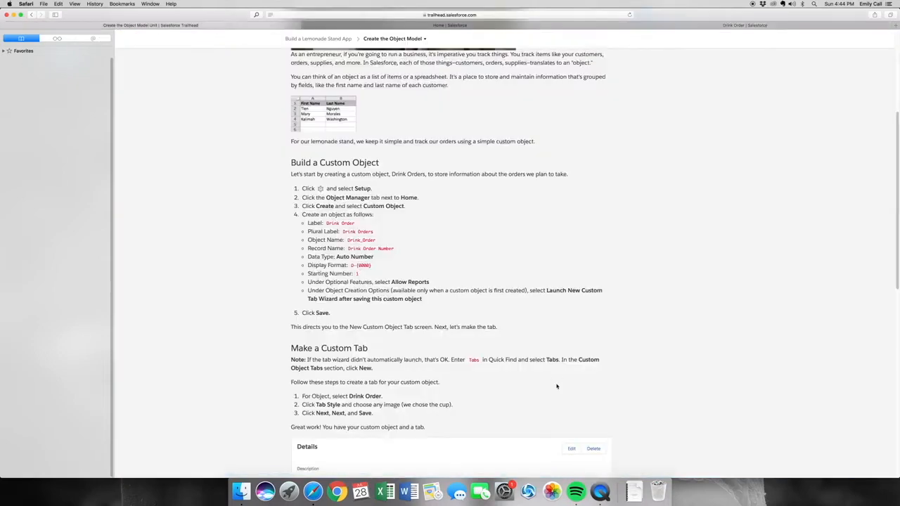
Step: Verify the Create the Object Model step for 100 points and continue to Make Custom Fields
scroll("down", 3)
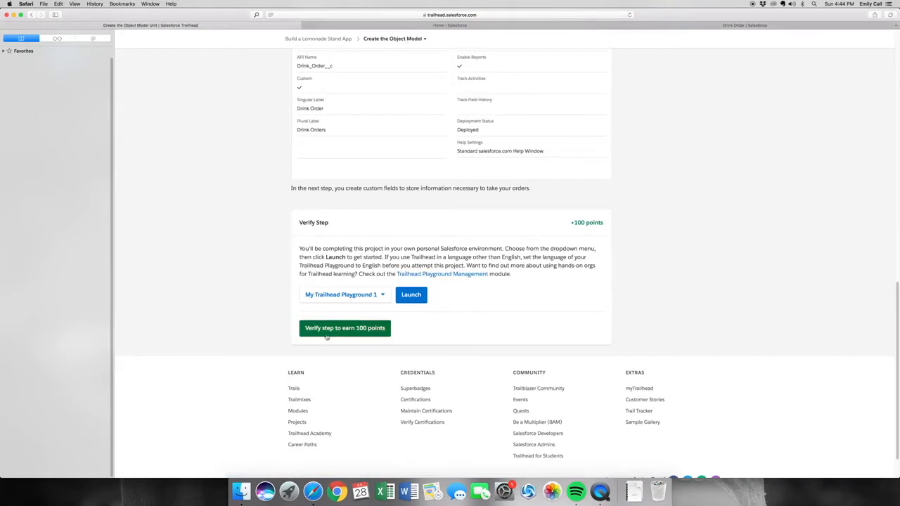
left_click(345, 328)
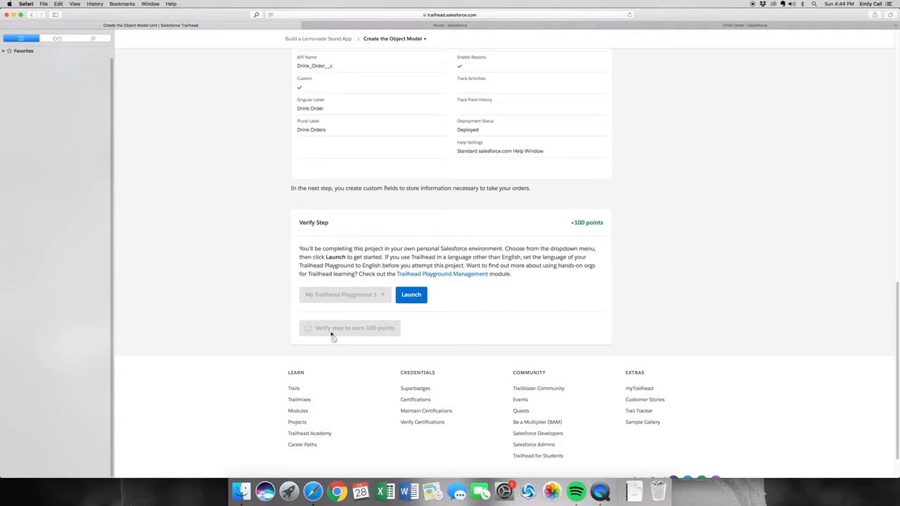
left_click(349, 328)
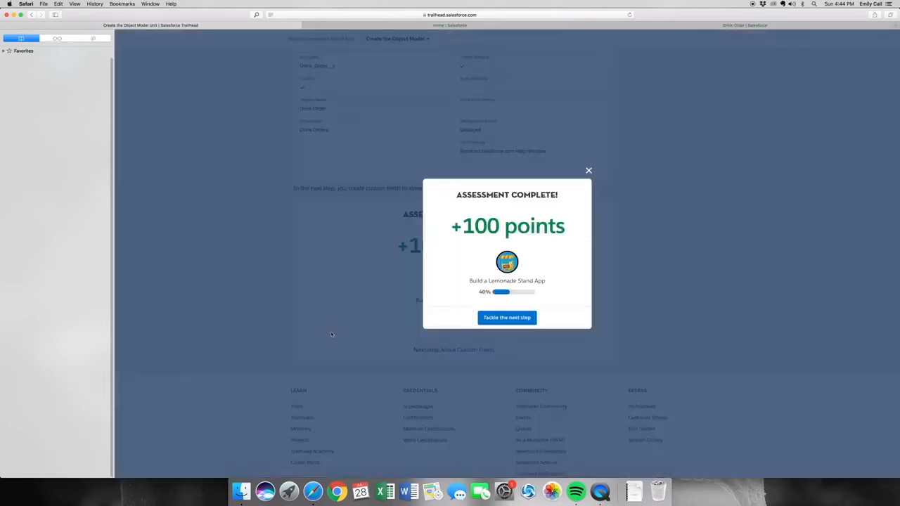
mouse_move(524, 341)
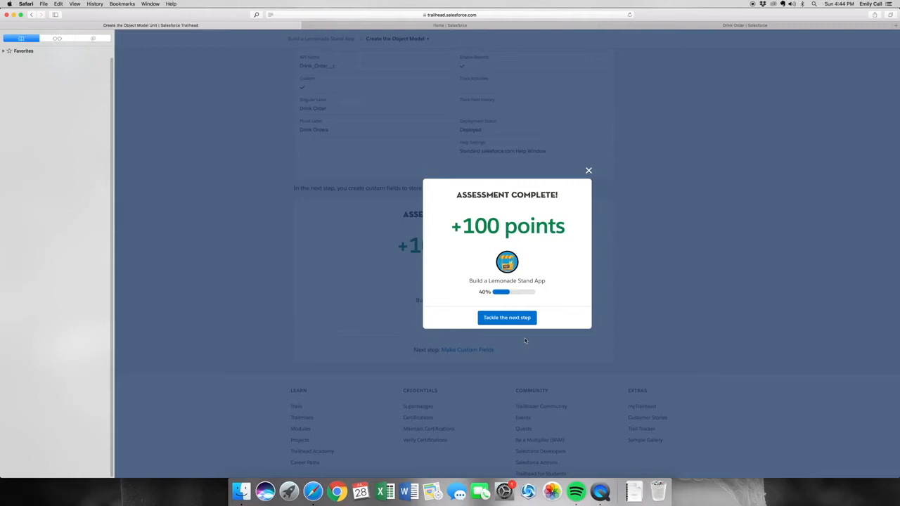
left_click(506, 317)
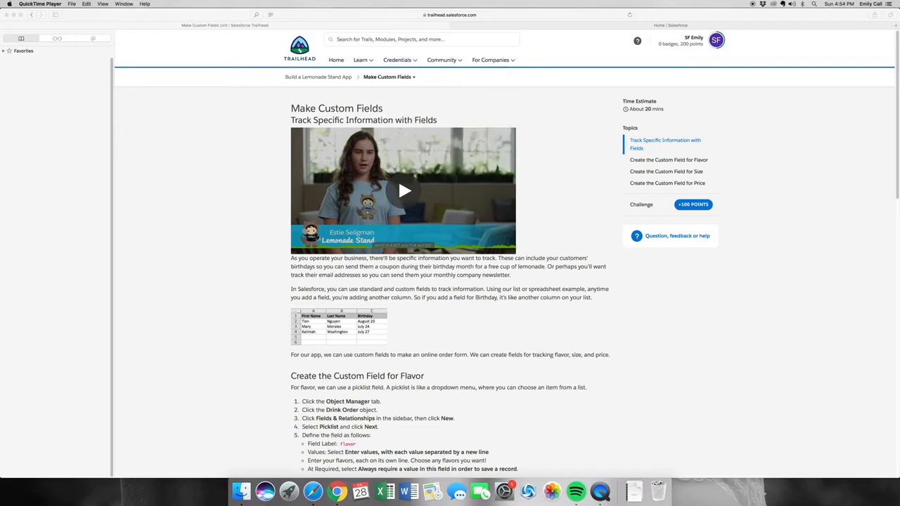
mouse_move(473, 401)
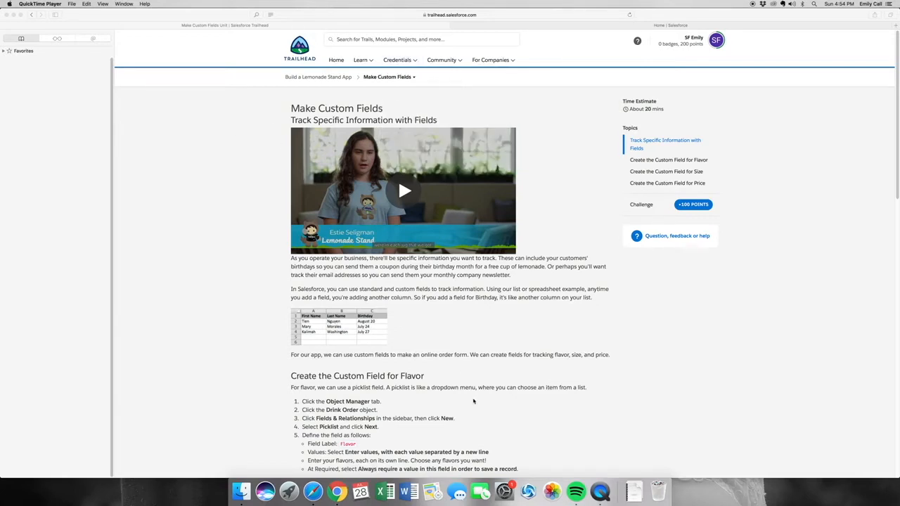
Step: Review the Make Custom Fields instructions for the Flavor, Size and Price fields
scroll("down", 3)
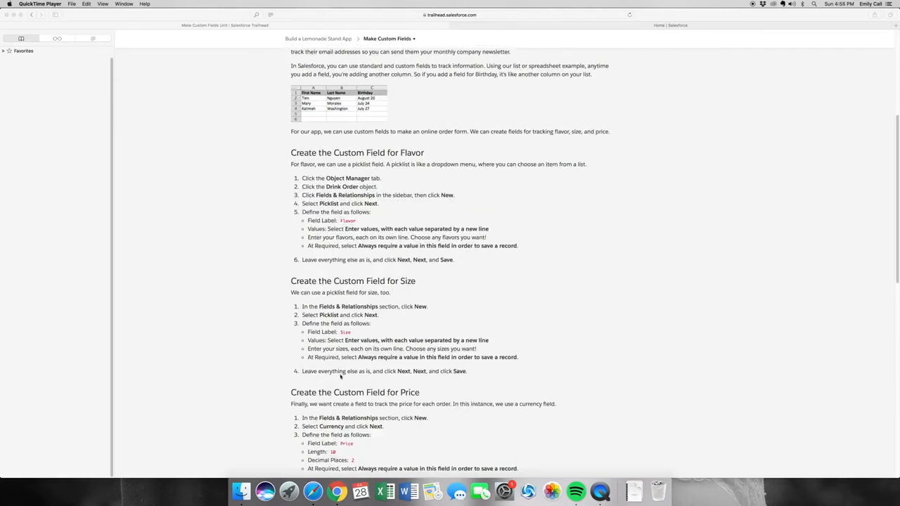
mouse_move(357, 337)
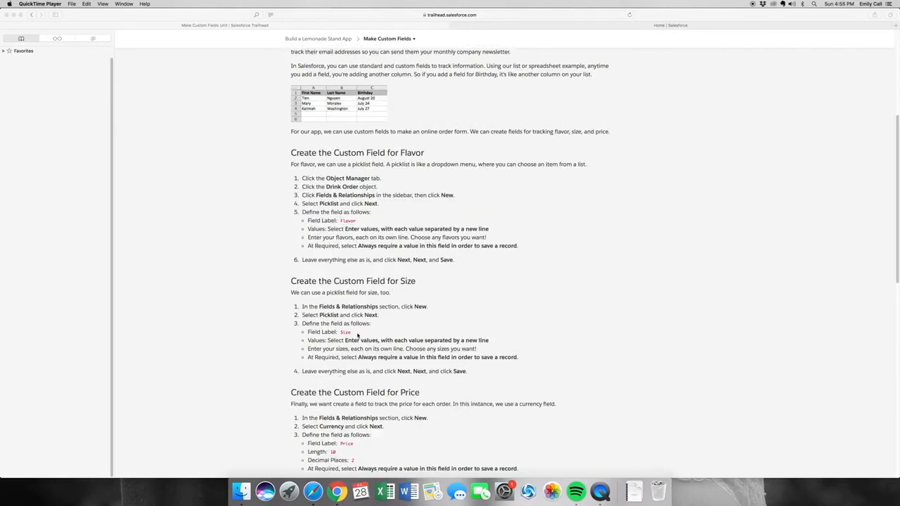
mouse_move(448, 37)
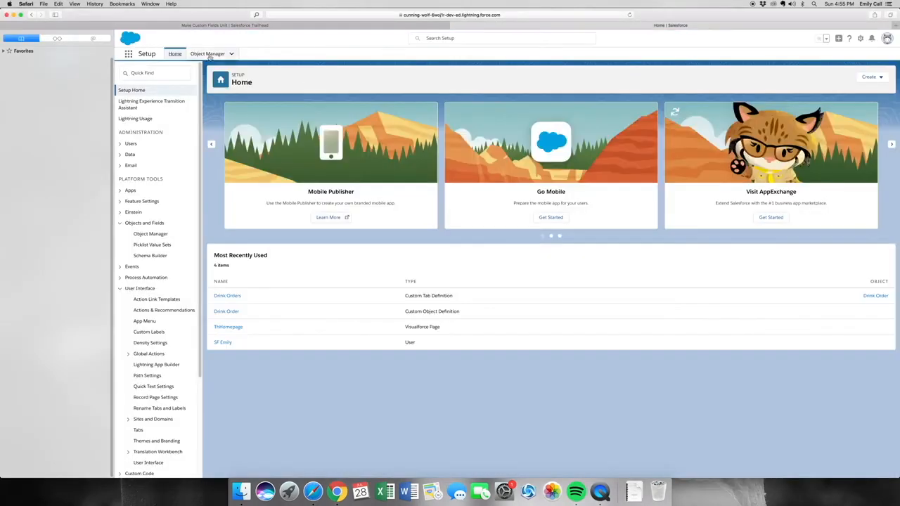
Step: Filter Object Manager by 'drink order' and open the Drink Order object
left_click(207, 54)
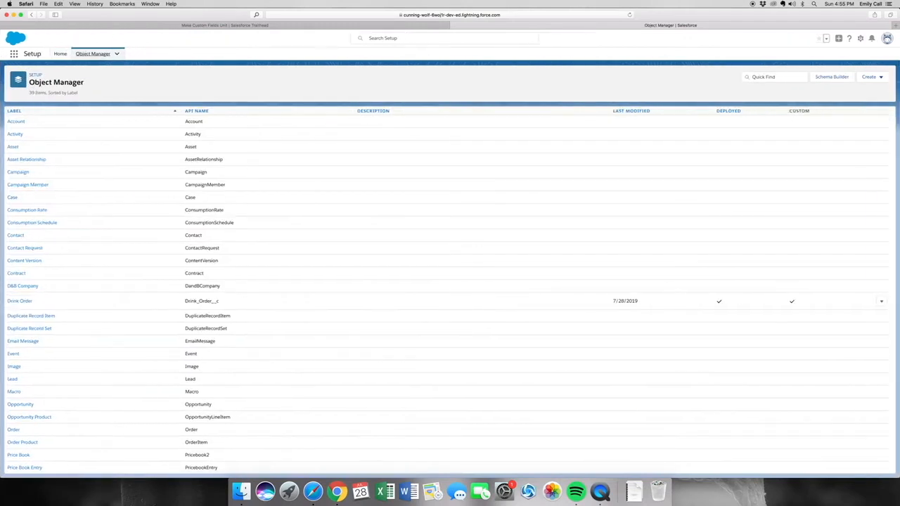
type("dr")
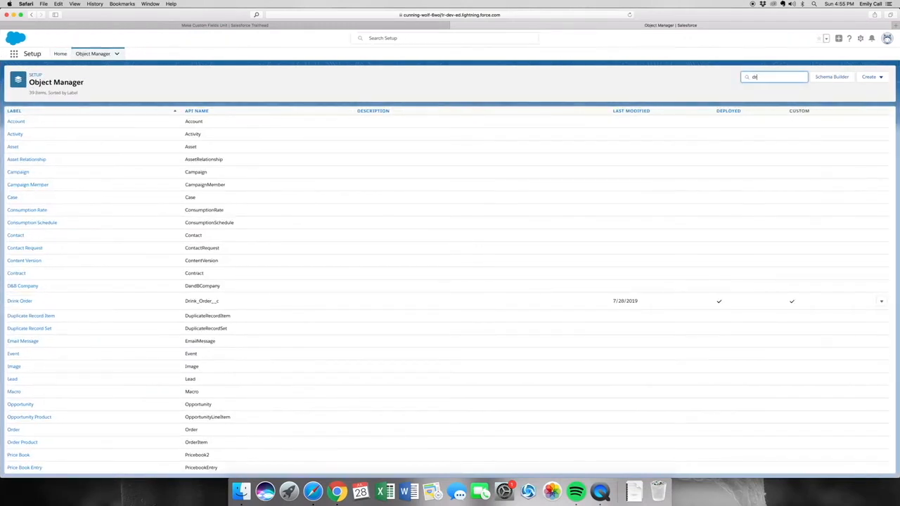
type("drink order")
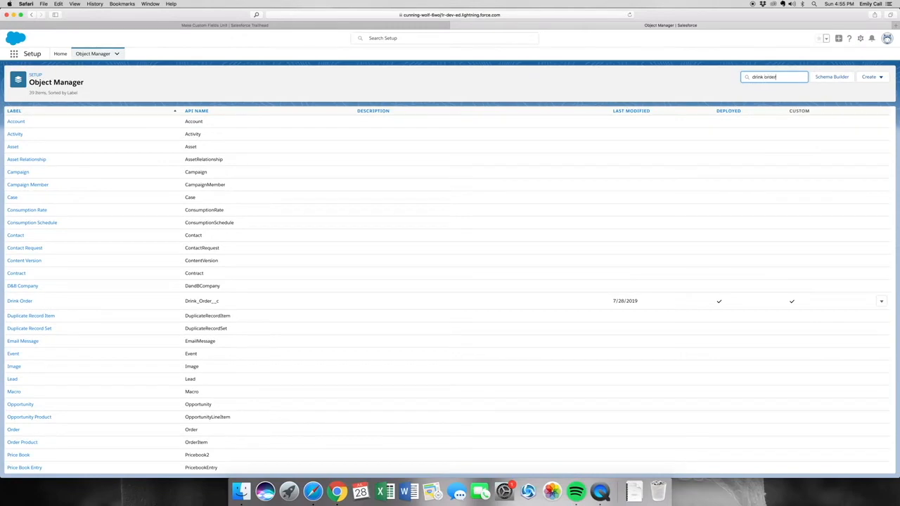
type("drink order")
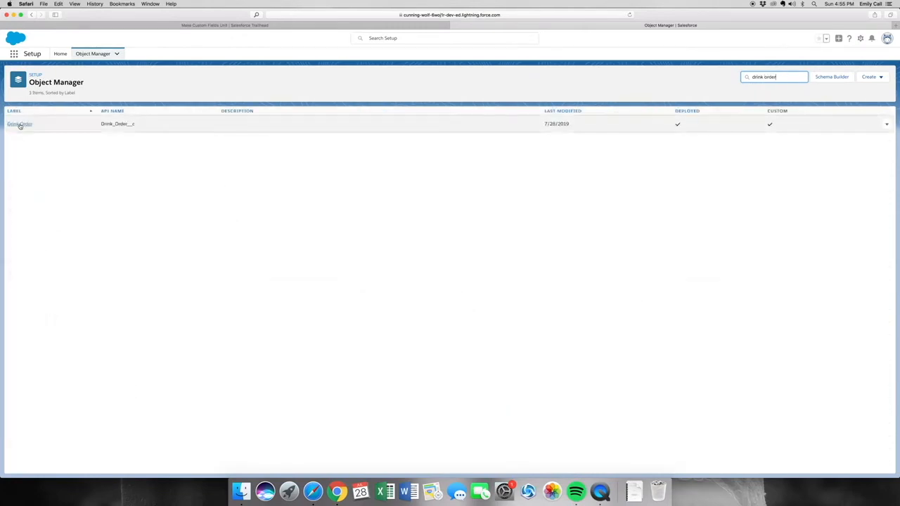
left_click(19, 124)
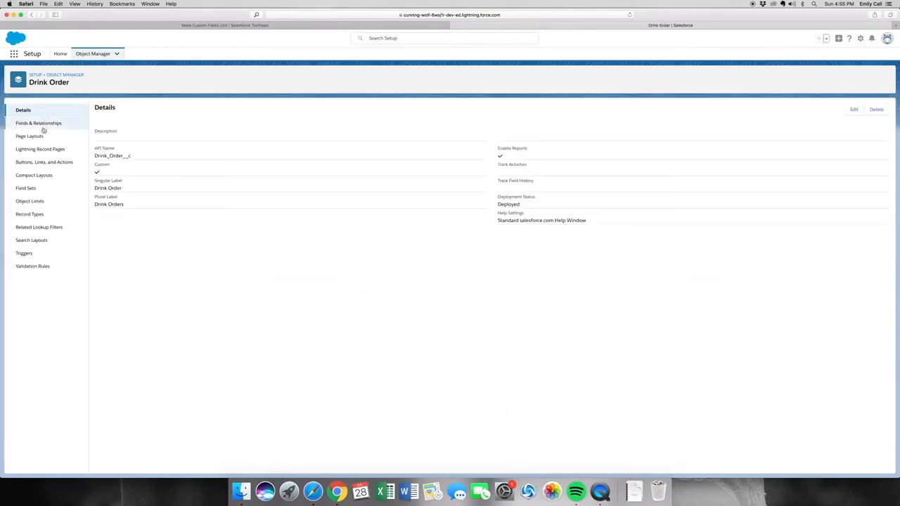
Step: Start a new picklist field labeled Flavor on Drink Order
left_click(64, 75)
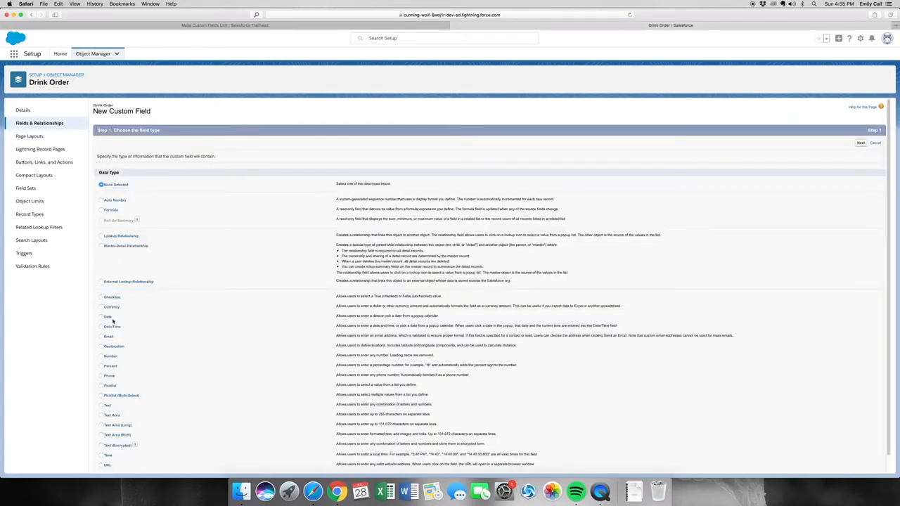
mouse_move(132, 370)
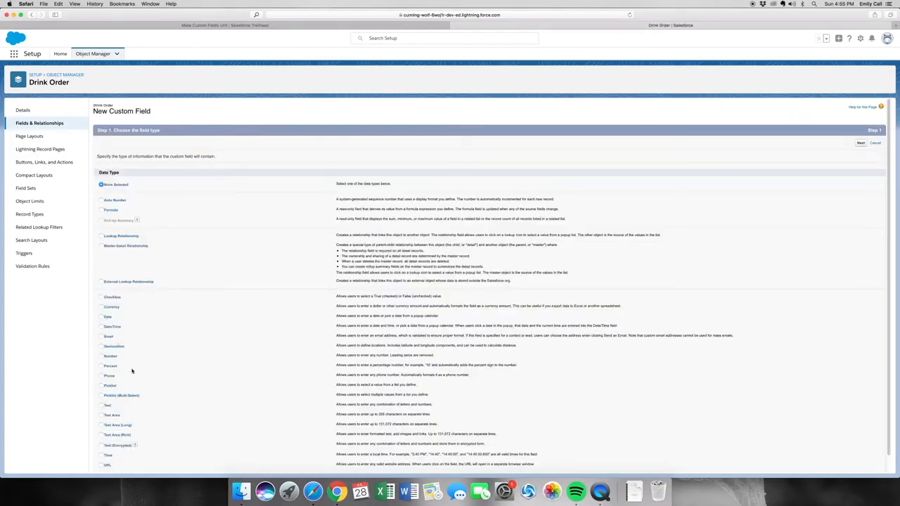
left_click(100, 385)
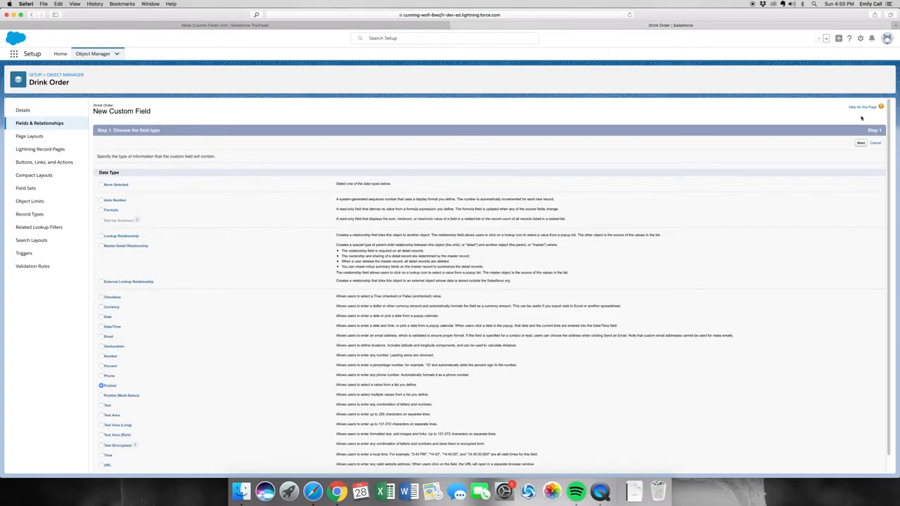
left_click(860, 143)
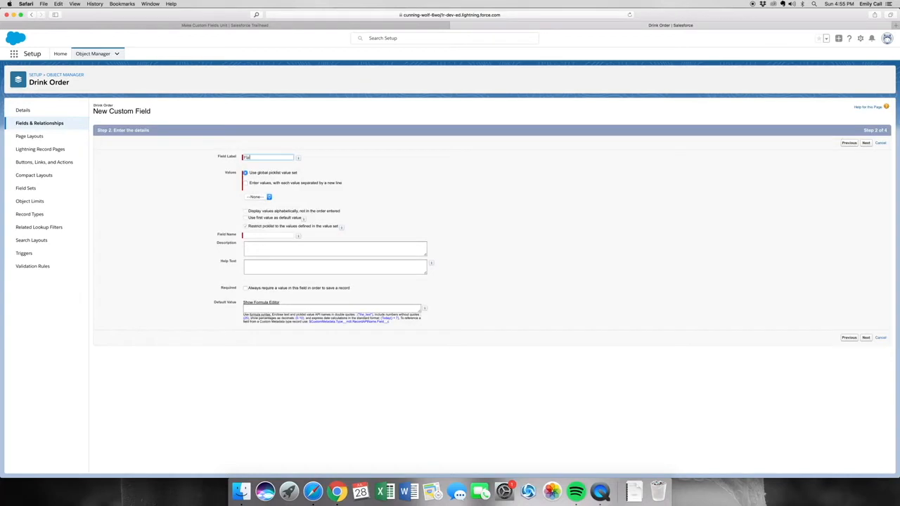
type("Flavor")
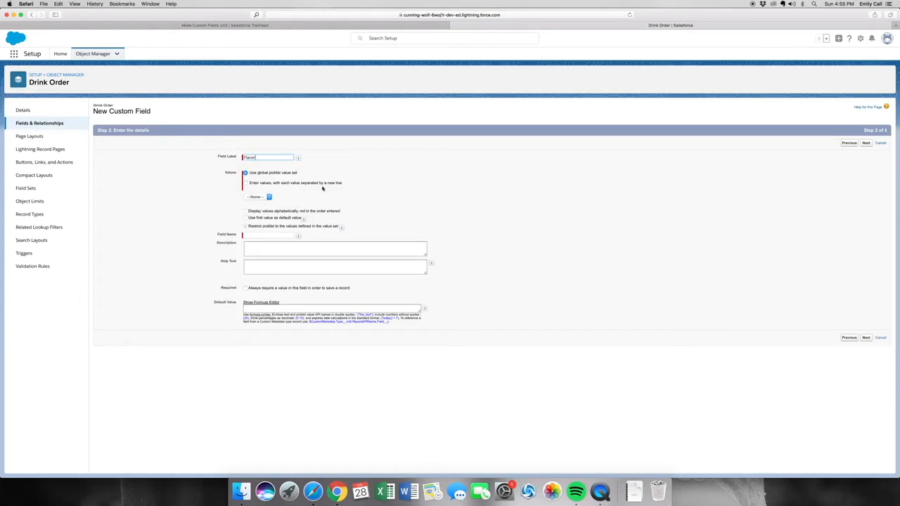
Step: Give Flavor values Regular, Peach, Strawberry and Cherry, make it required, and reach page layouts
left_click(245, 183)
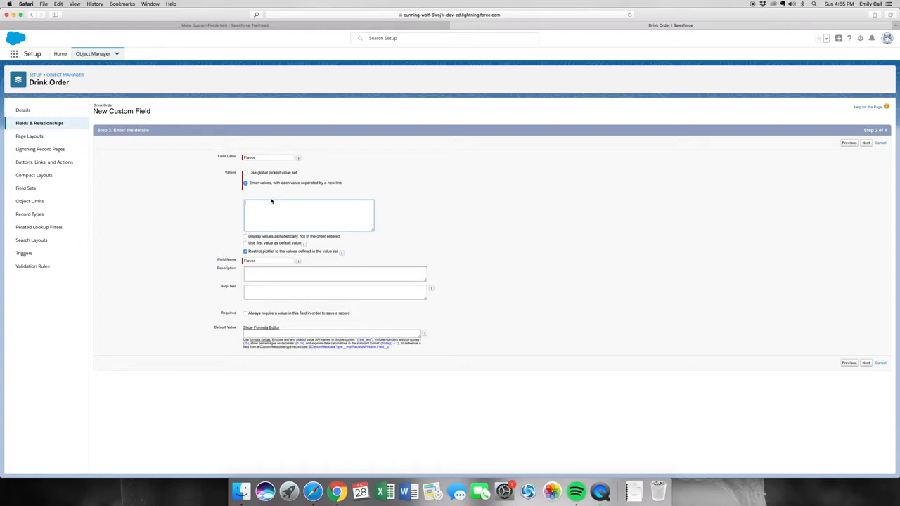
type("Regular")
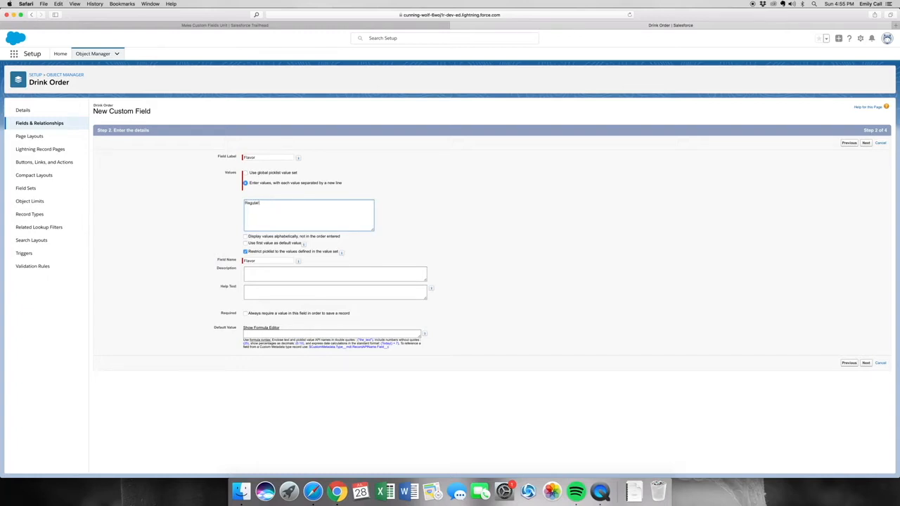
type("Peak")
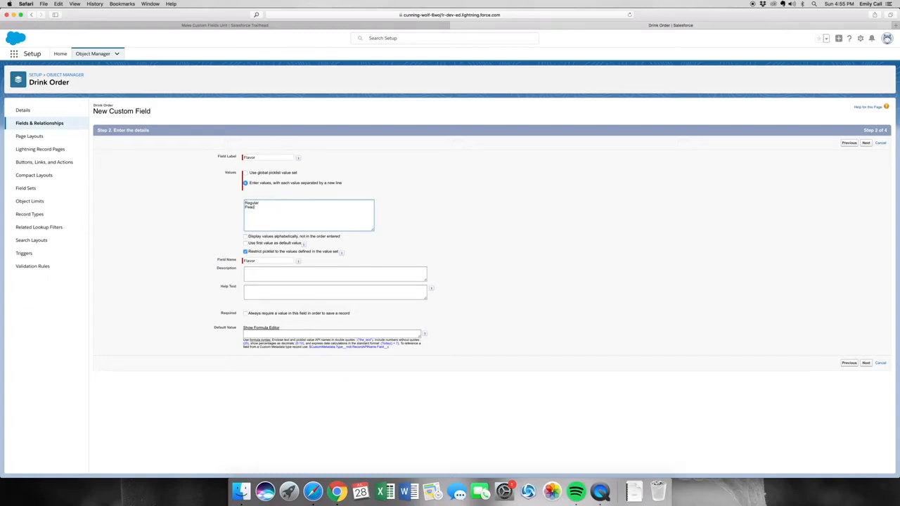
type("Strawberry")
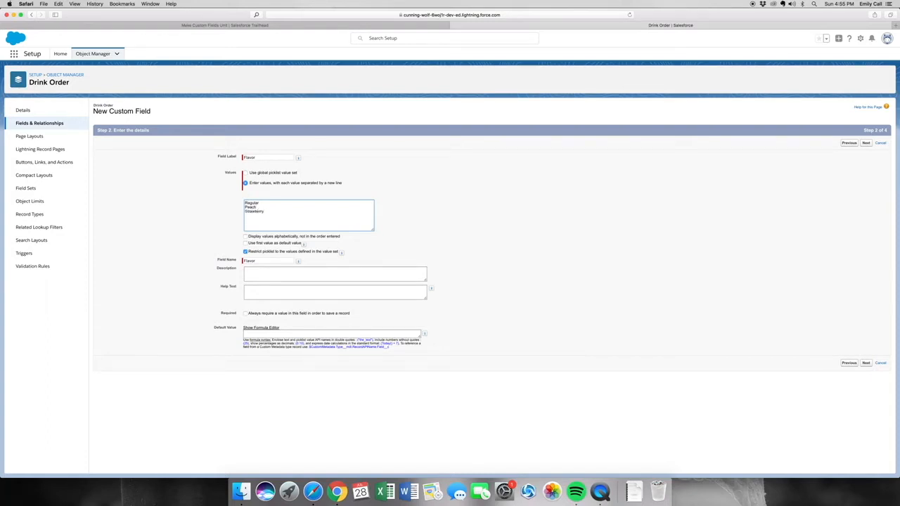
type("Cherry")
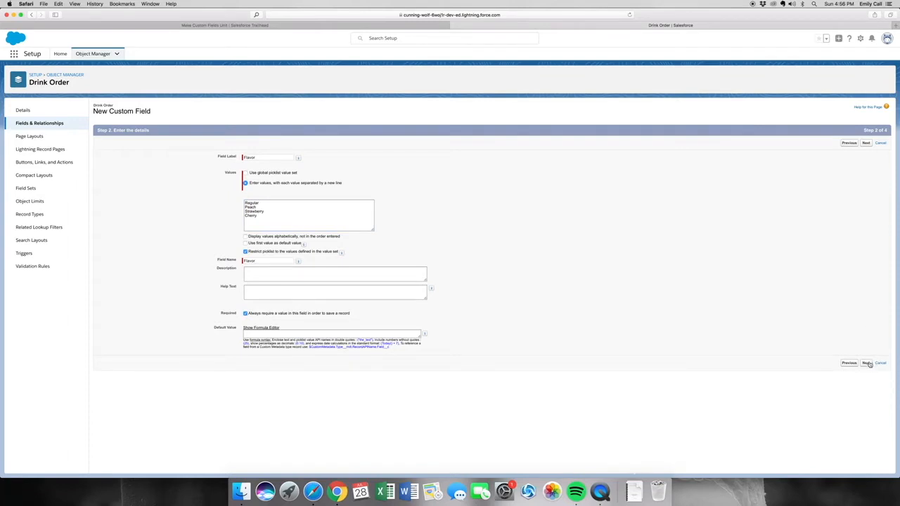
left_click(865, 363)
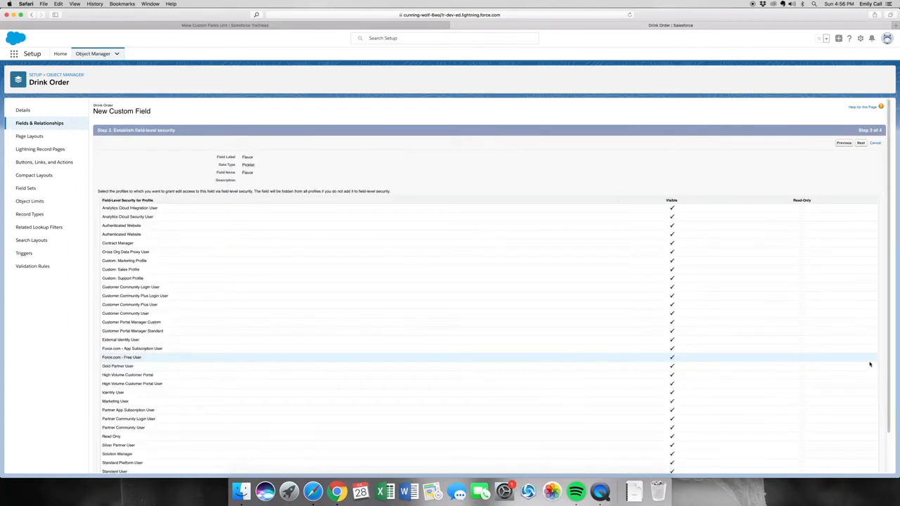
left_click(861, 143)
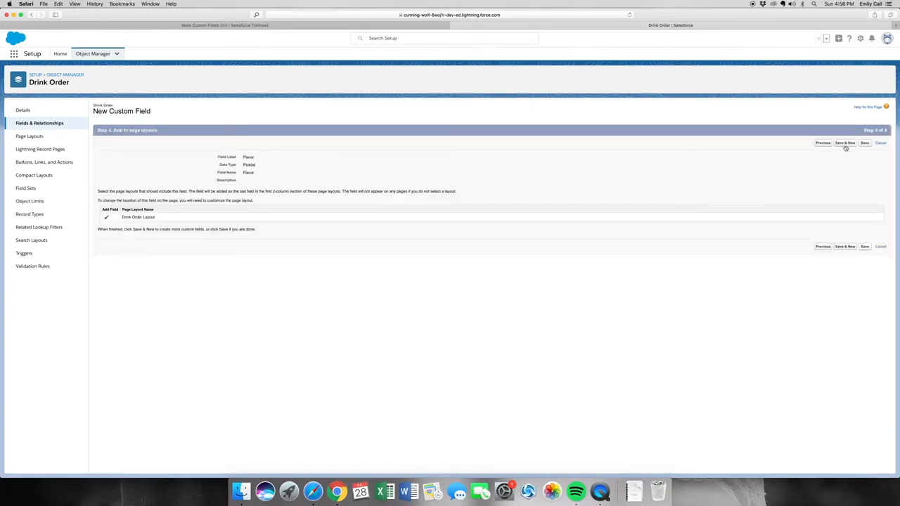
Step: Save Flavor and start a new picklist field labeled Size
left_click(823, 142)
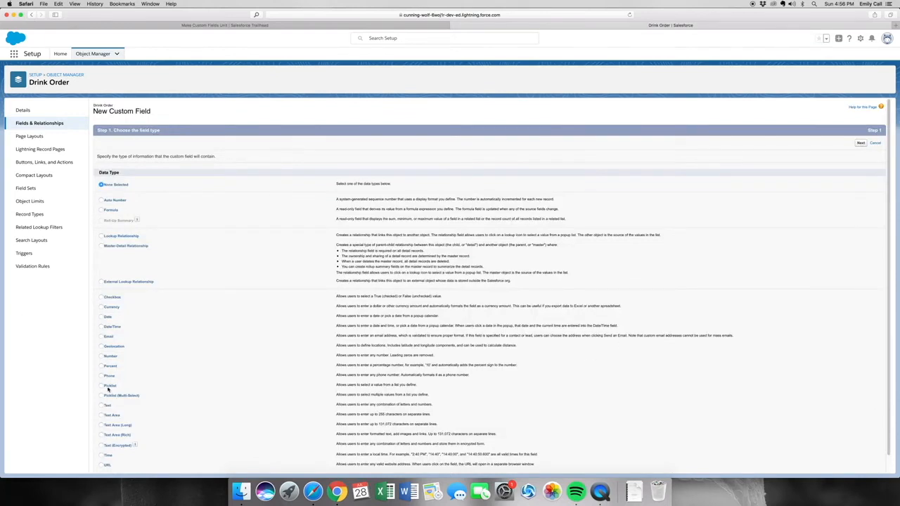
left_click(100, 386)
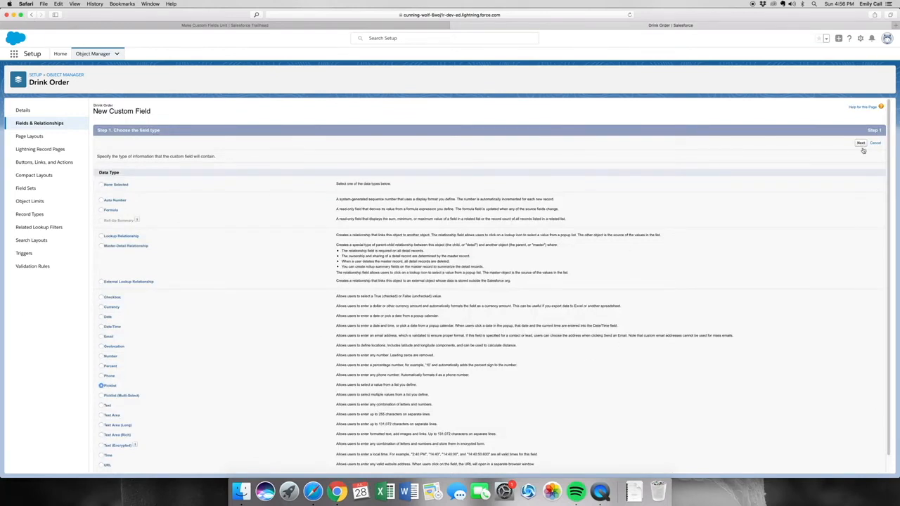
left_click(861, 143)
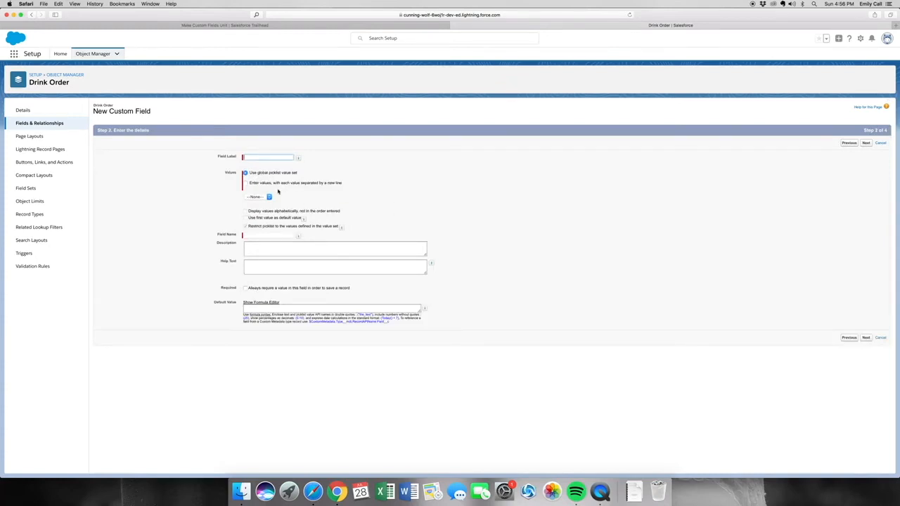
type("Size")
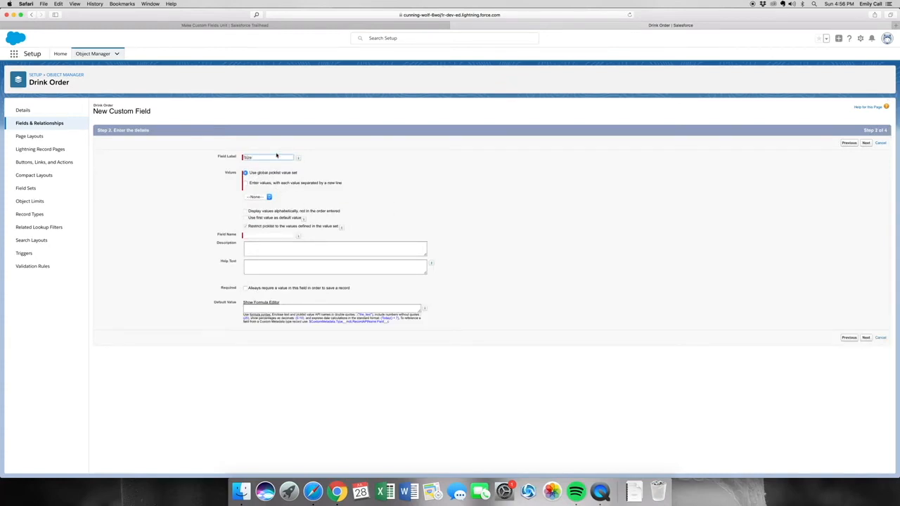
Step: Give Size values Small, Medium and Large, make it required, and reach page layouts
left_click(245, 183)
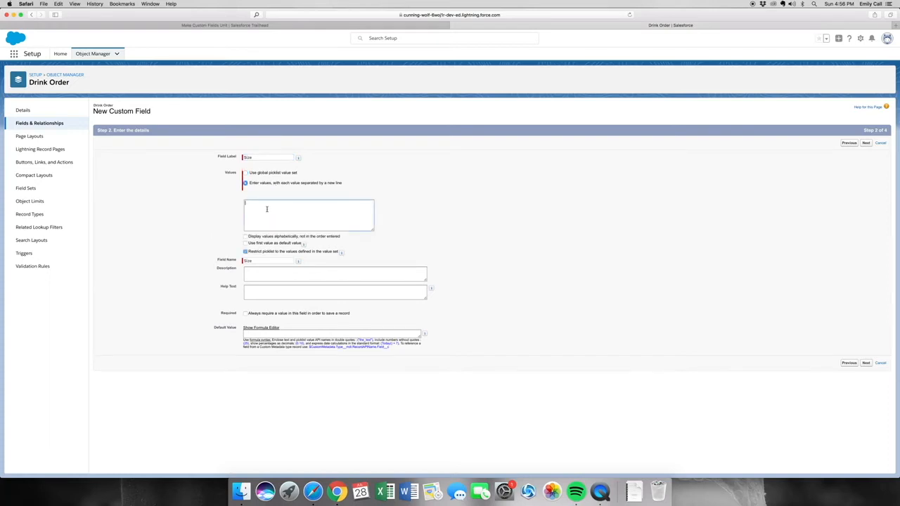
type("Sm")
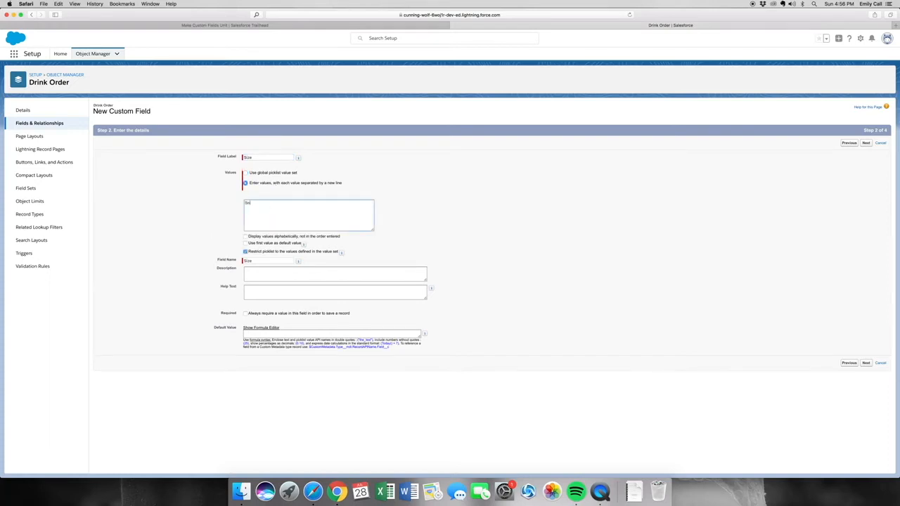
type("Small")
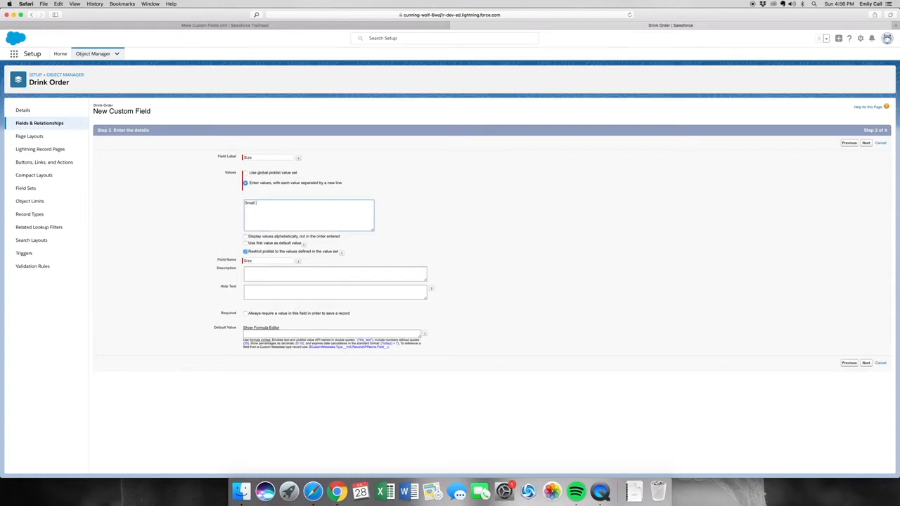
type("Medium")
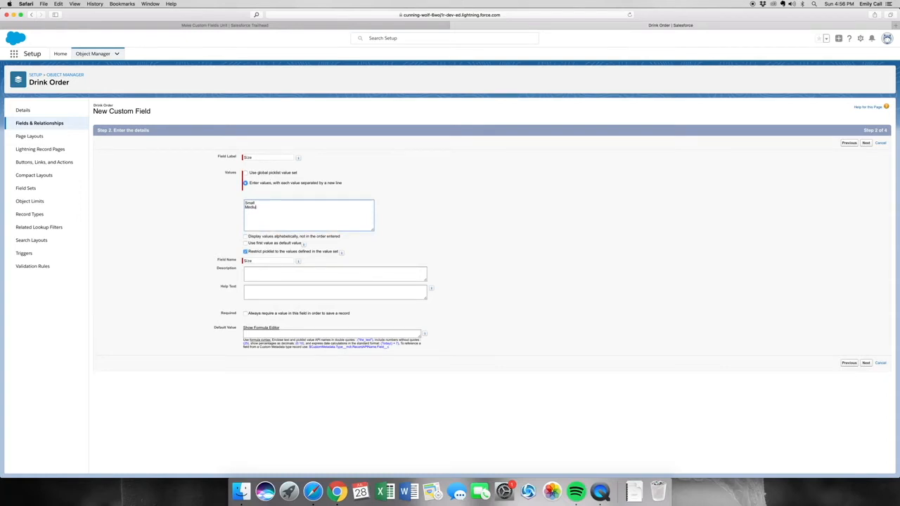
type("Large")
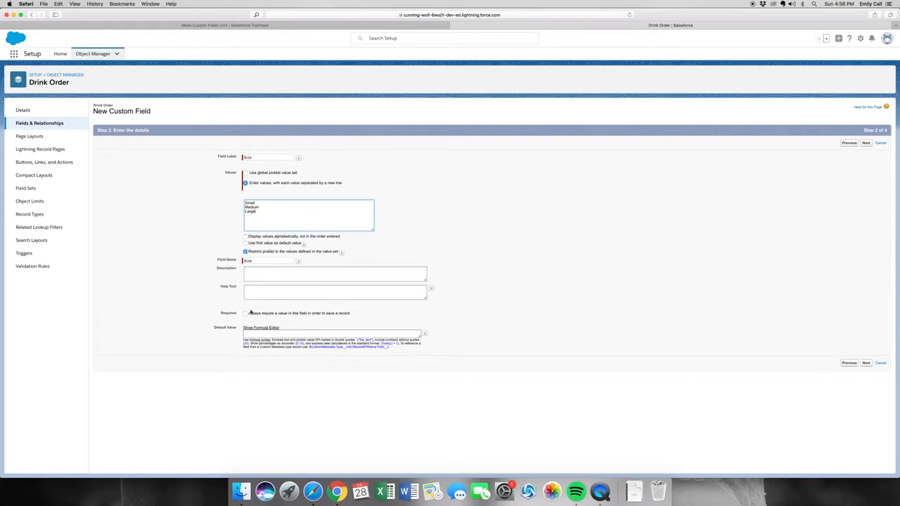
left_click(245, 313)
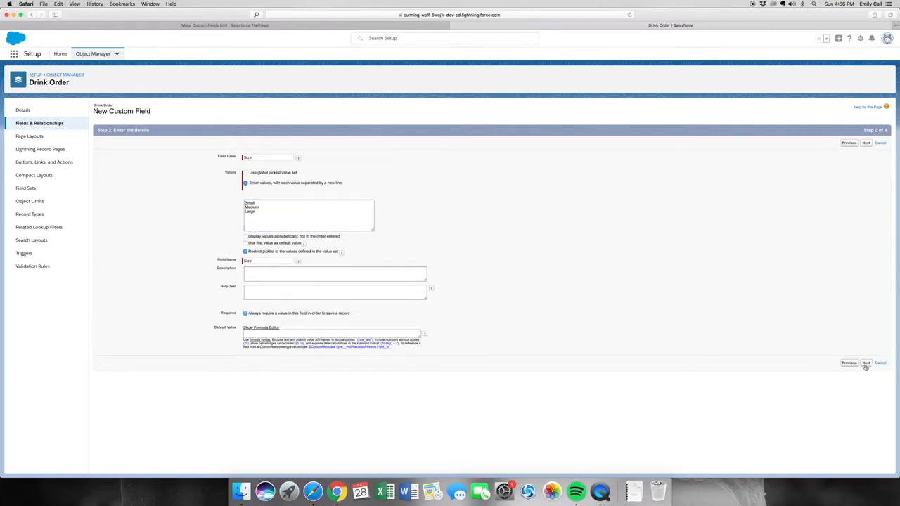
left_click(867, 363)
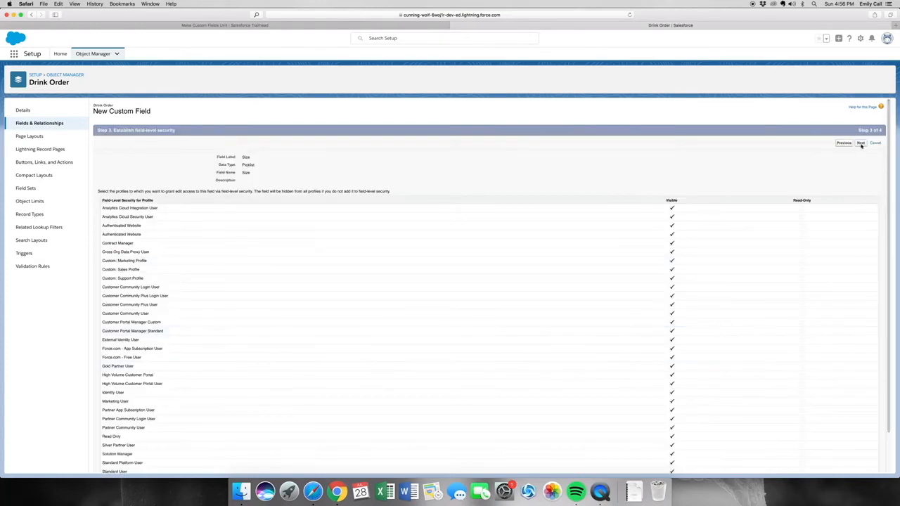
left_click(860, 143)
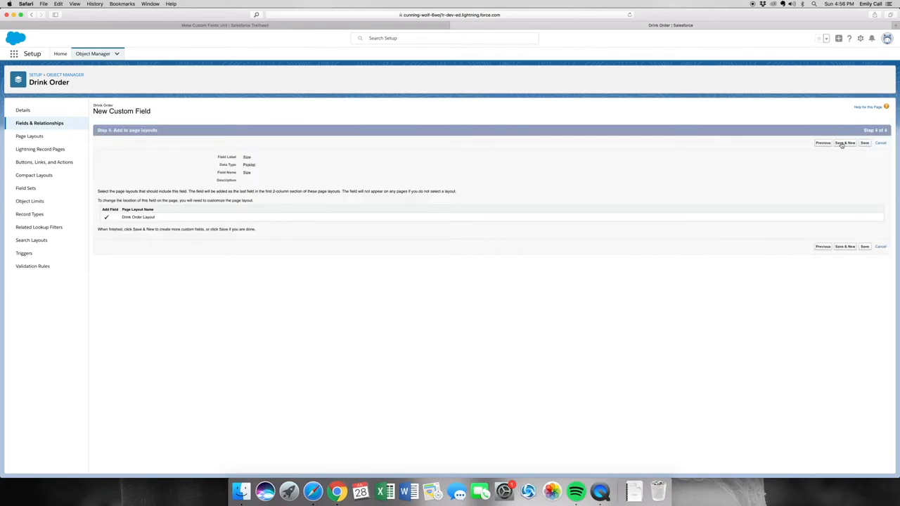
Step: Save Size, then create a required Price currency field with 2 decimals through to page layout
left_click(823, 143)
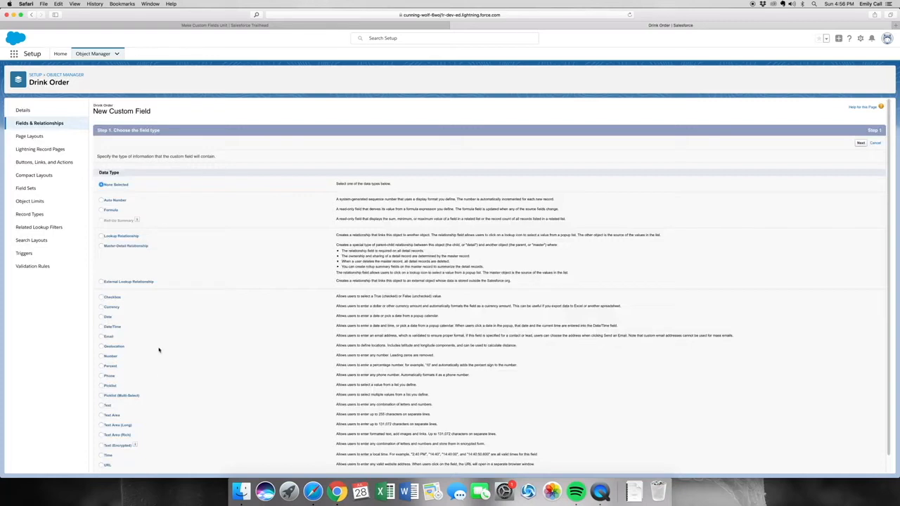
mouse_move(137, 354)
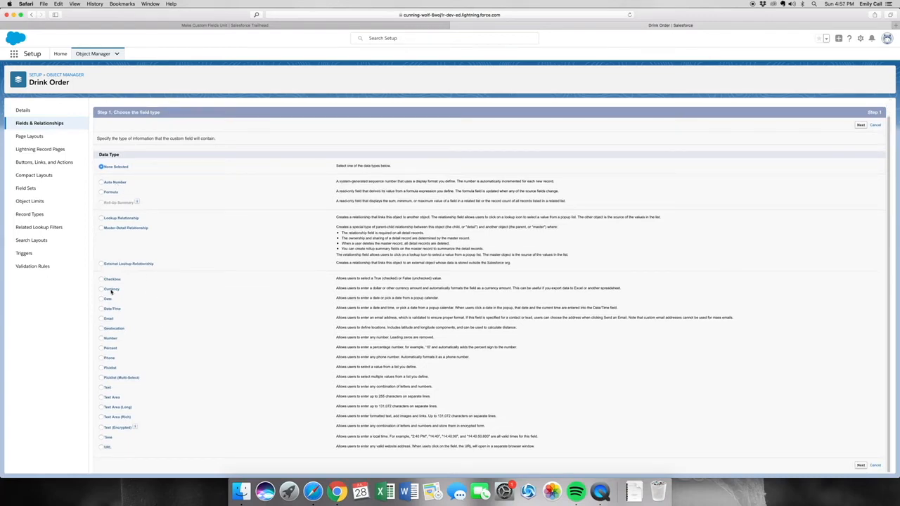
left_click(860, 125)
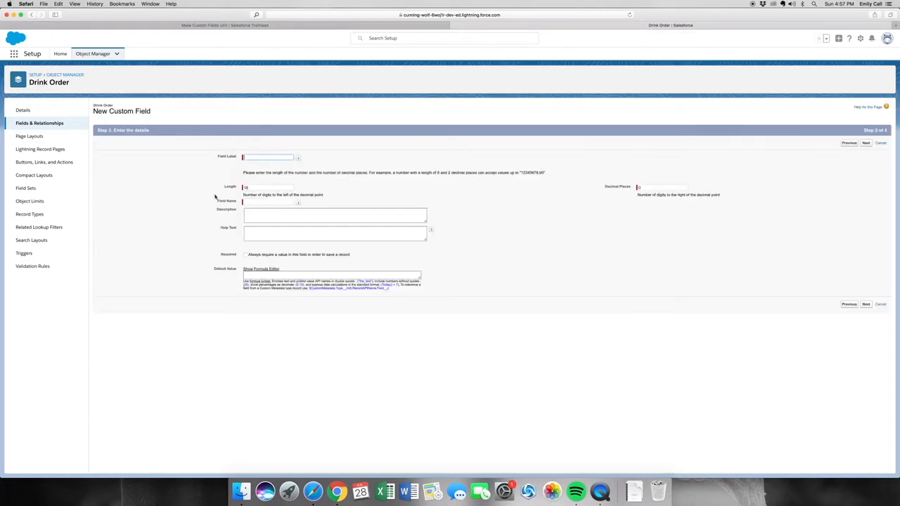
type("Price")
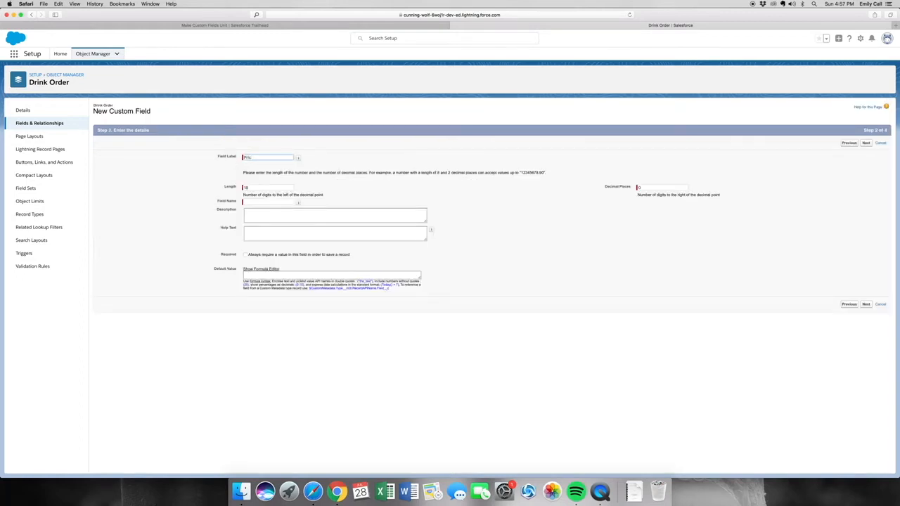
type("Price")
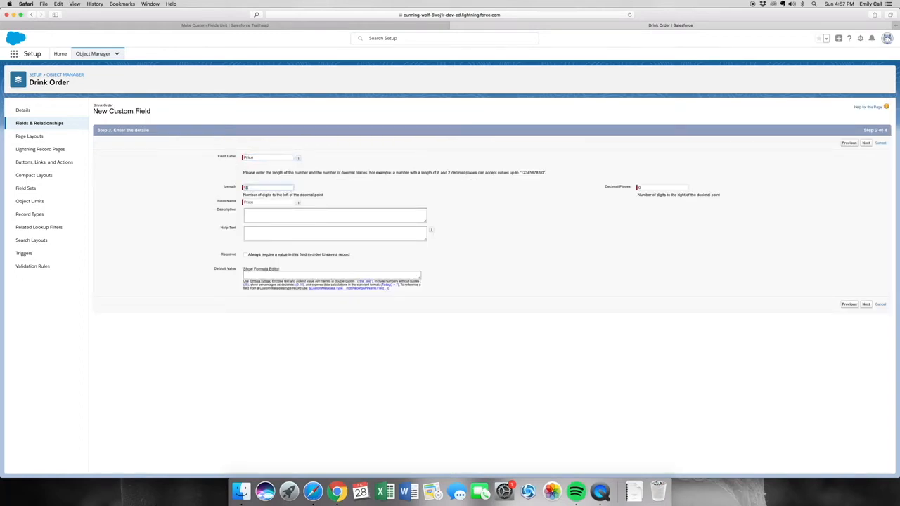
left_click(661, 187)
type("2")
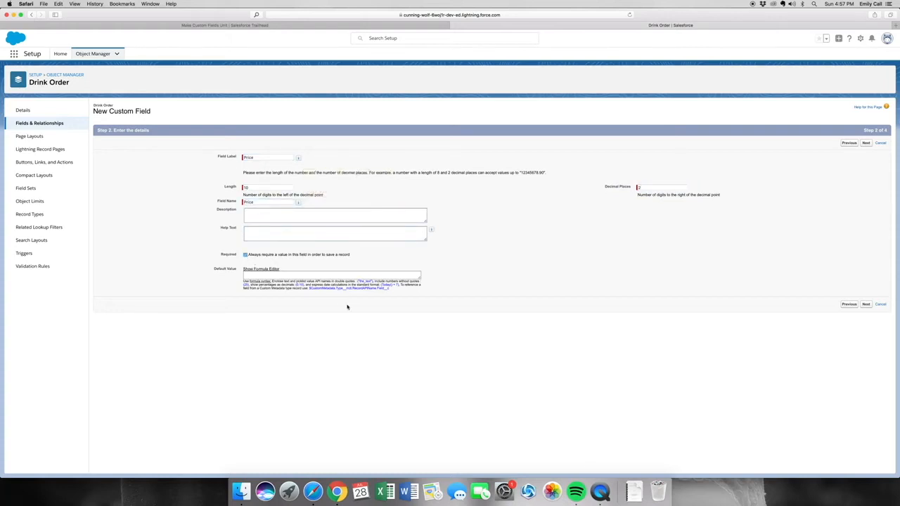
mouse_move(814, 283)
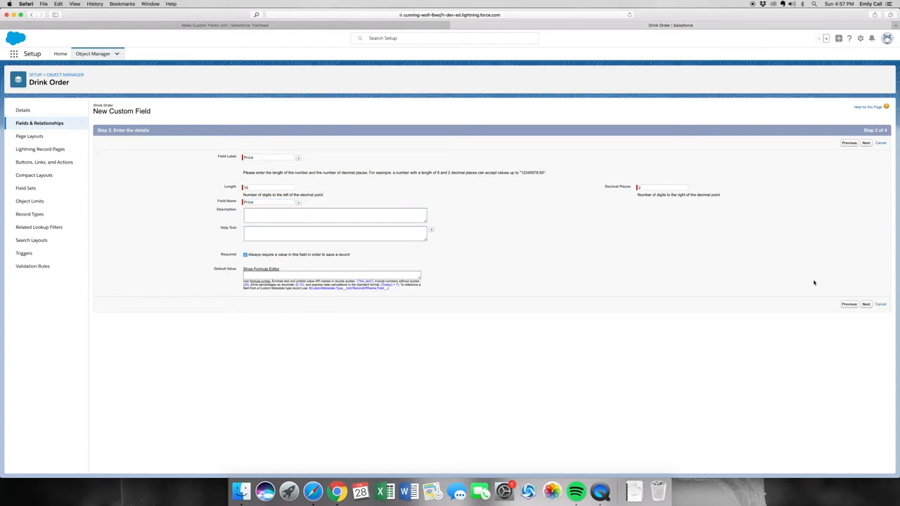
left_click(866, 143)
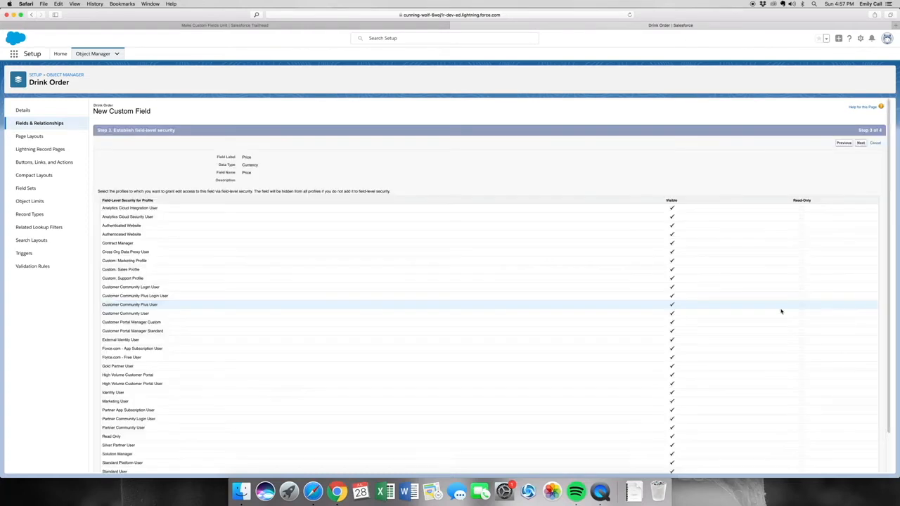
left_click(860, 142)
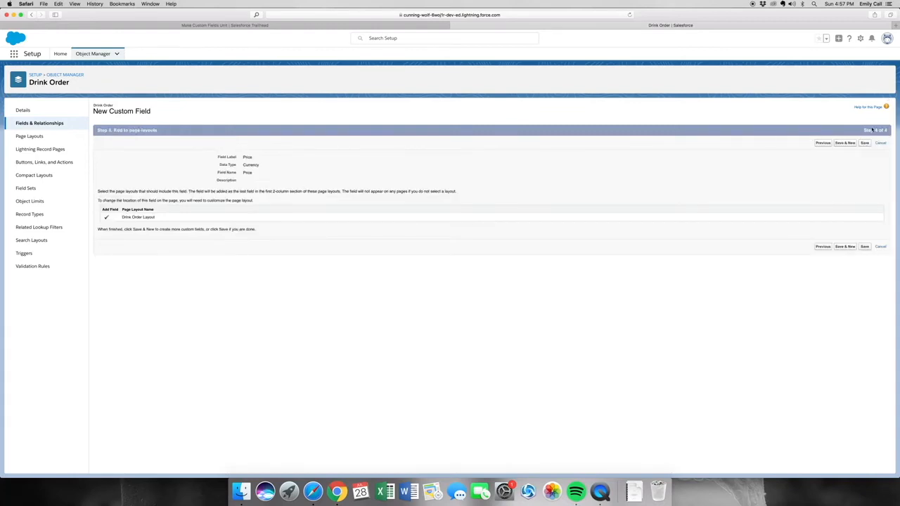
Step: Save the Price field and return to the Drink Order fields list
left_click(865, 143)
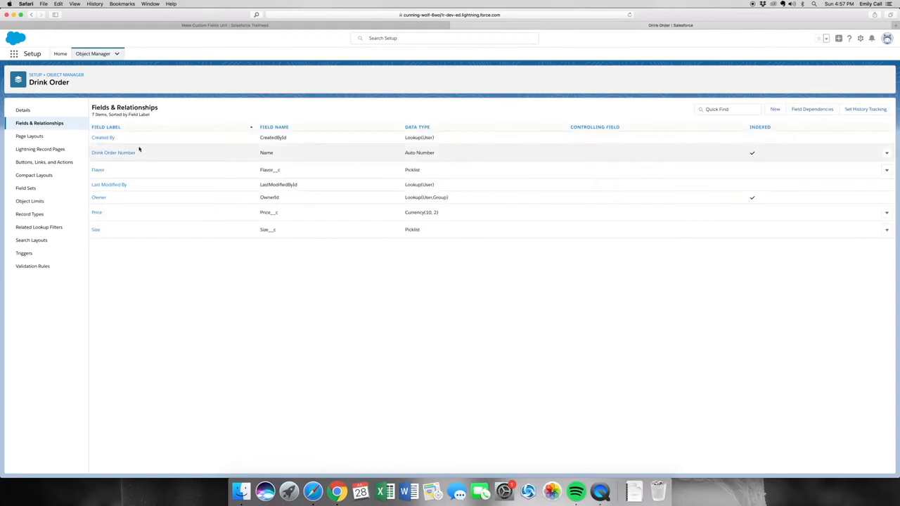
mouse_move(194, 160)
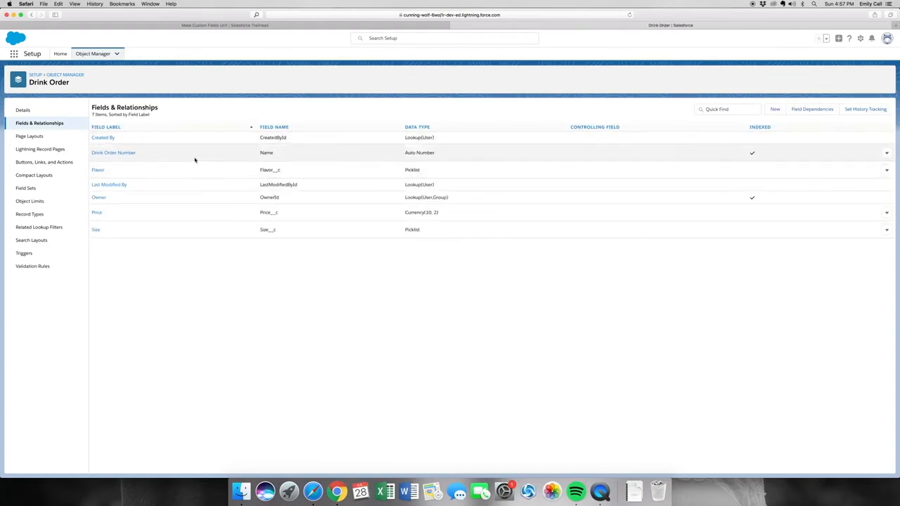
mouse_move(131, 198)
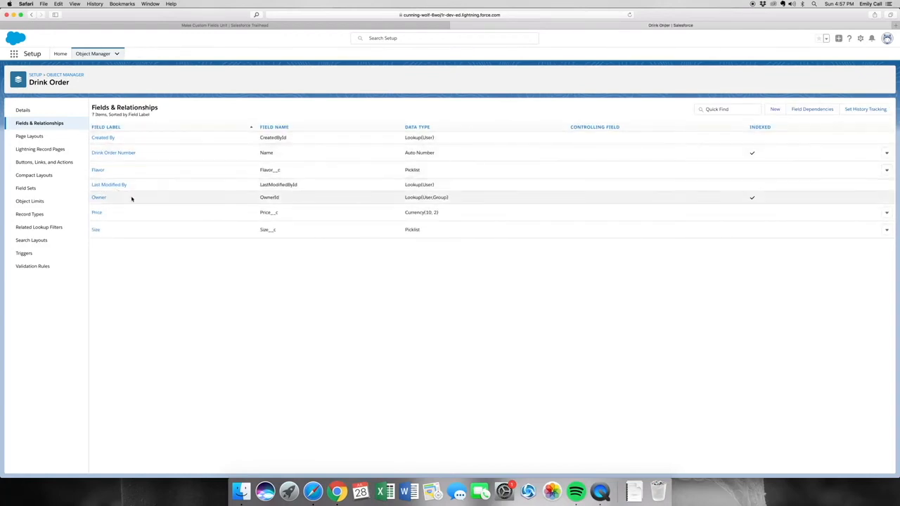
mouse_move(98, 170)
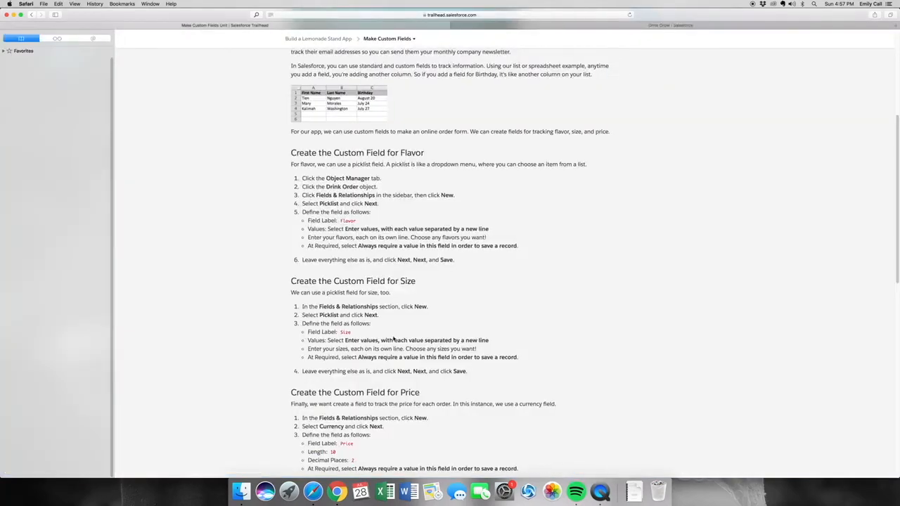
Step: Submit Trailhead's Make Custom Fields step for verification of Flavor, Size and Price
scroll("down", 3)
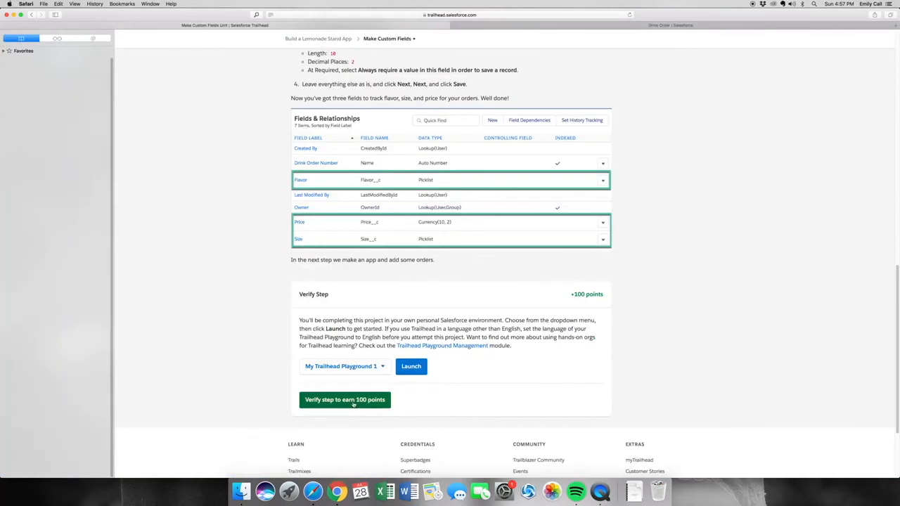
left_click(345, 400)
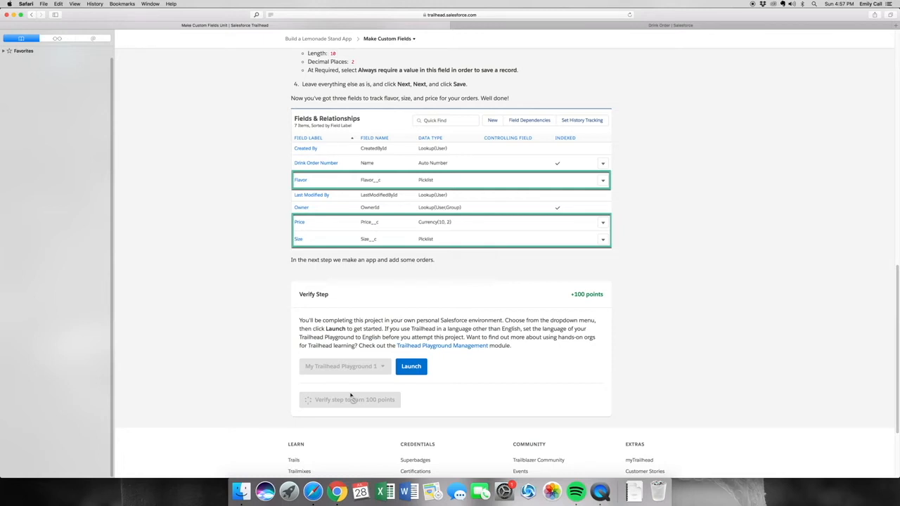
left_click(350, 399)
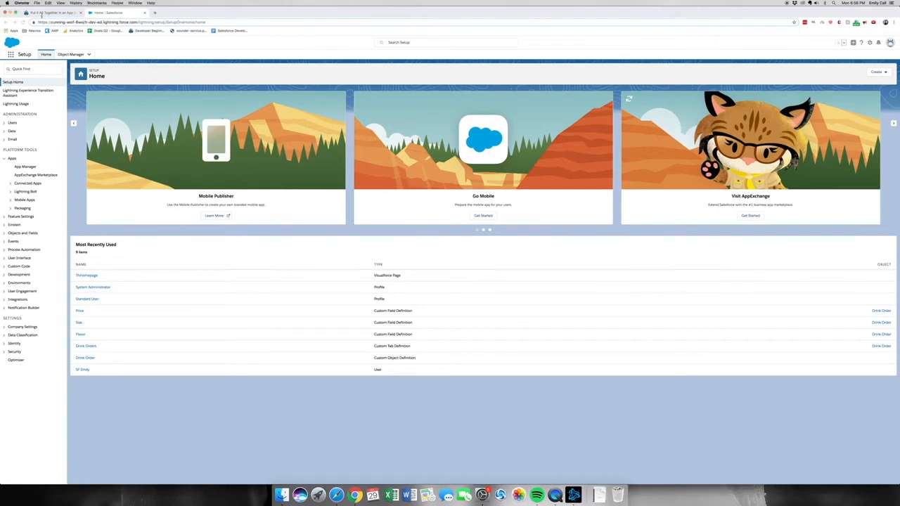
Step: Search Setup Quick Find for 'App Manager' and open the Lightning Experience App Manager
left_click(49, 13)
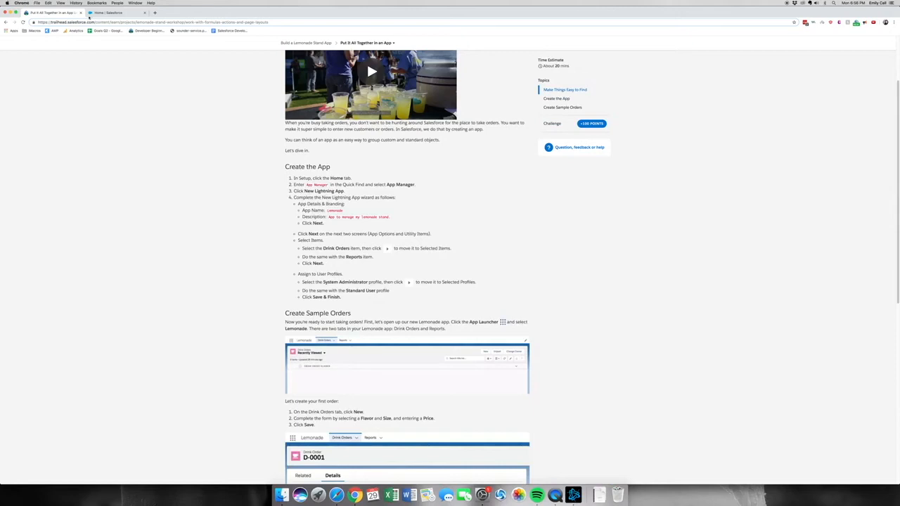
left_click(116, 13)
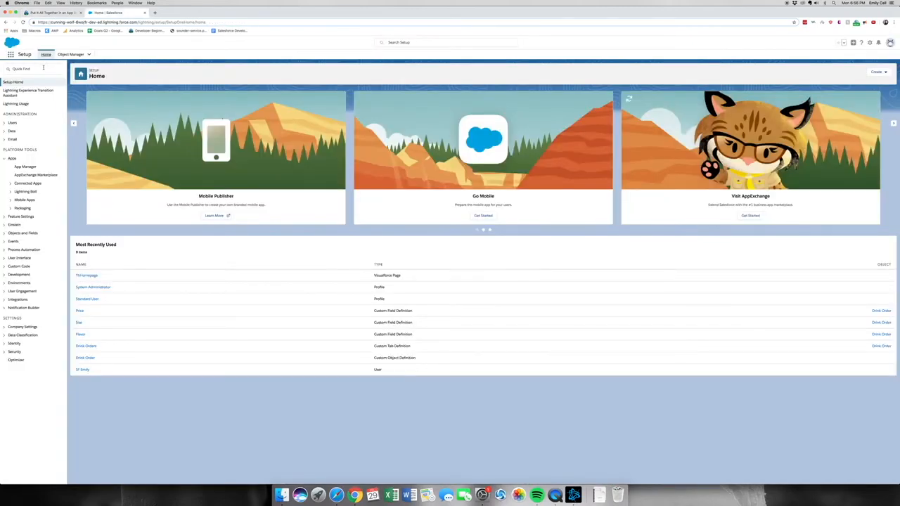
left_click(32, 69)
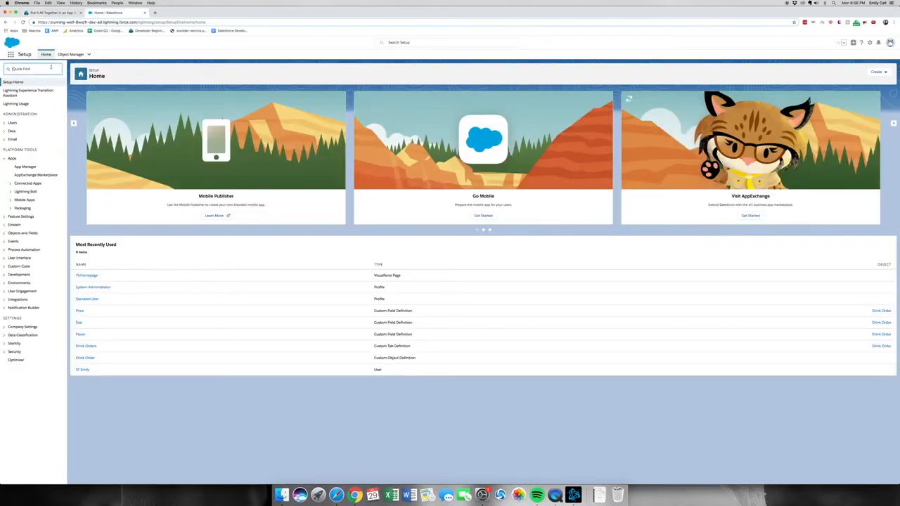
type("a")
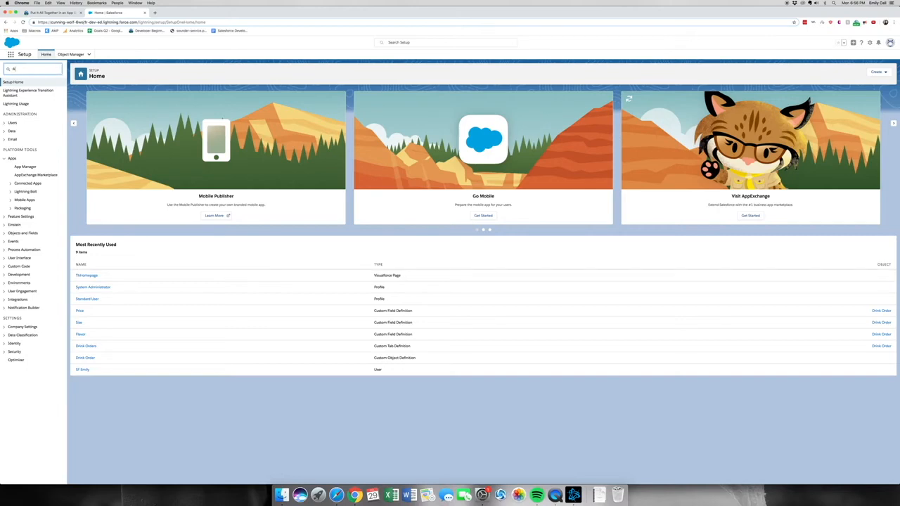
type("App Manager")
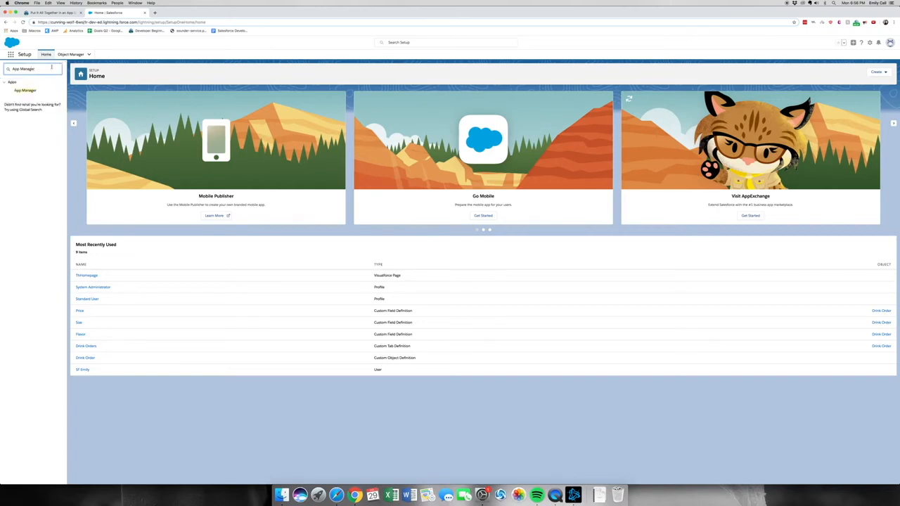
left_click(25, 91)
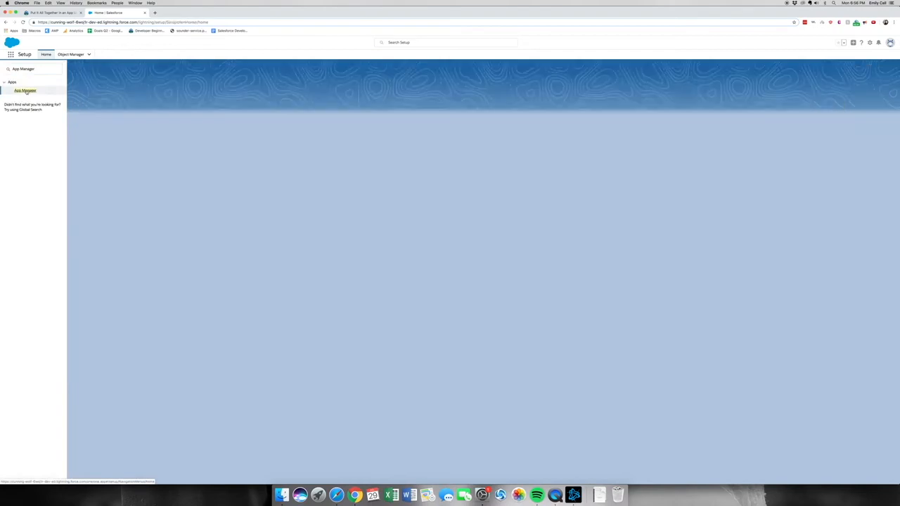
left_click(25, 90)
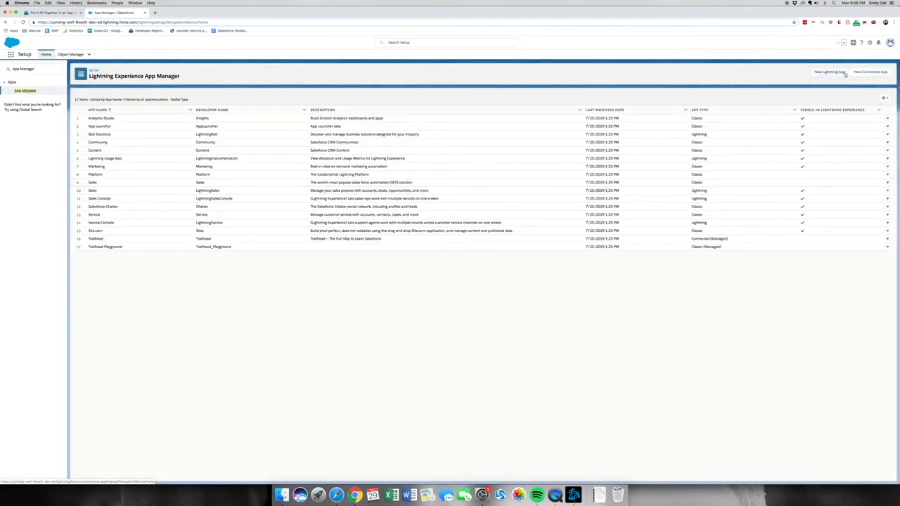
Step: Start a Lightning app named Lemonade, described 'App to manage my lemonade stand'
left_click(830, 72)
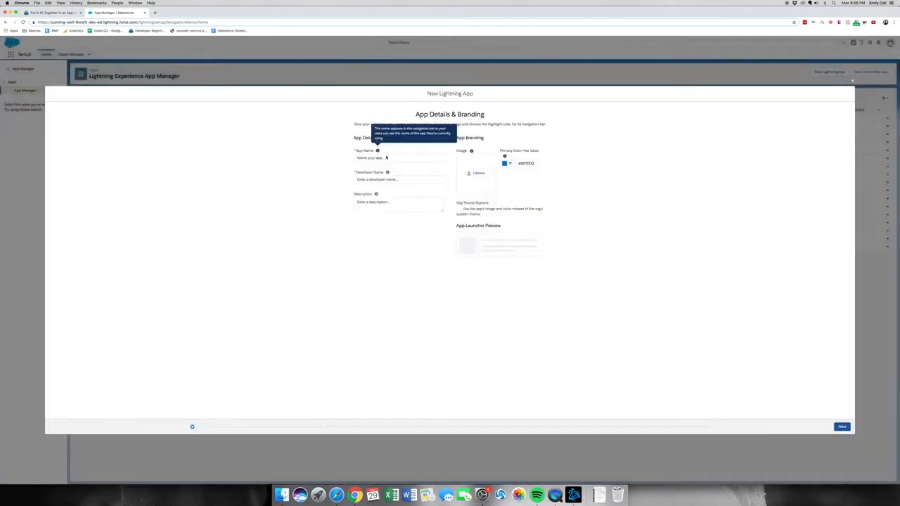
left_click(398, 158)
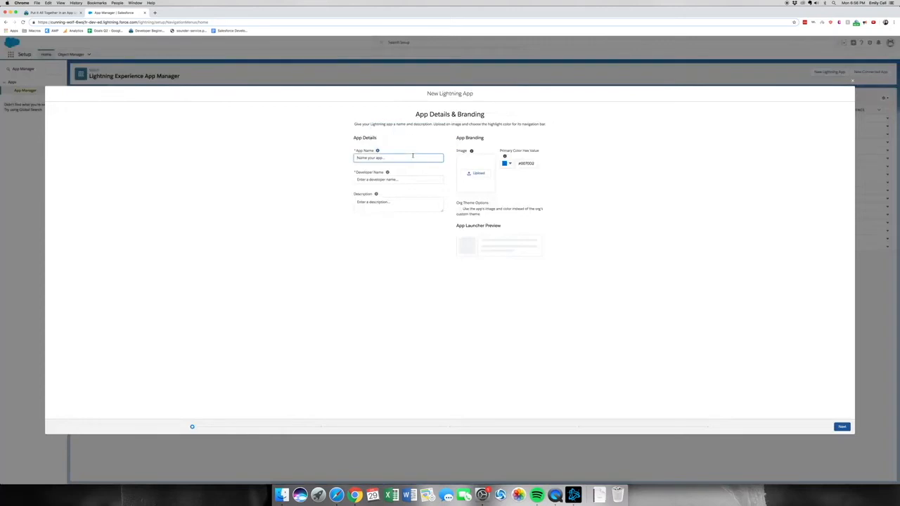
type("Lemons")
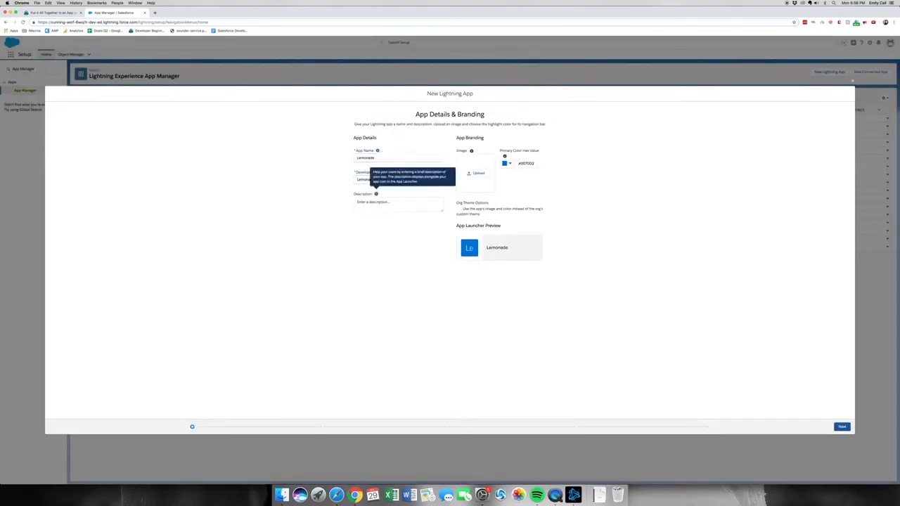
left_click(398, 203)
type("App to manage my le")
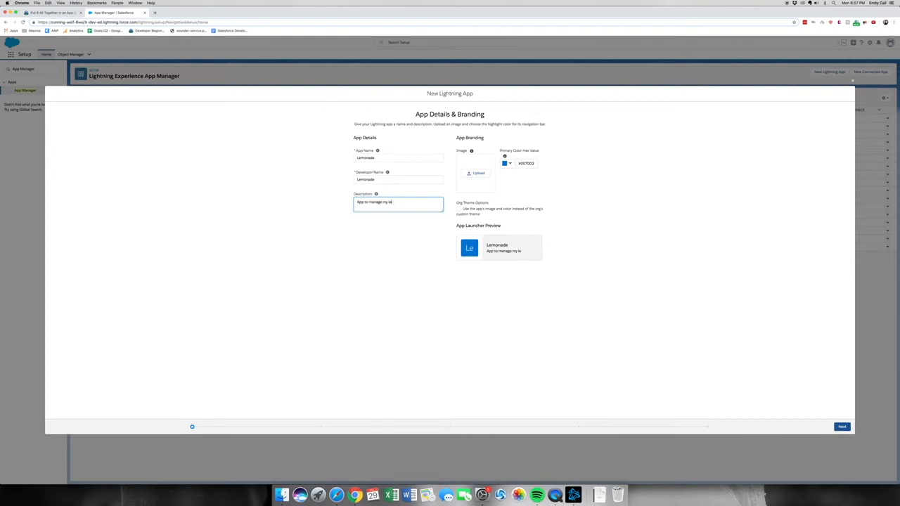
type("monade")
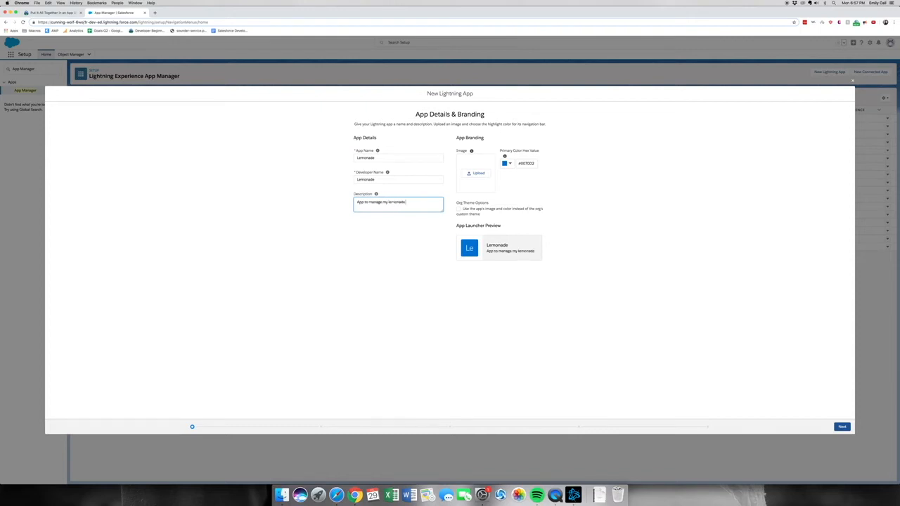
type("stand")
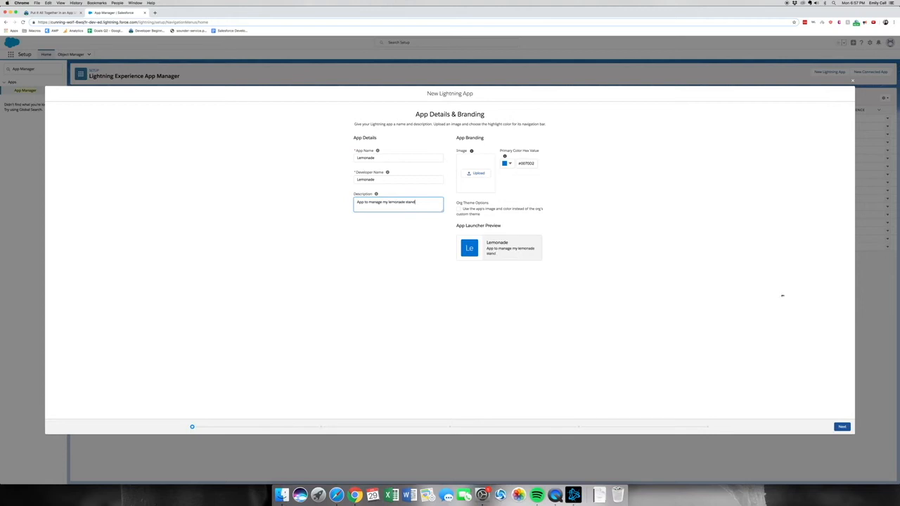
left_click(842, 427)
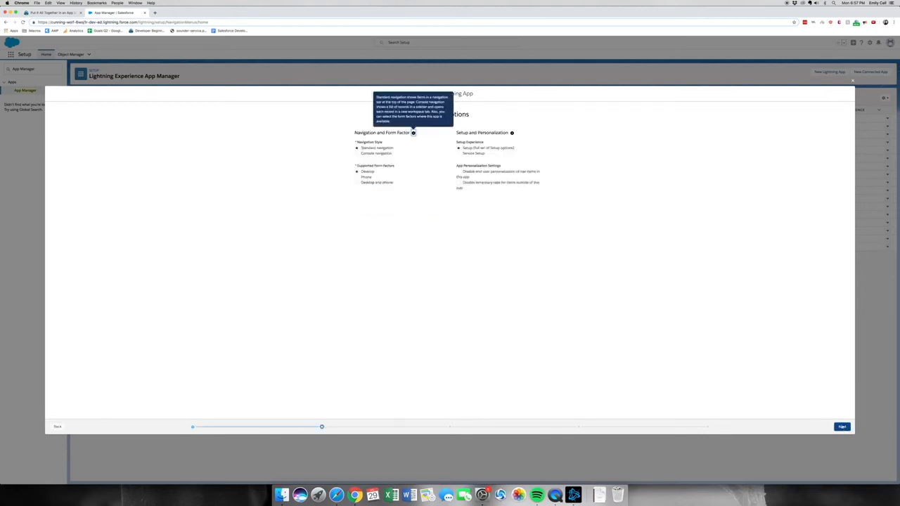
Step: Keep the default app options and skip utility items for Lemonade
left_click(841, 427)
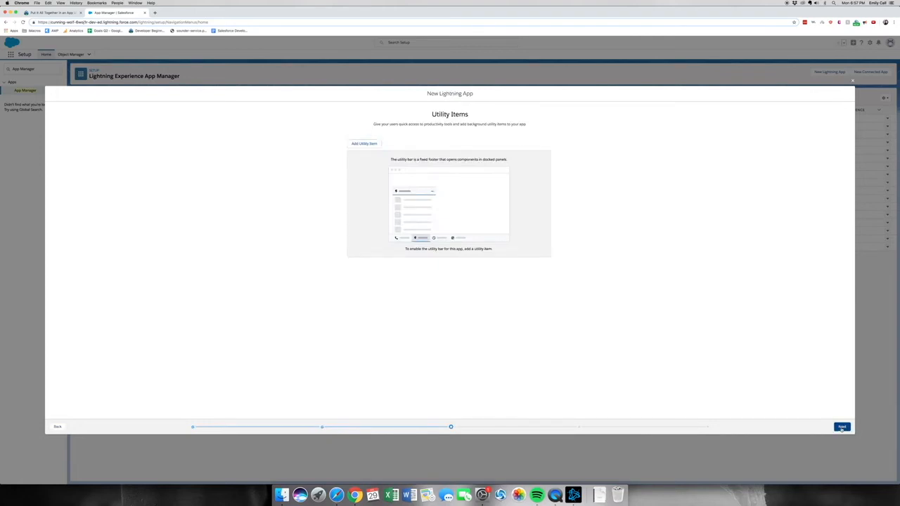
left_click(841, 427)
type("Dr")
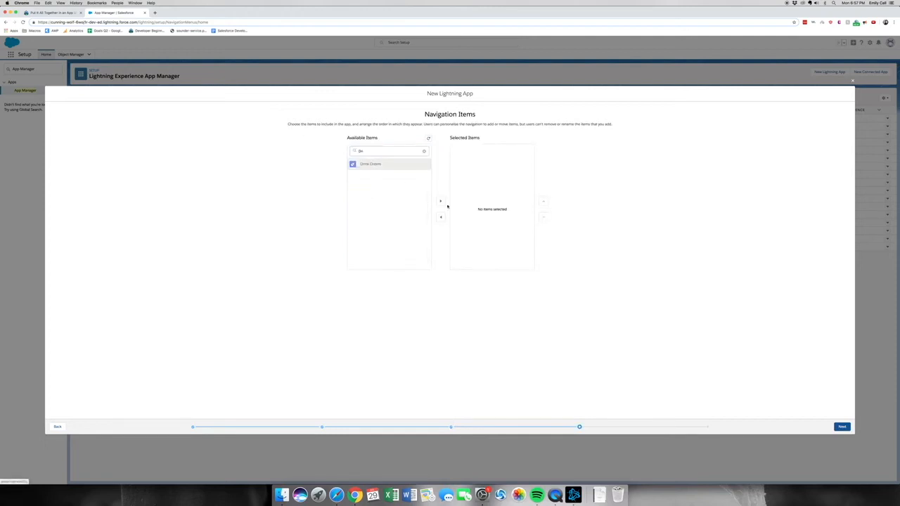
Step: Add Drink Orders and Reports as the Lemonade app's navigation items
left_click(441, 201)
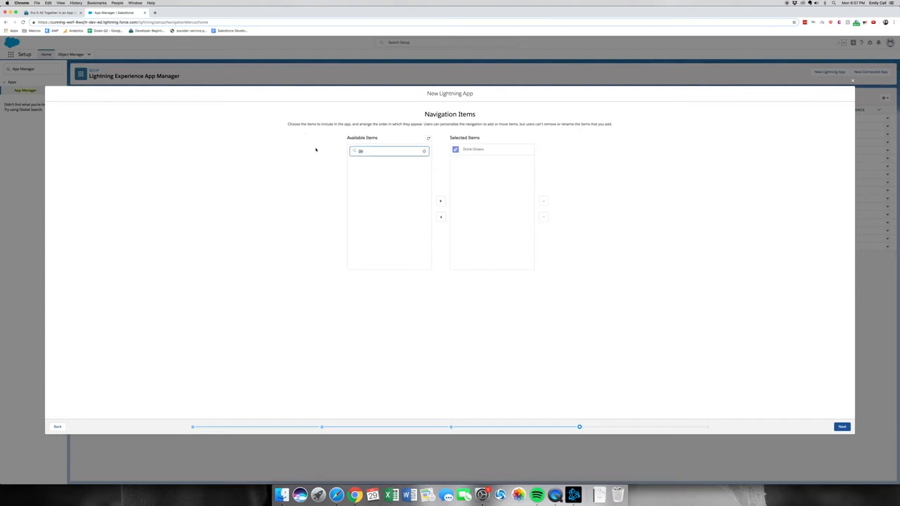
type("Repo")
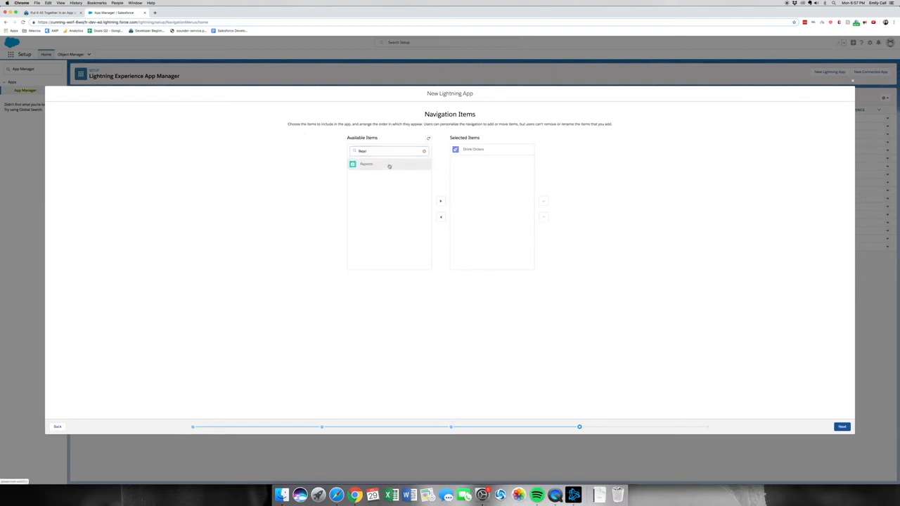
left_click(441, 200)
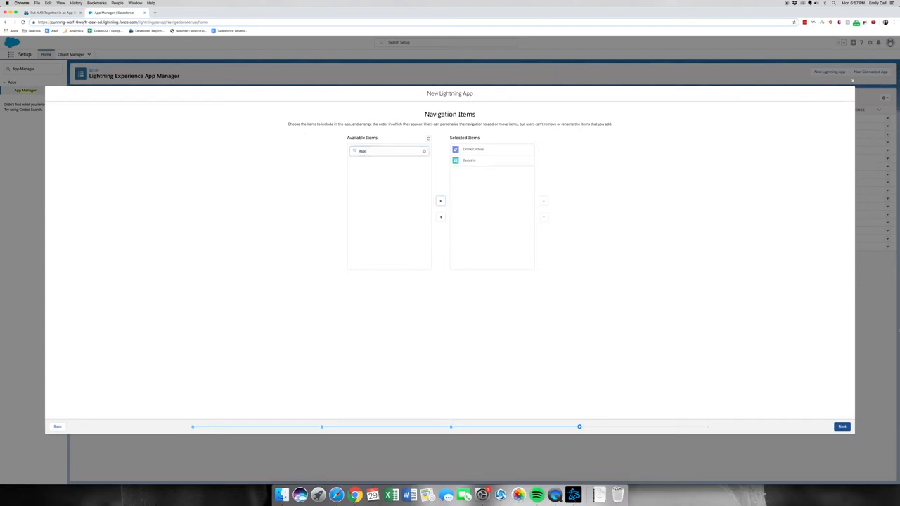
left_click(842, 427)
type("Sys")
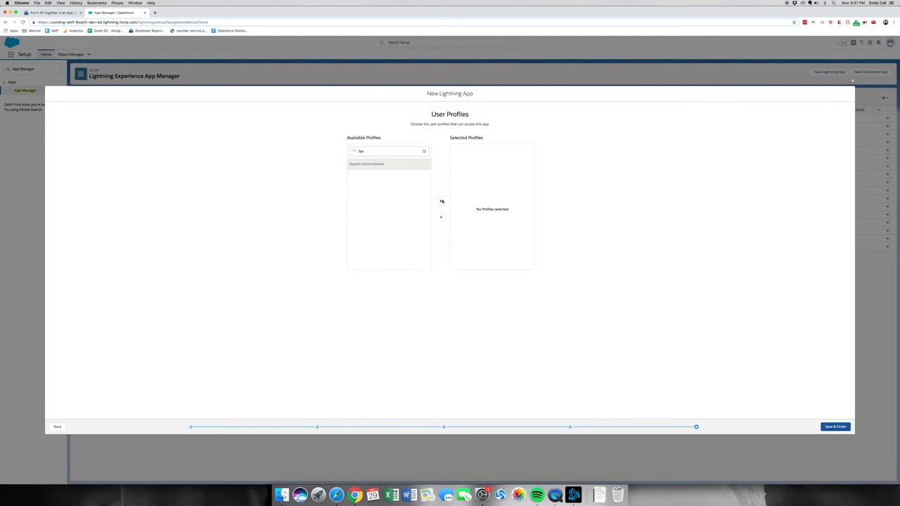
Step: Give System Administrator and Standard User access, save the app, and open Lemonade
left_click(441, 201)
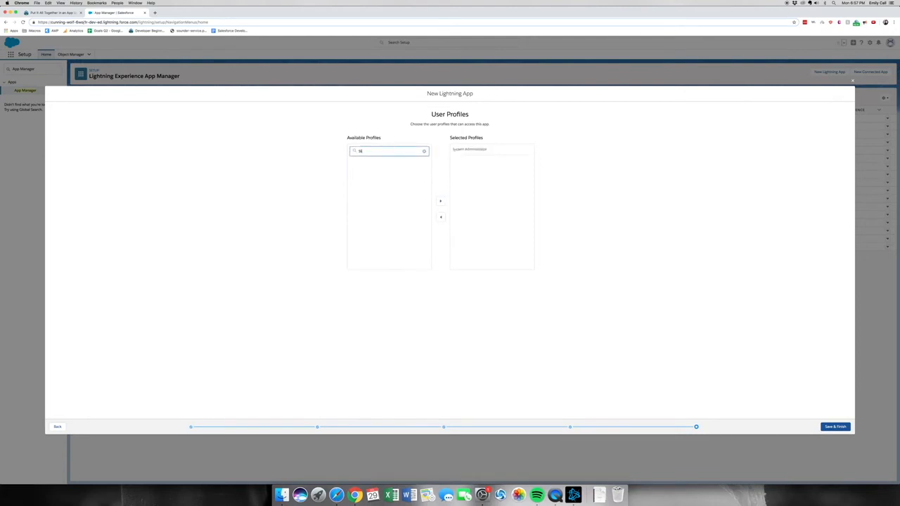
type("Stan")
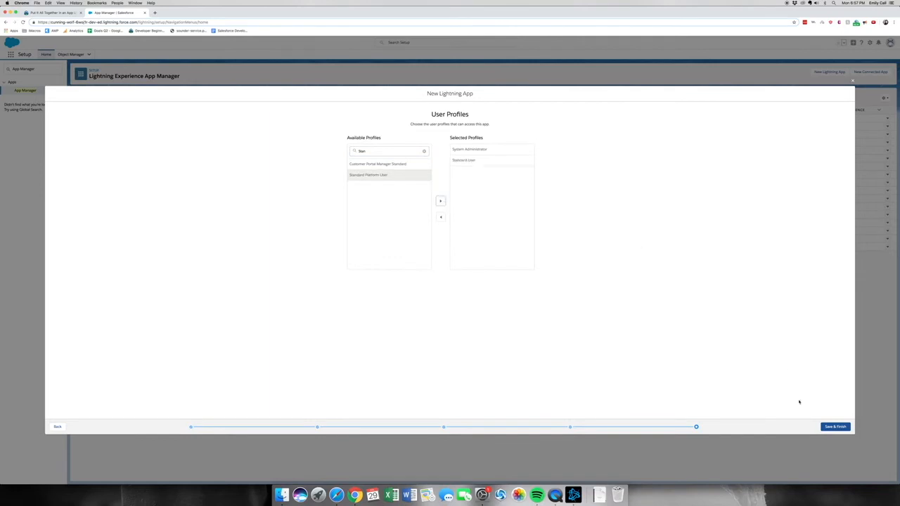
left_click(835, 427)
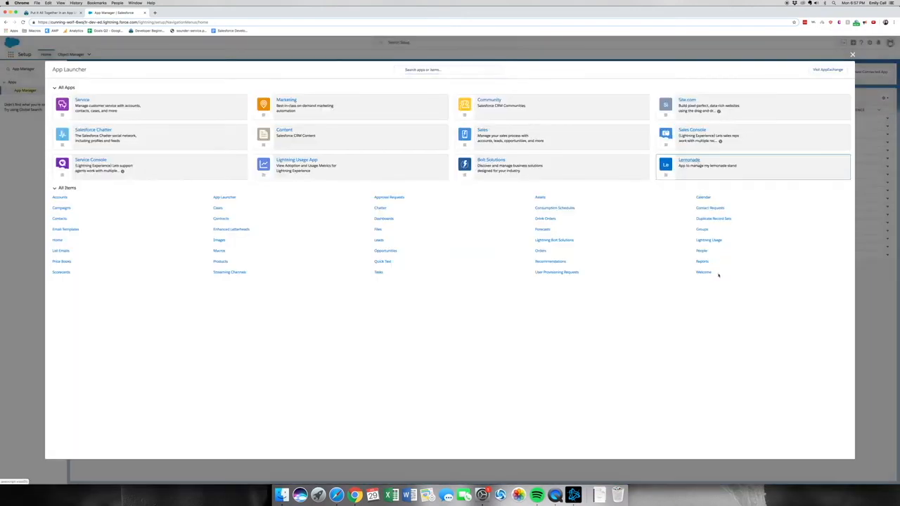
left_click(545, 218)
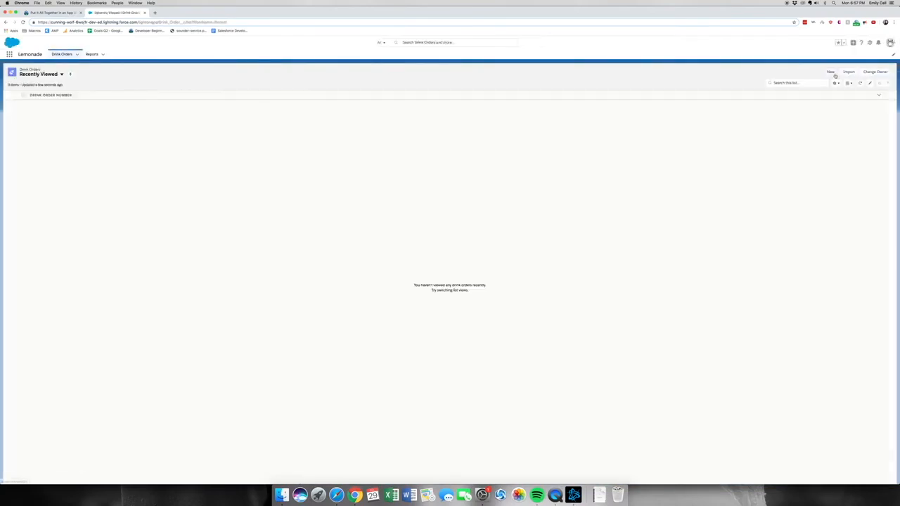
Step: Create drink orders for Regular small at $1.00 and Peach medium at $2.00
left_click(831, 71)
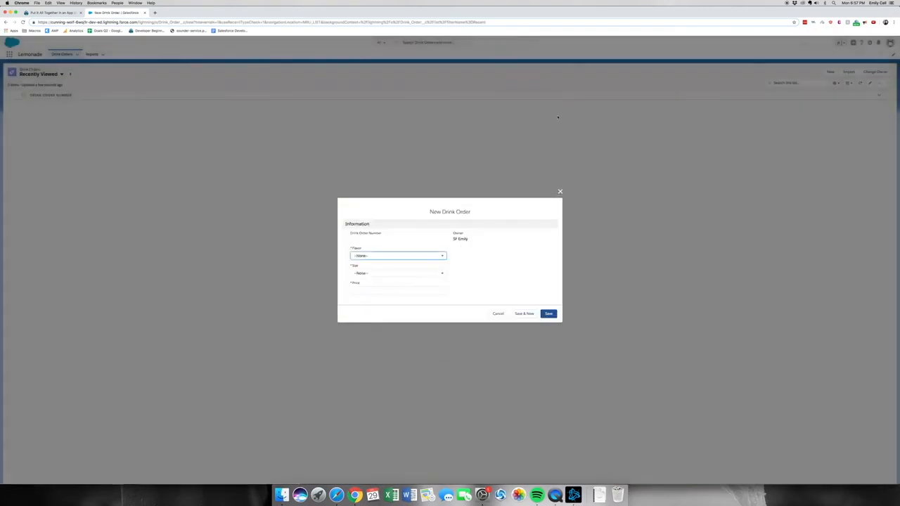
left_click(397, 256)
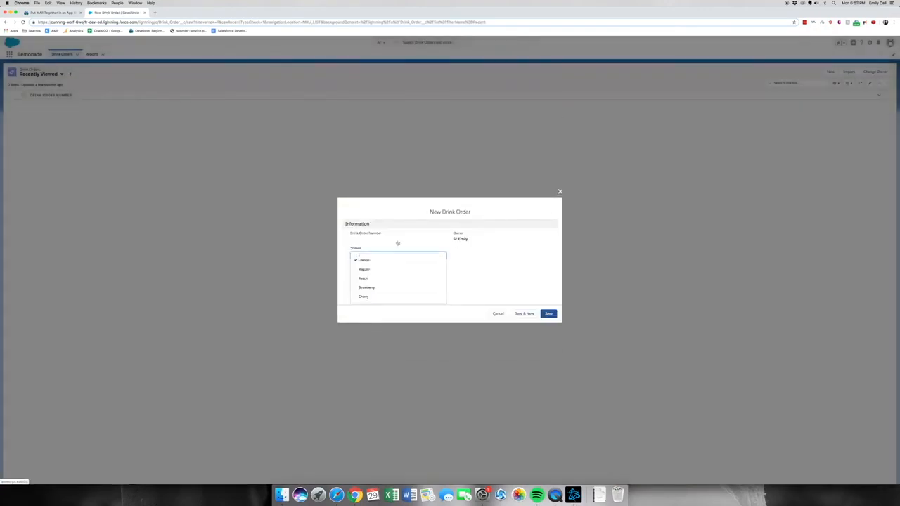
left_click(364, 269)
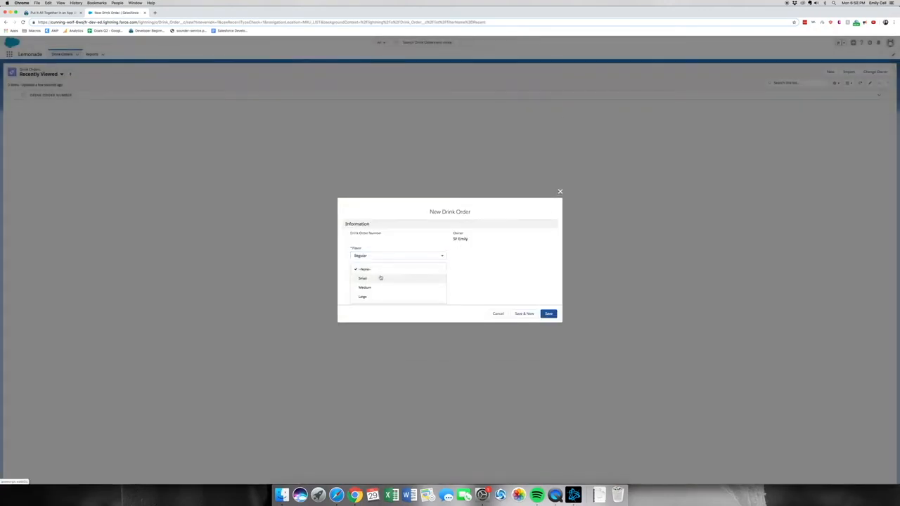
left_click(363, 278)
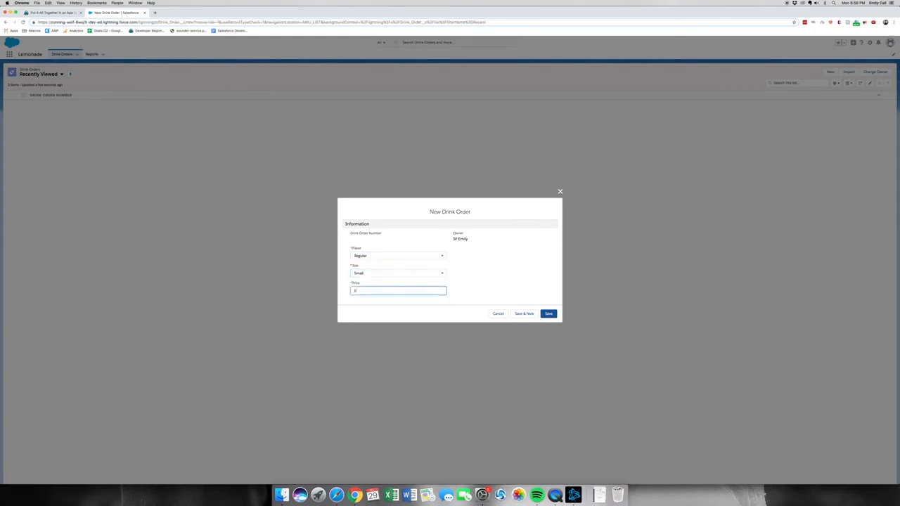
type("1.00")
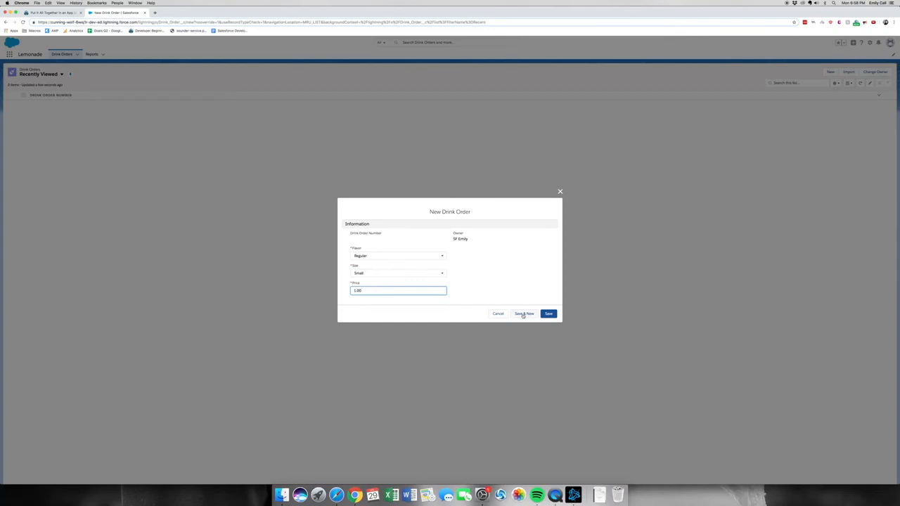
left_click(524, 313)
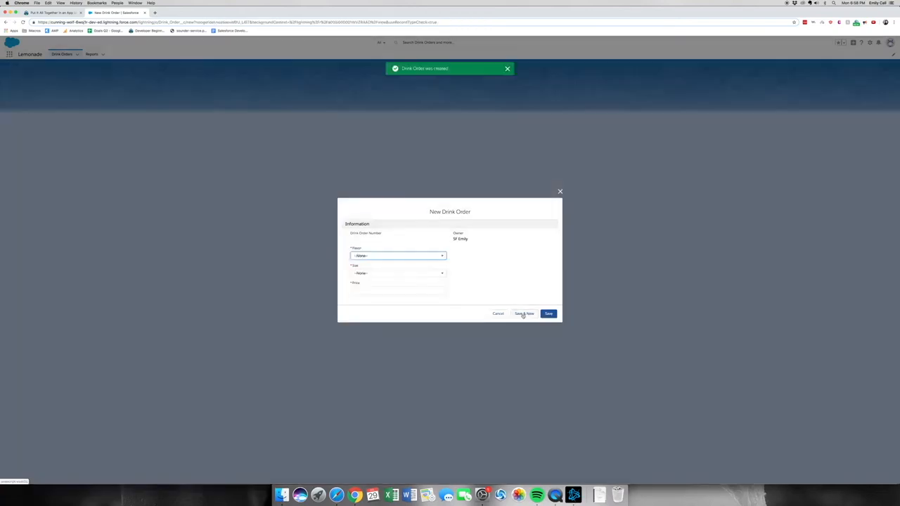
left_click(525, 313)
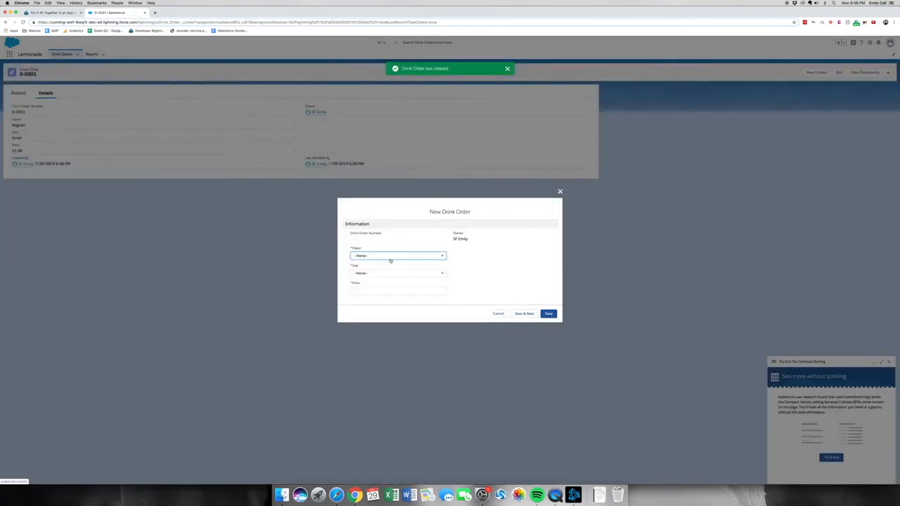
left_click(397, 255)
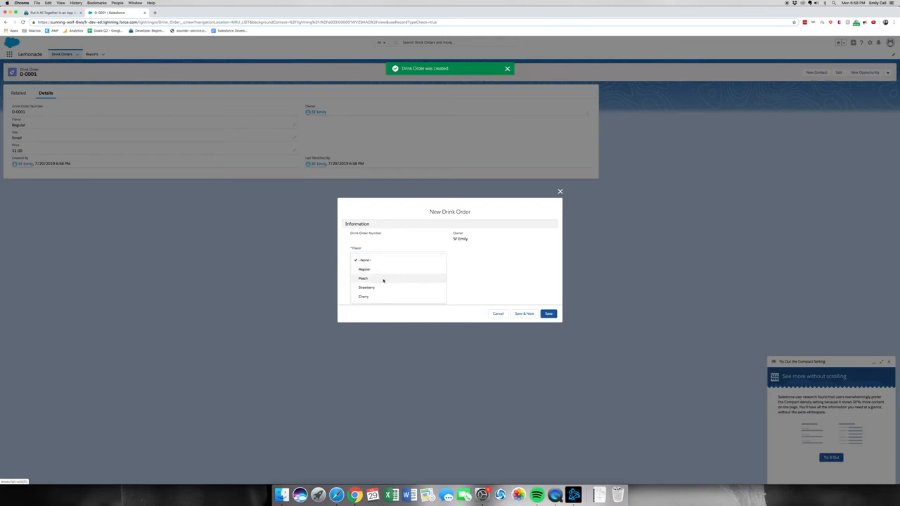
left_click(362, 278)
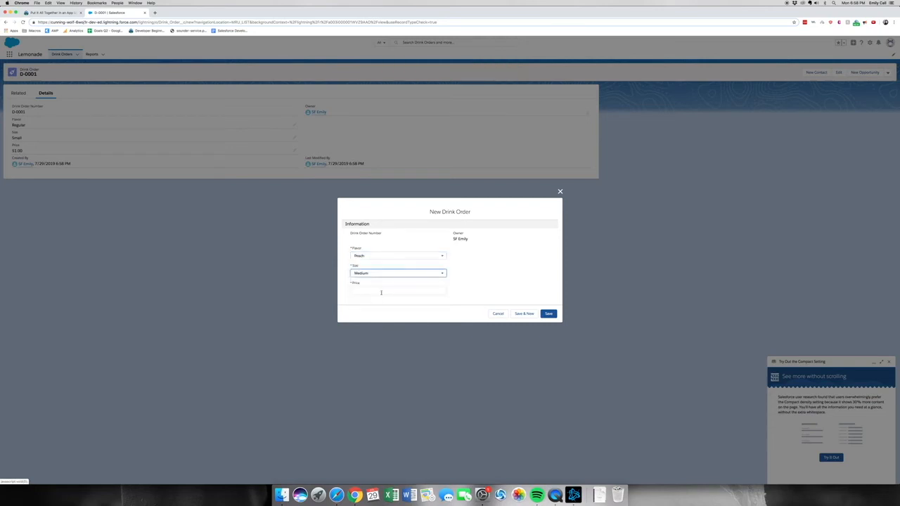
type("2.00")
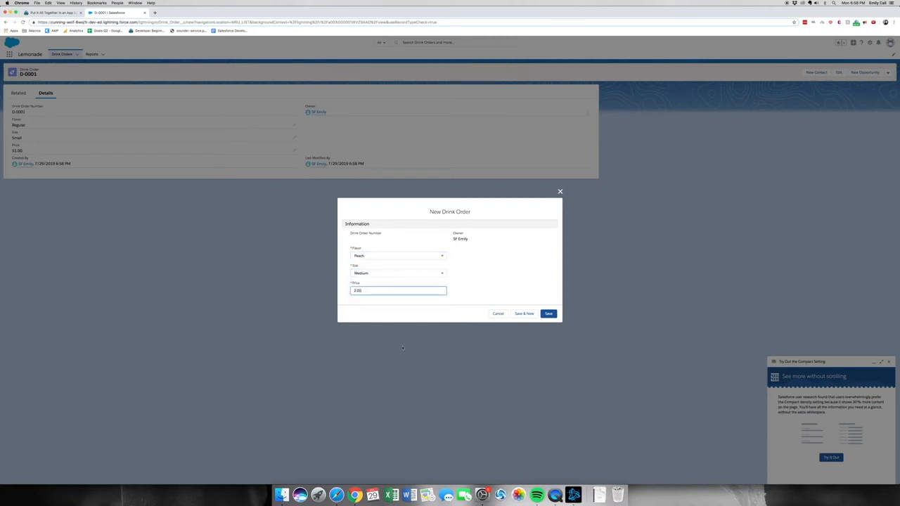
left_click(549, 314)
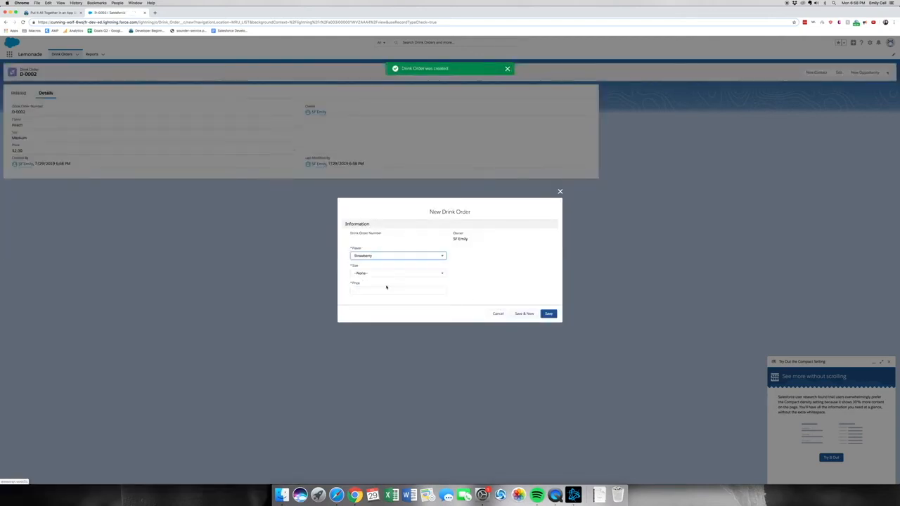
Step: Create drink orders for Strawberry large at $3.00 and Cherry small at $1.00
left_click(398, 273)
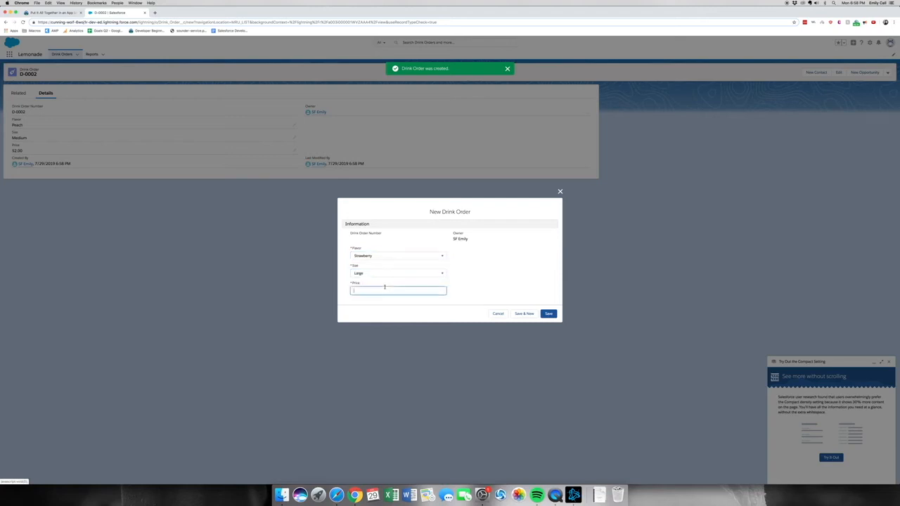
type("3.00")
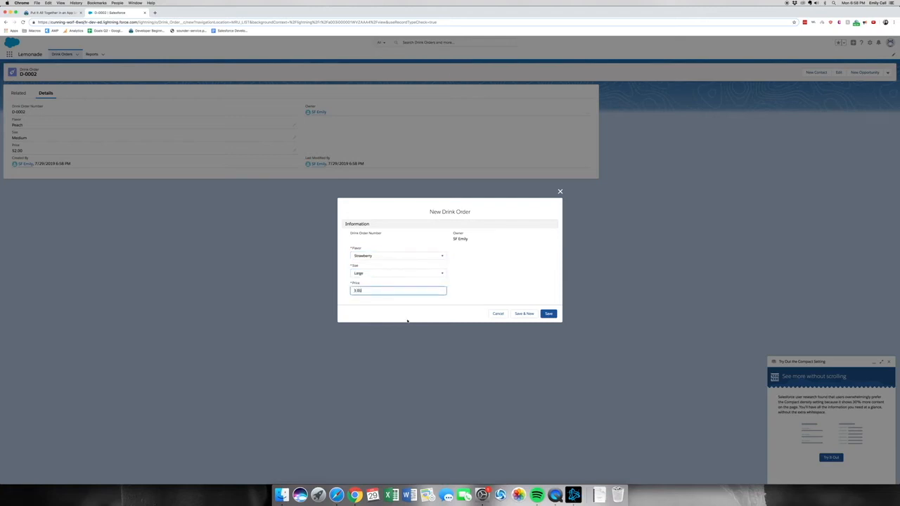
left_click(525, 314)
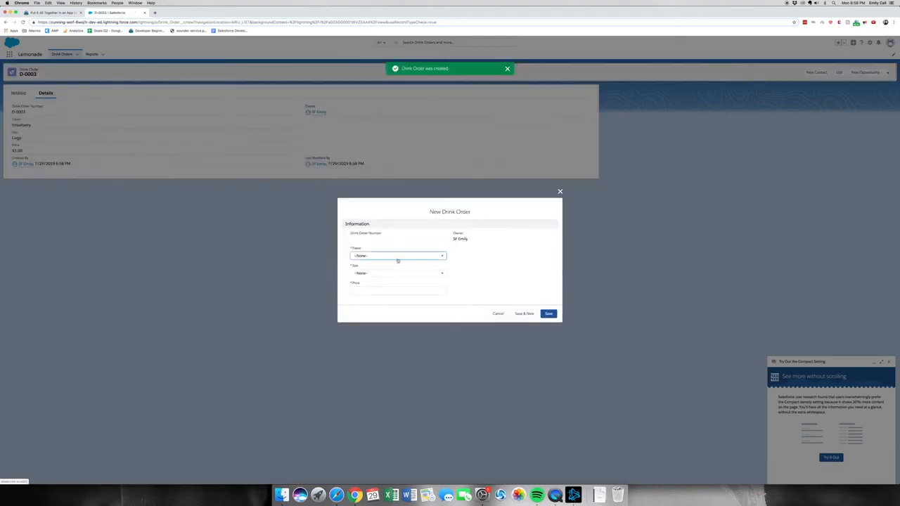
left_click(398, 255)
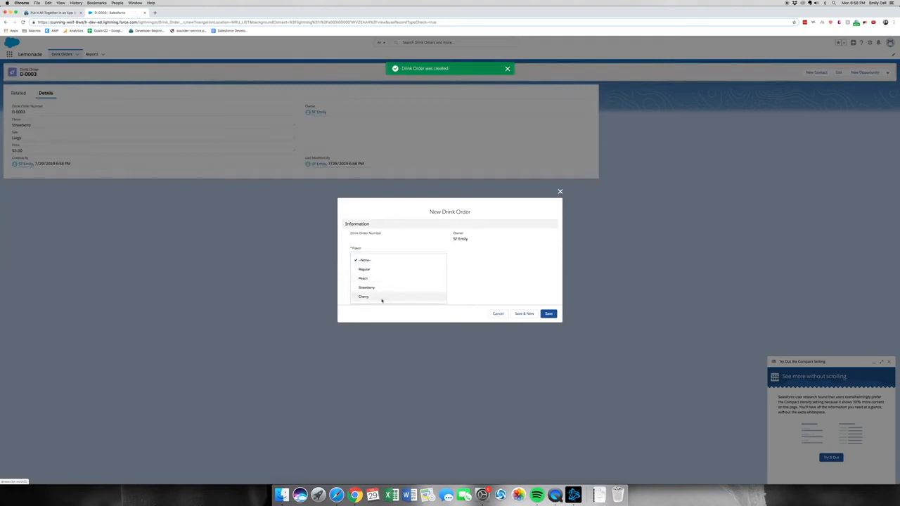
left_click(364, 296)
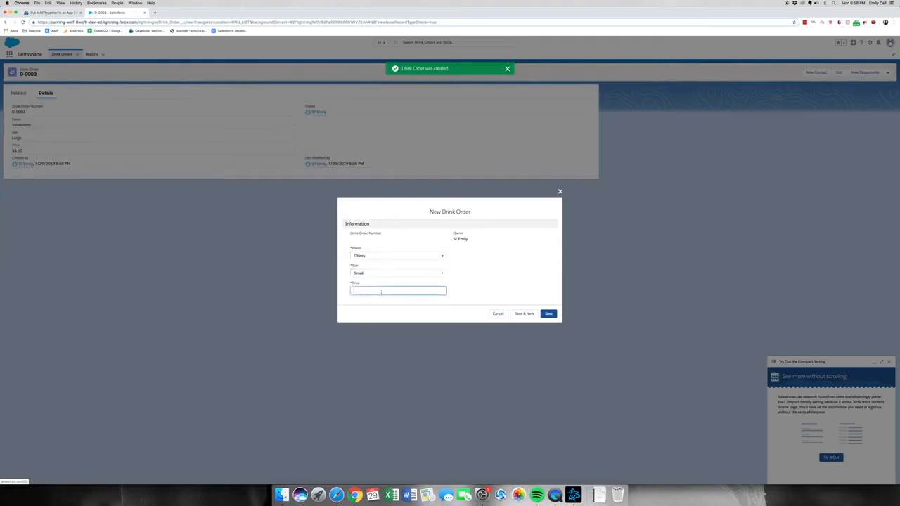
type("1")
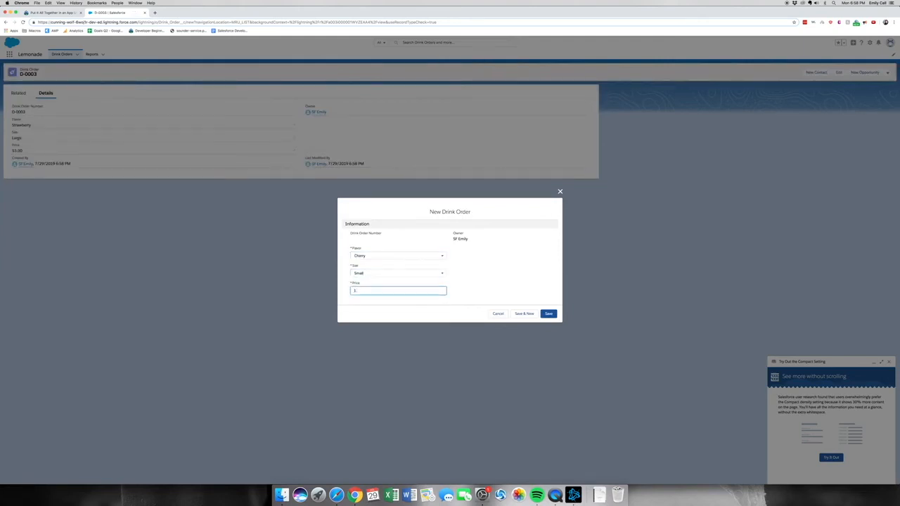
type(".00")
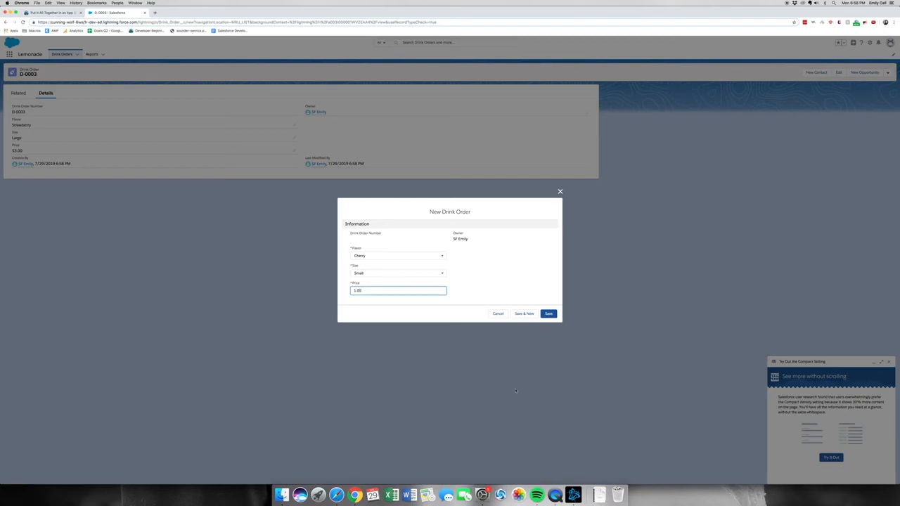
left_click(548, 314)
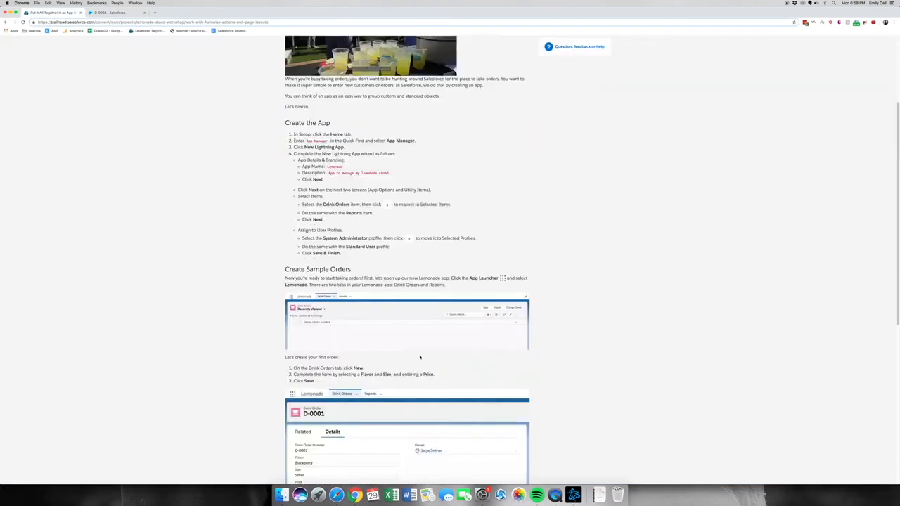
Step: Verify the Put It All Together step for +100 points and open the report-chart step
scroll("down", 3)
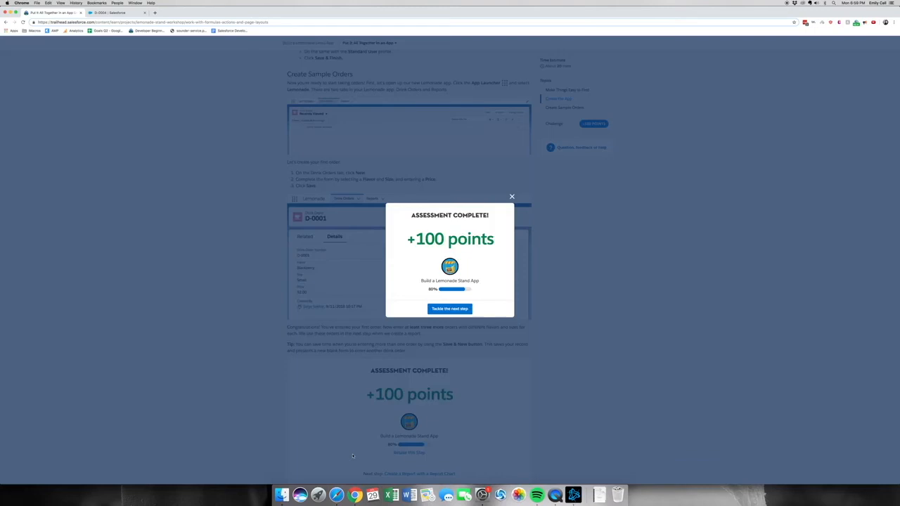
mouse_move(863, 66)
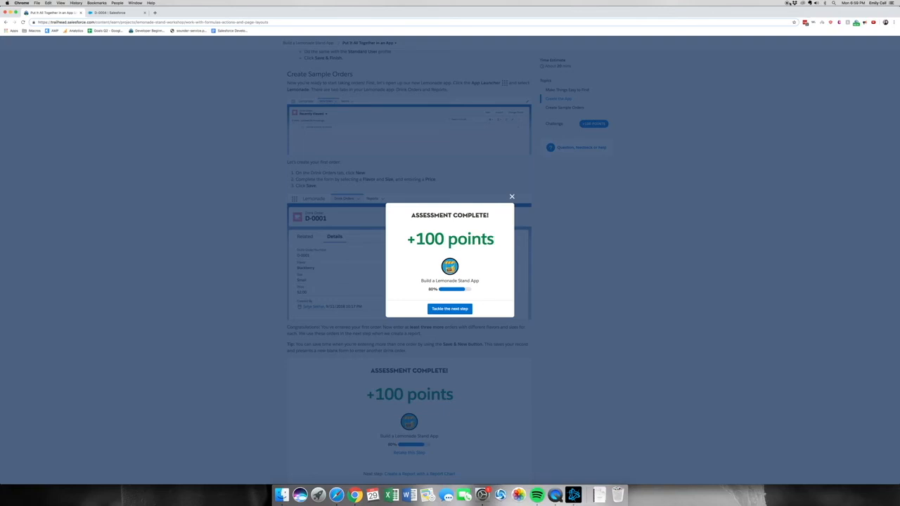
left_click(449, 308)
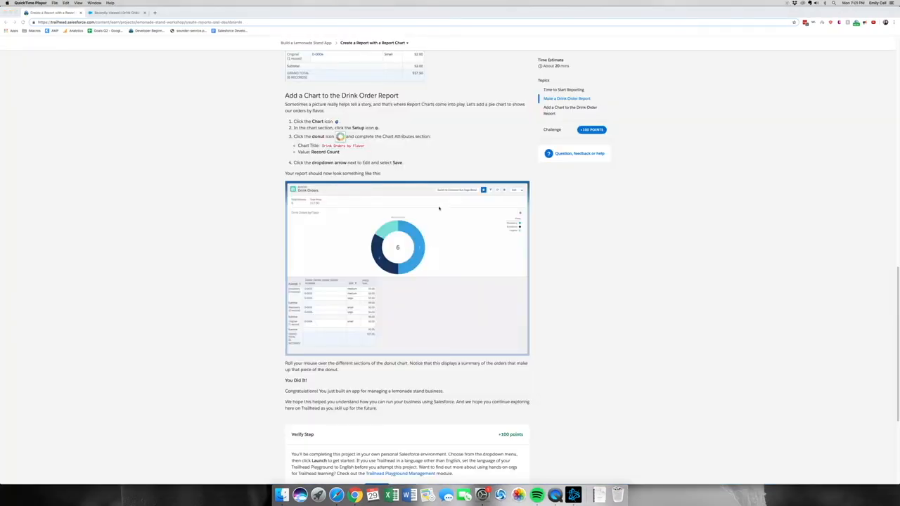
mouse_move(443, 202)
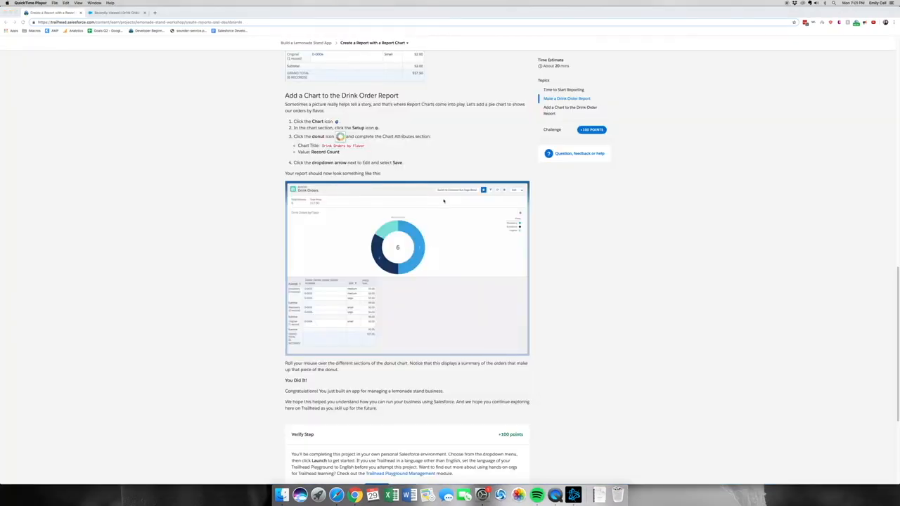
scroll("up", 3)
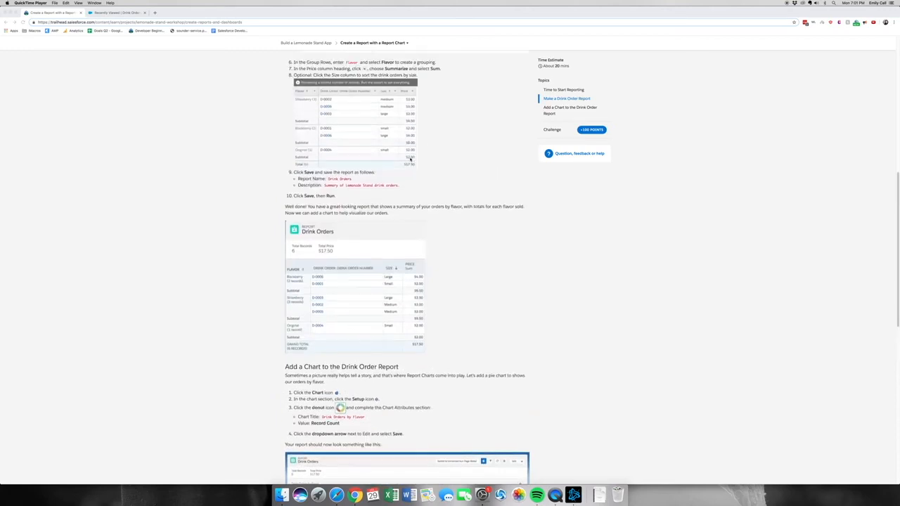
scroll("up", 3)
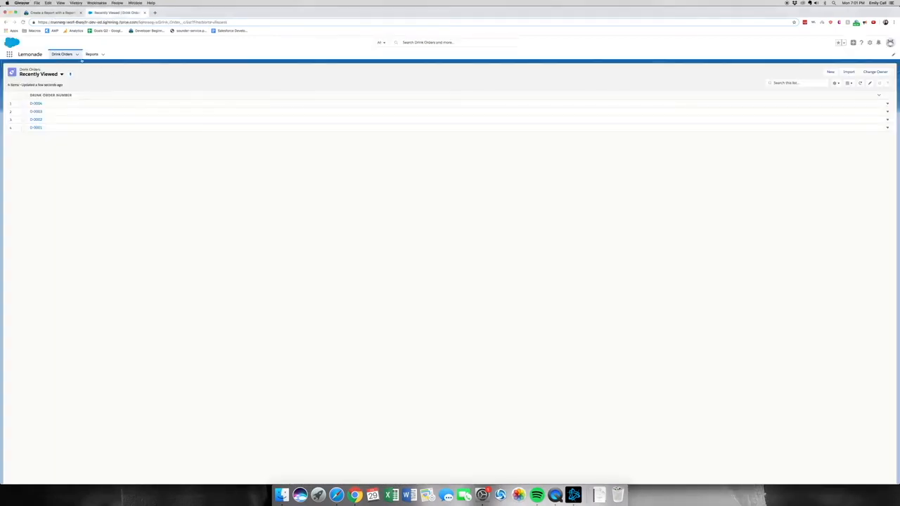
Step: Start a new report in Reports using the Drink Orders report type, found by searching 'drink'
left_click(92, 54)
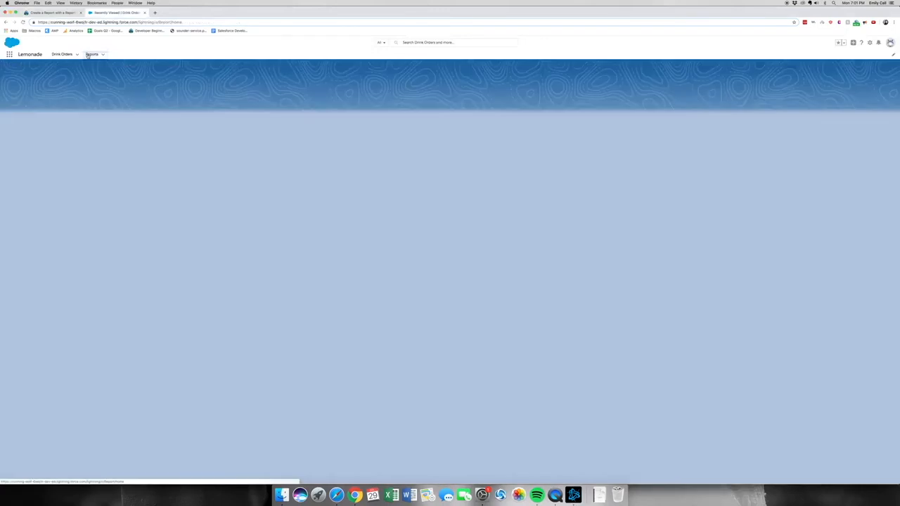
left_click(92, 54)
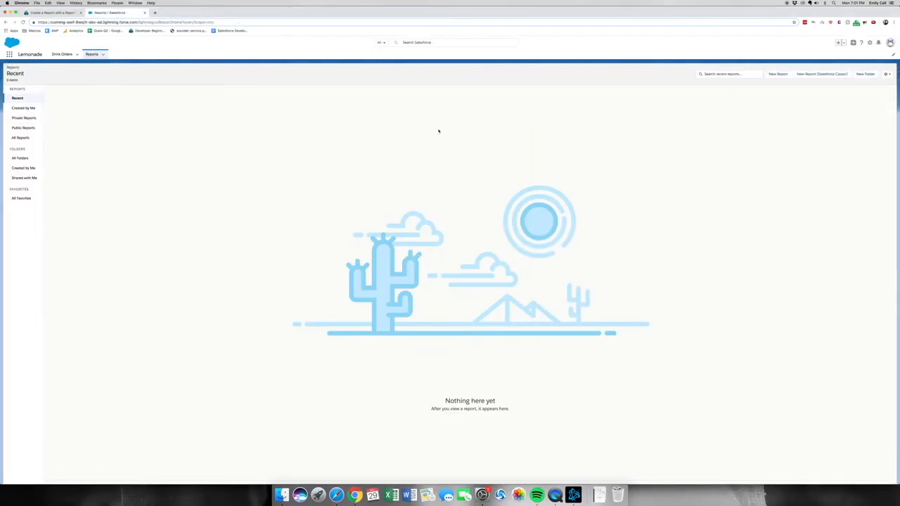
left_click(777, 73)
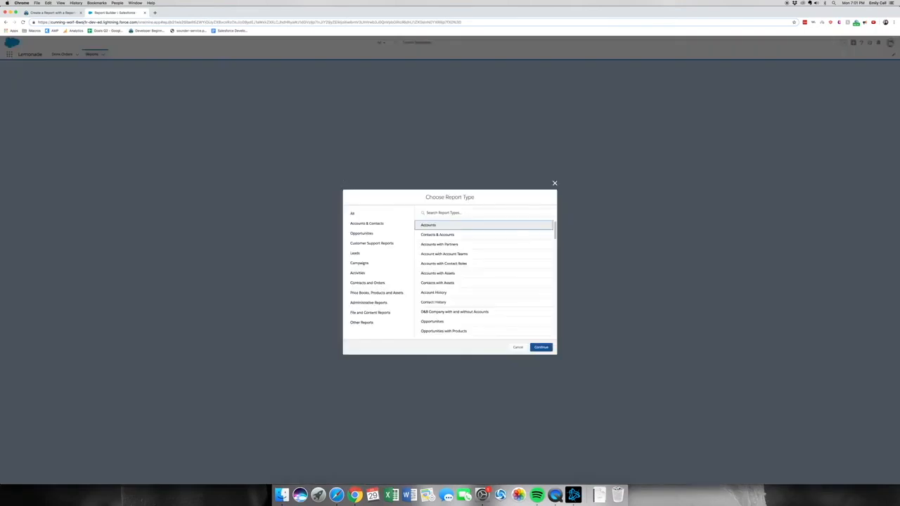
left_click(484, 213)
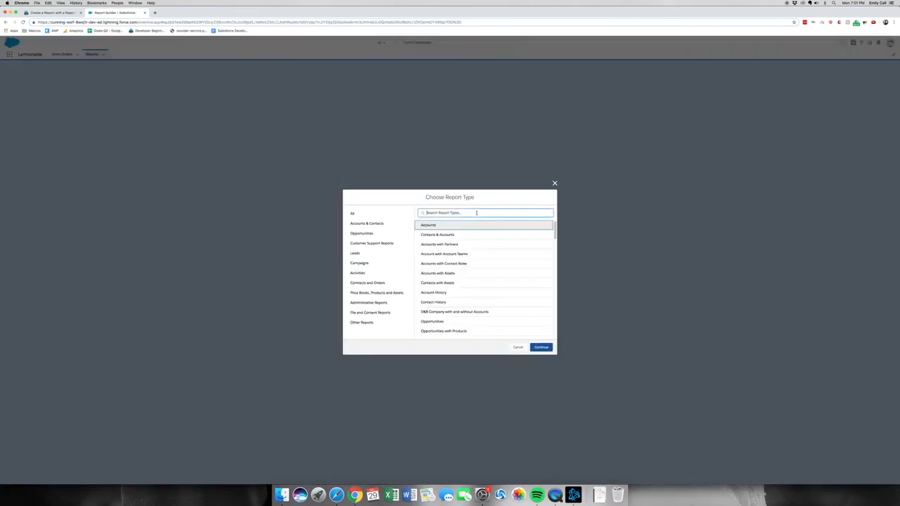
type("drink")
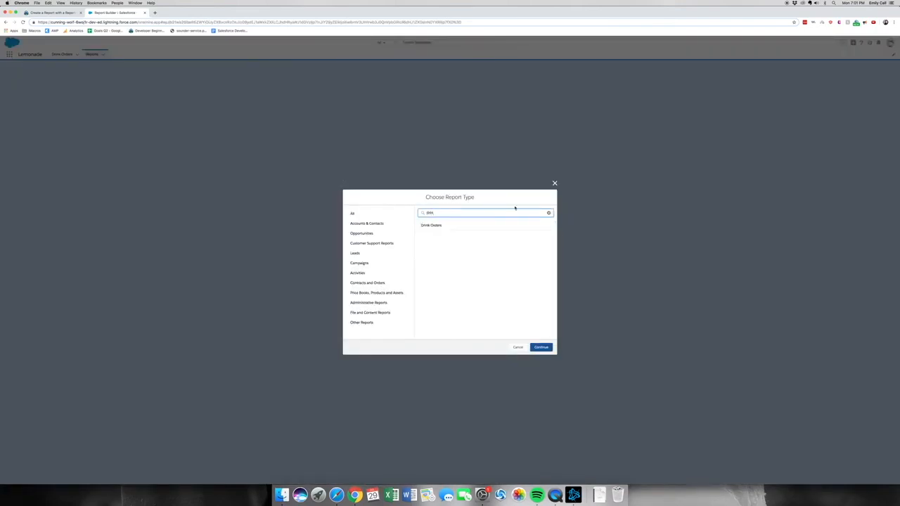
left_click(431, 225)
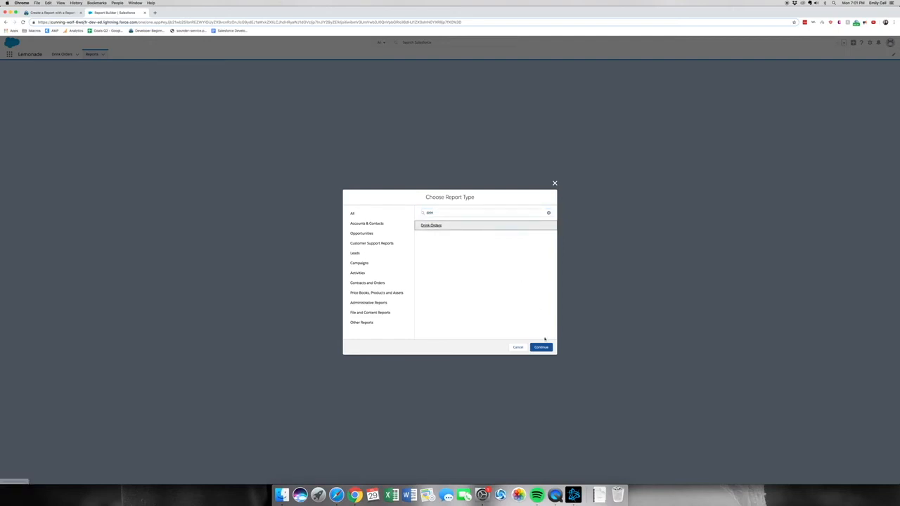
left_click(542, 347)
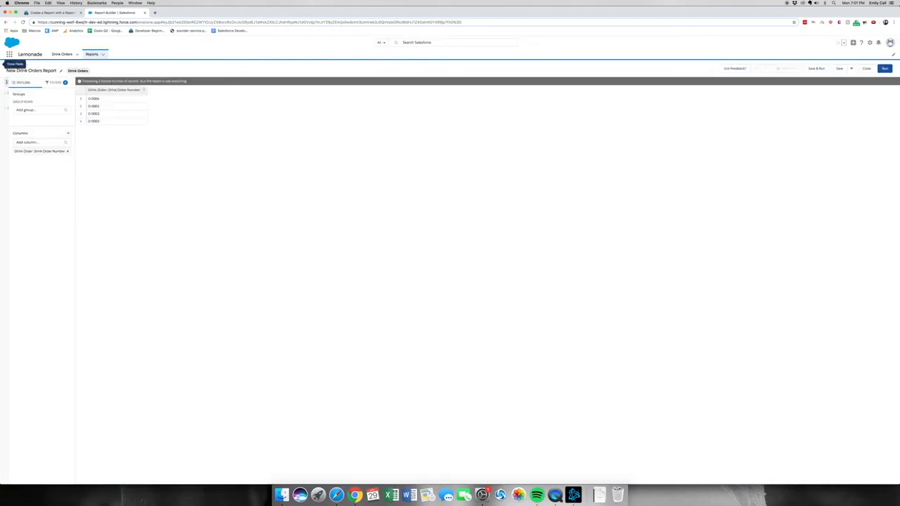
Step: Group Drink Orders rows by Flavor and summarize the Price column as a Sum
left_click(15, 64)
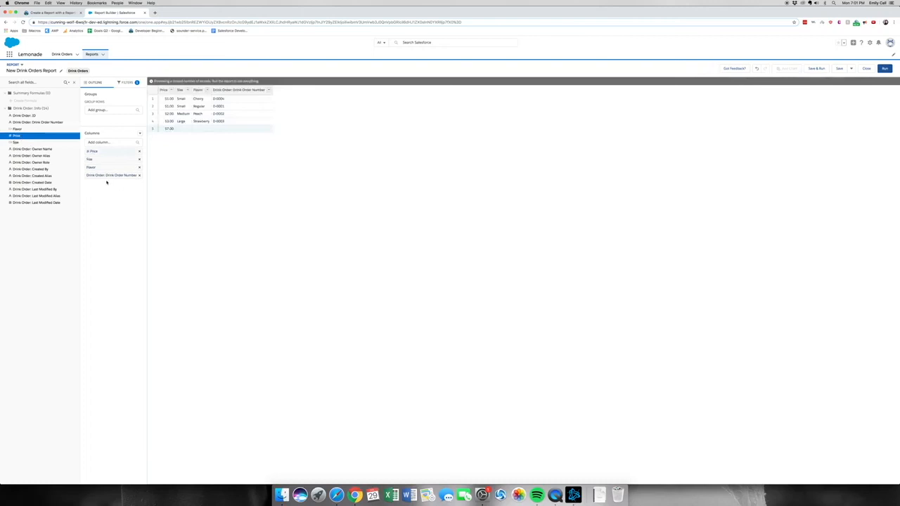
mouse_move(124, 86)
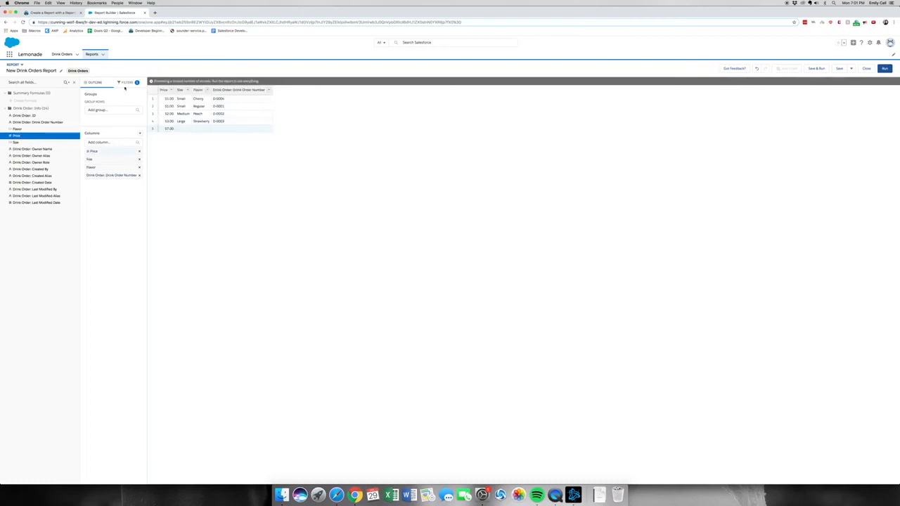
left_click(112, 110)
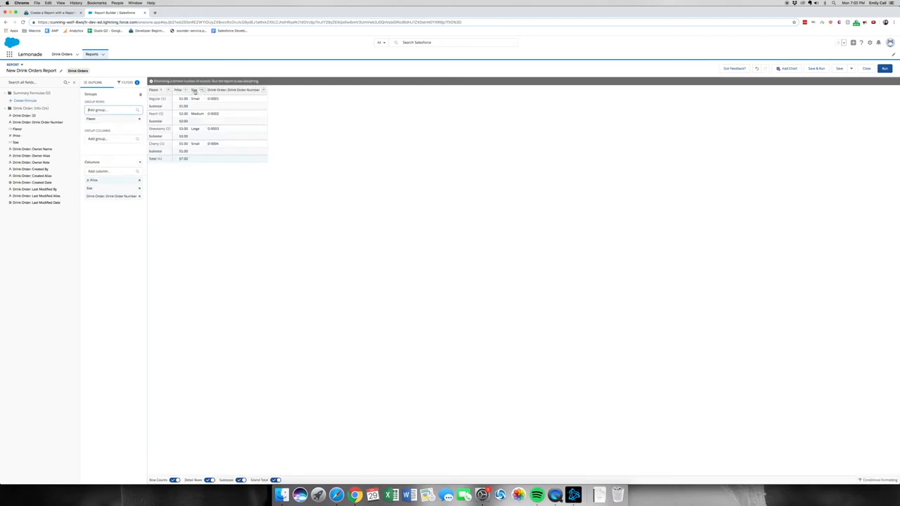
left_click(194, 90)
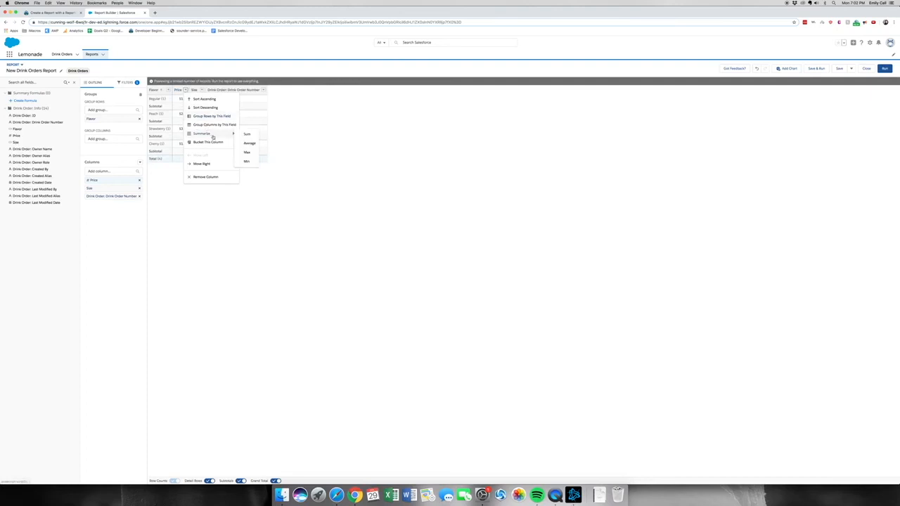
left_click(247, 134)
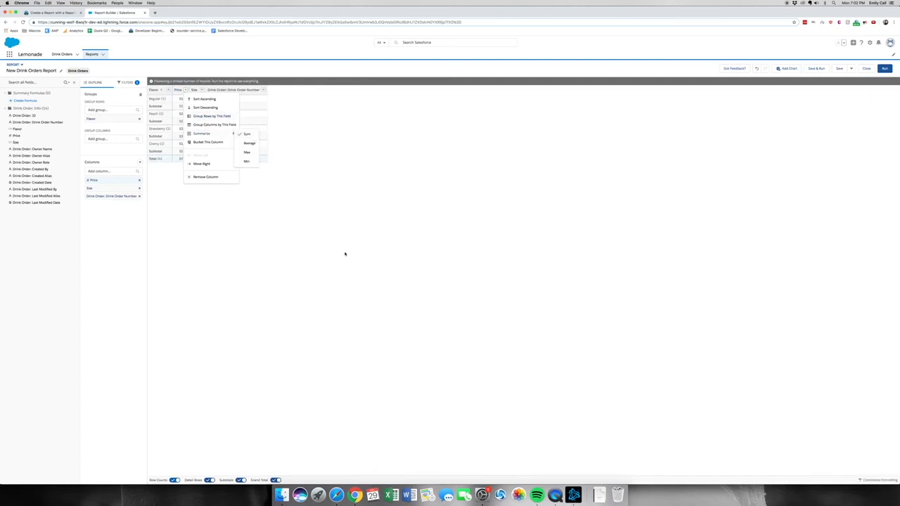
mouse_move(324, 246)
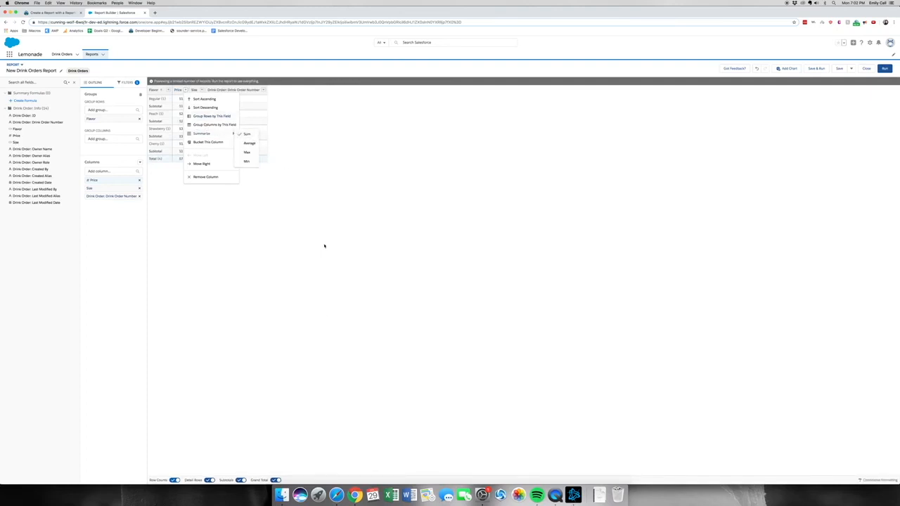
mouse_move(412, 243)
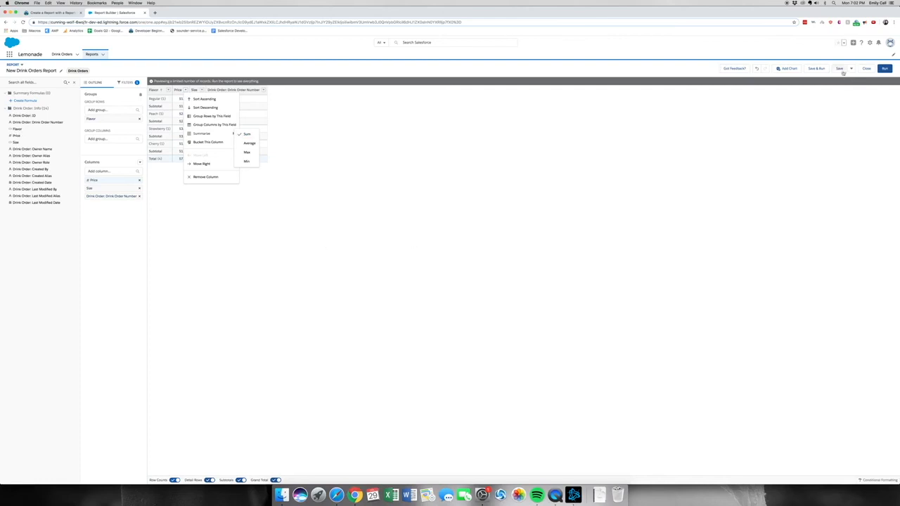
mouse_move(851, 69)
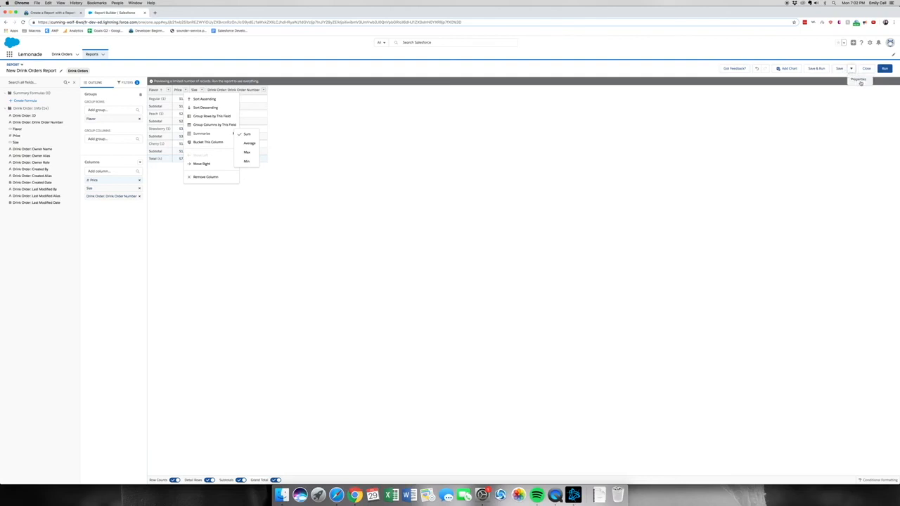
Step: Save the report as Drink Orders, described 'Summary of Lemonade Stand Drink Orders'
left_click(839, 69)
type("Drink Orders")
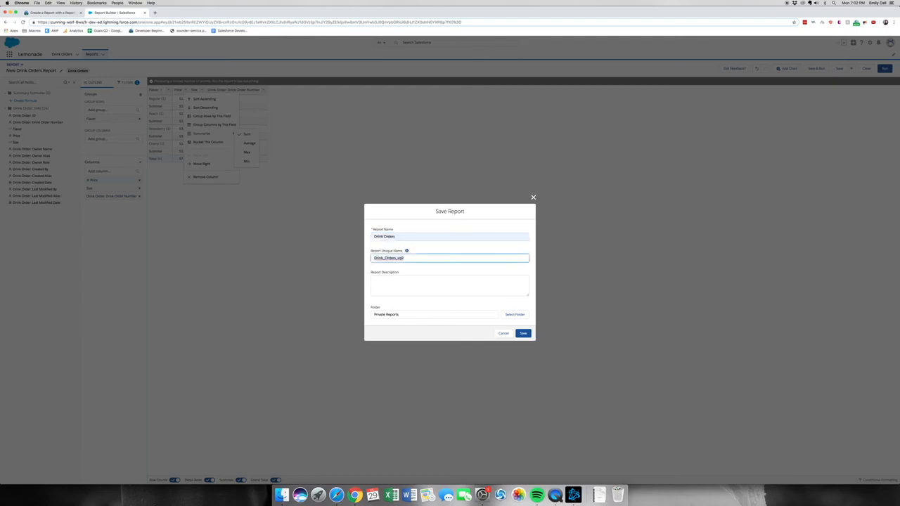
left_click(449, 285)
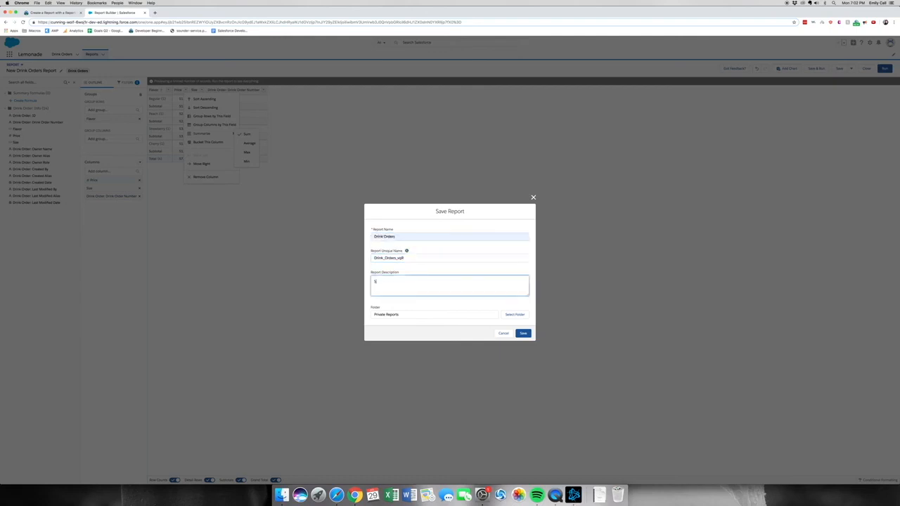
type("Summary of Lemonade St")
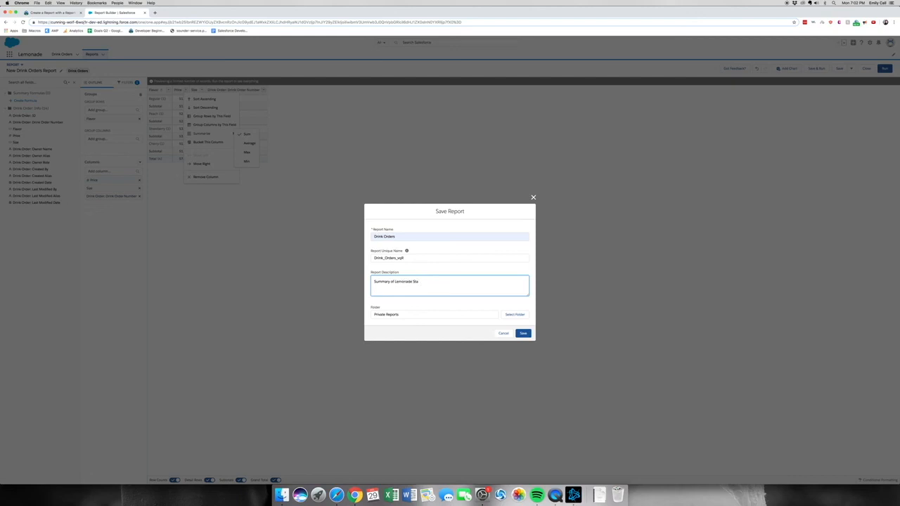
type("and Drink Orders")
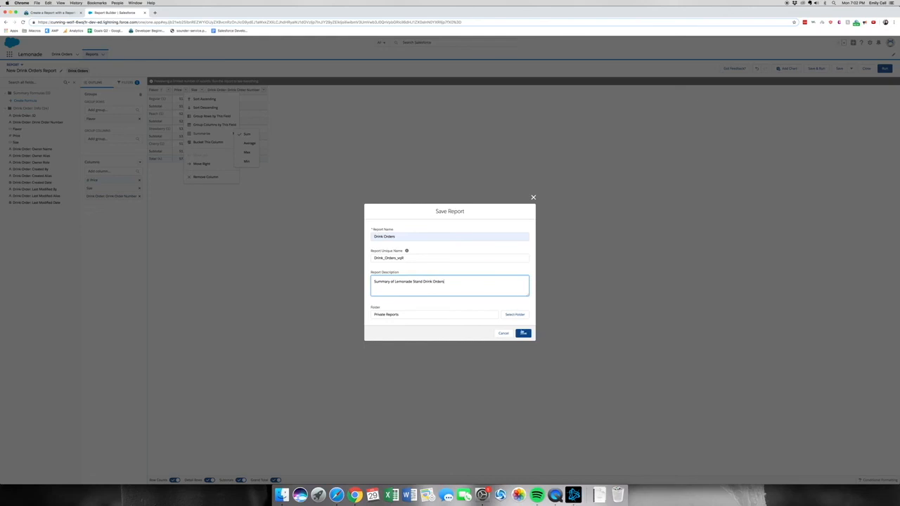
left_click(523, 333)
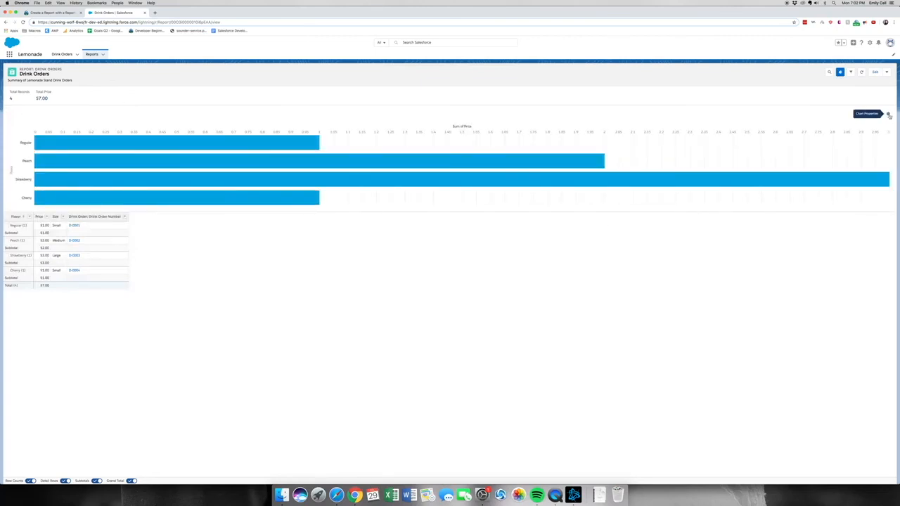
Step: Change the report chart to a donut titled 'Drink Orders by Flavor'
left_click(889, 114)
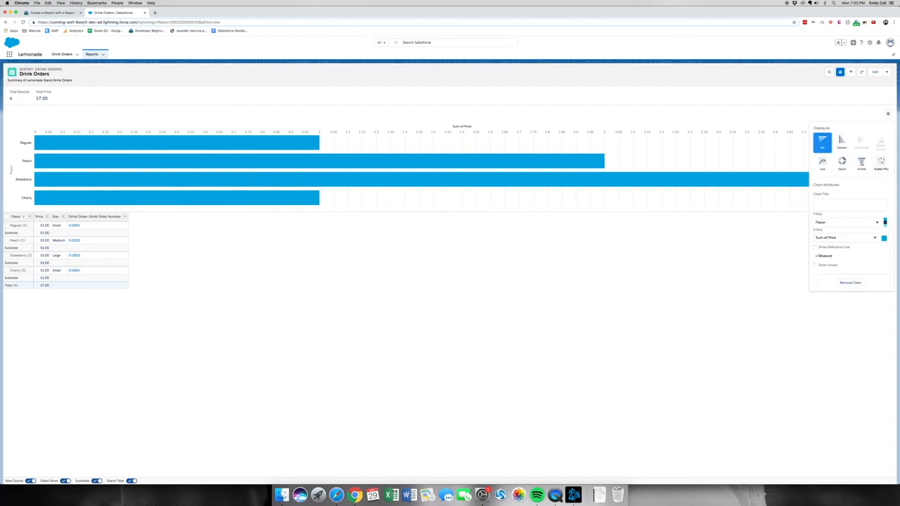
left_click(841, 162)
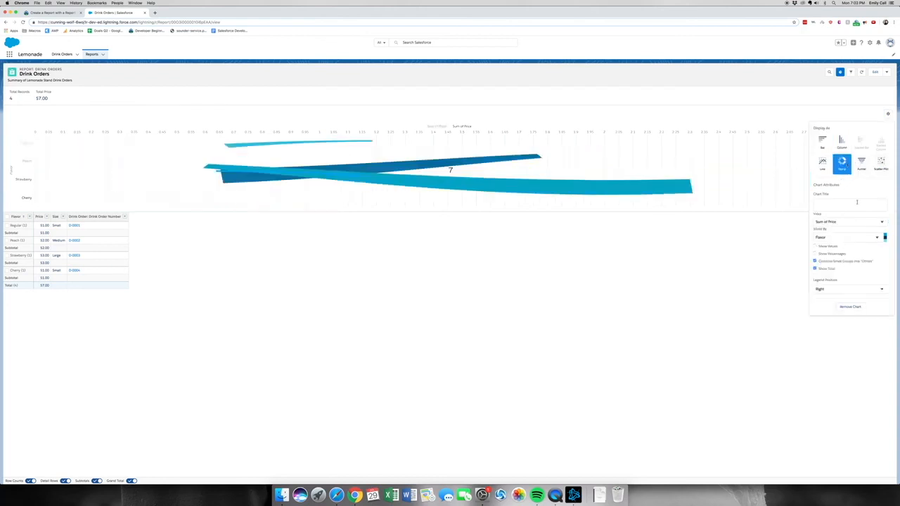
left_click(842, 163)
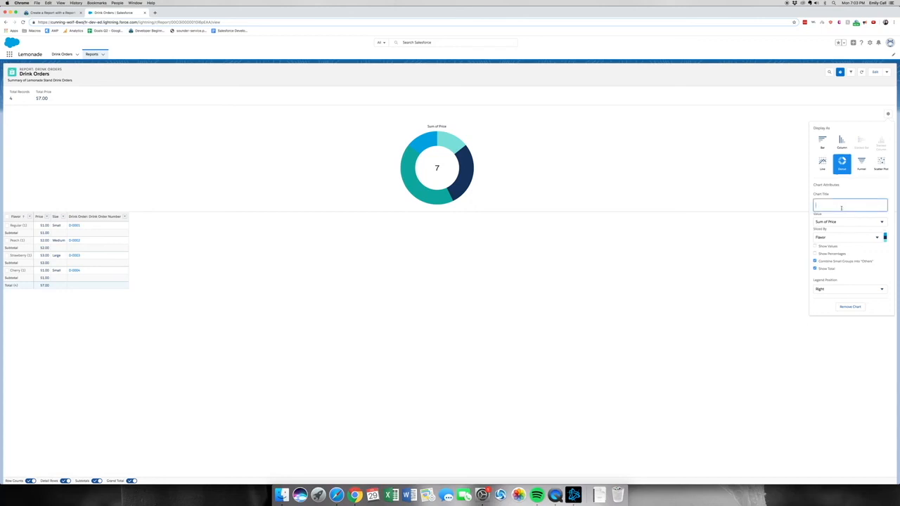
type("Drink Orders by")
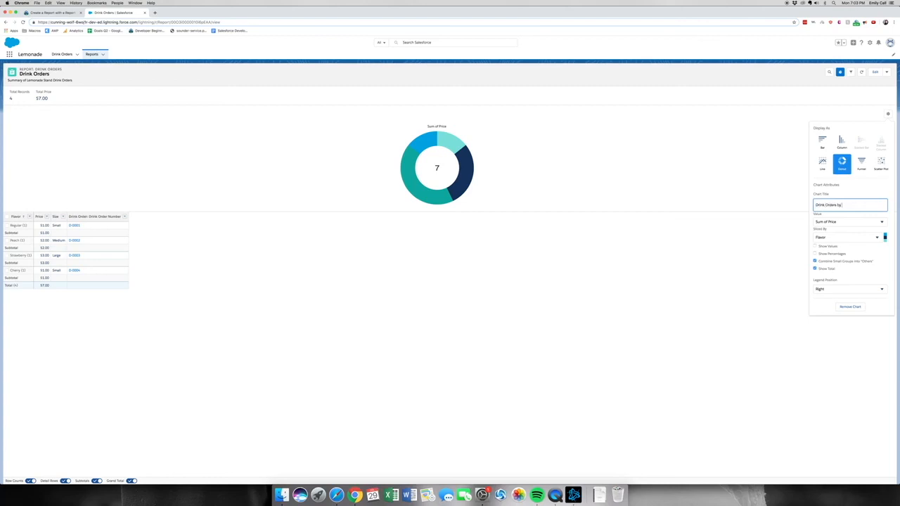
type("Flavor")
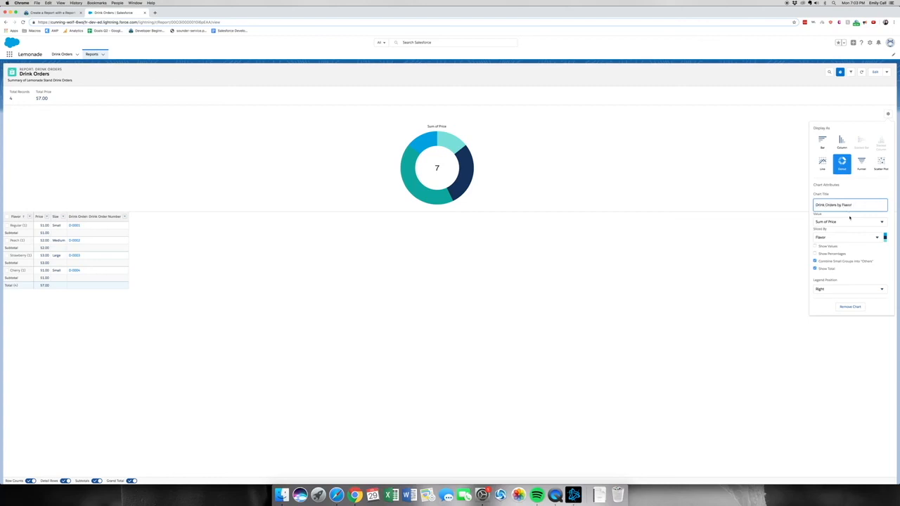
Step: Set the chart value to Record Count and save the report again
left_click(847, 221)
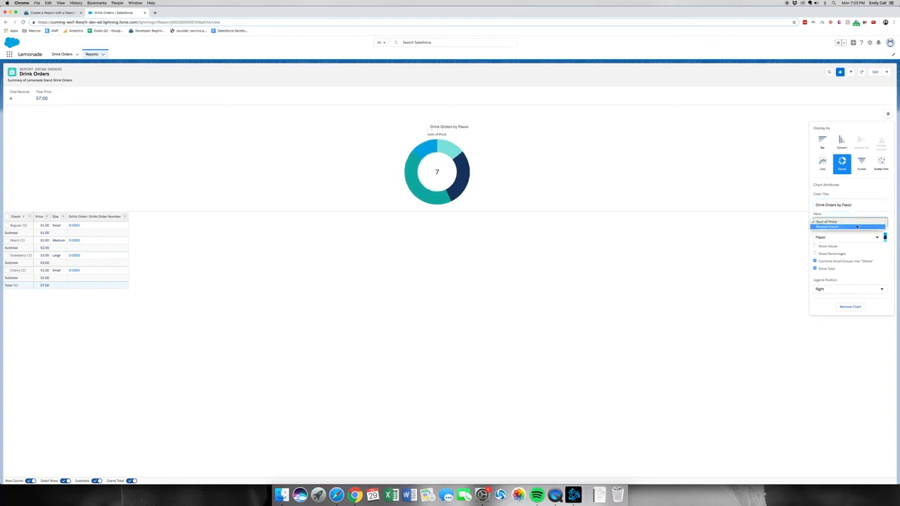
left_click(827, 226)
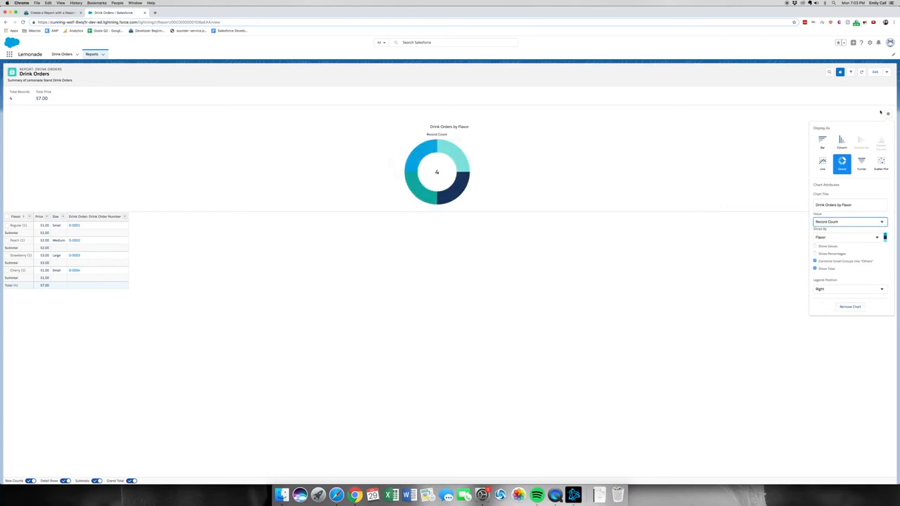
left_click(887, 72)
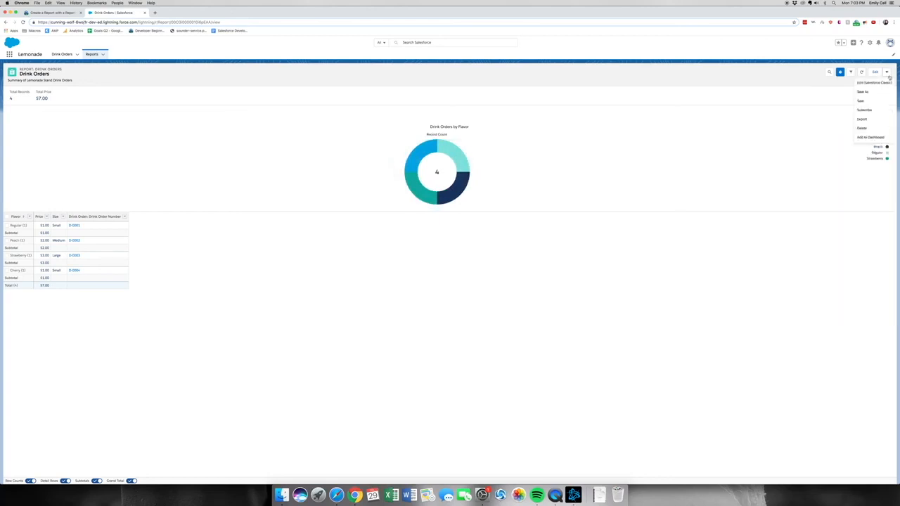
left_click(860, 100)
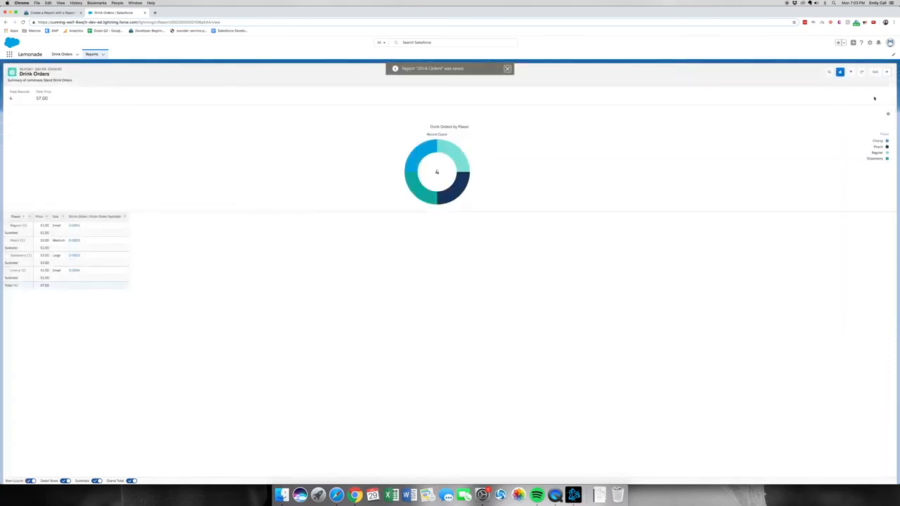
mouse_move(830, 94)
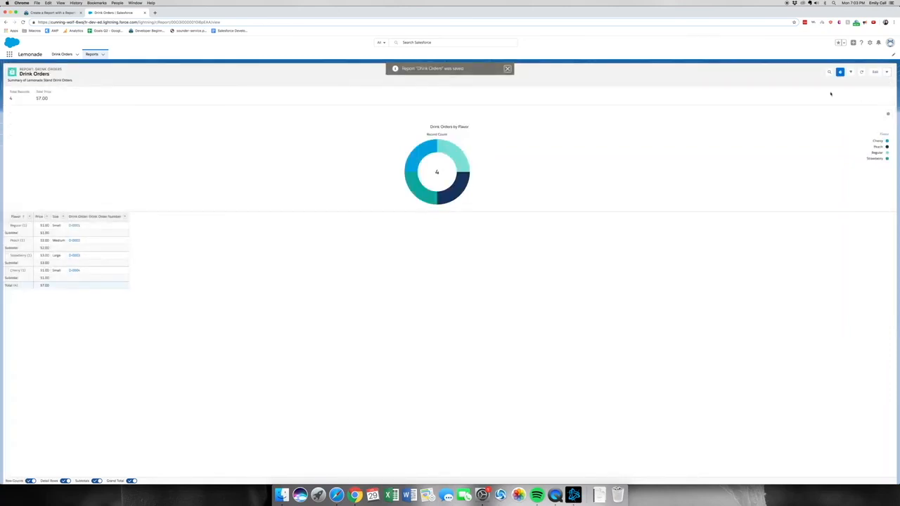
mouse_move(385, 157)
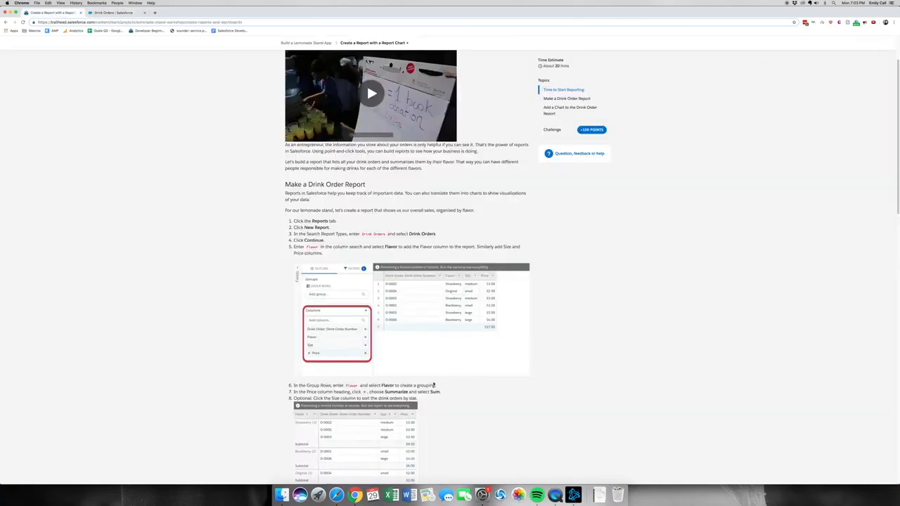
Step: Verify the Trailhead 'Create a Report with a Report Chart' step for 100 points
scroll("down", 3)
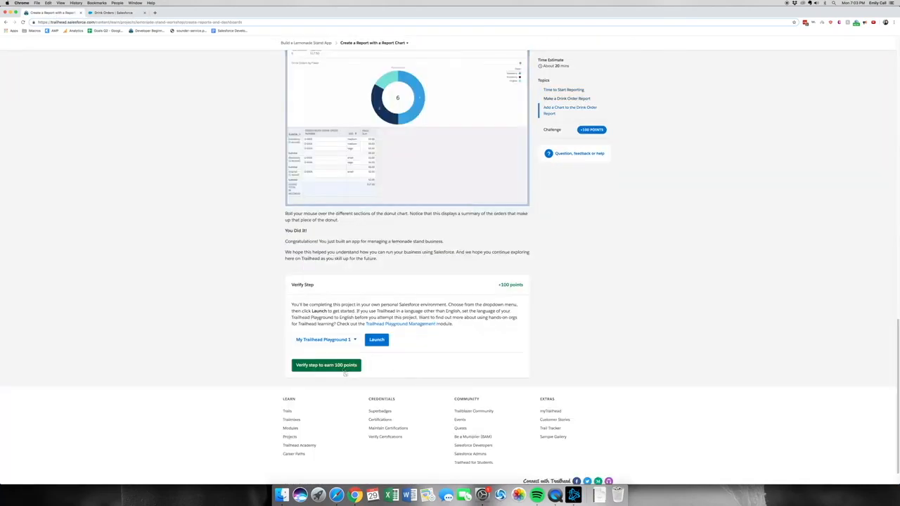
left_click(326, 365)
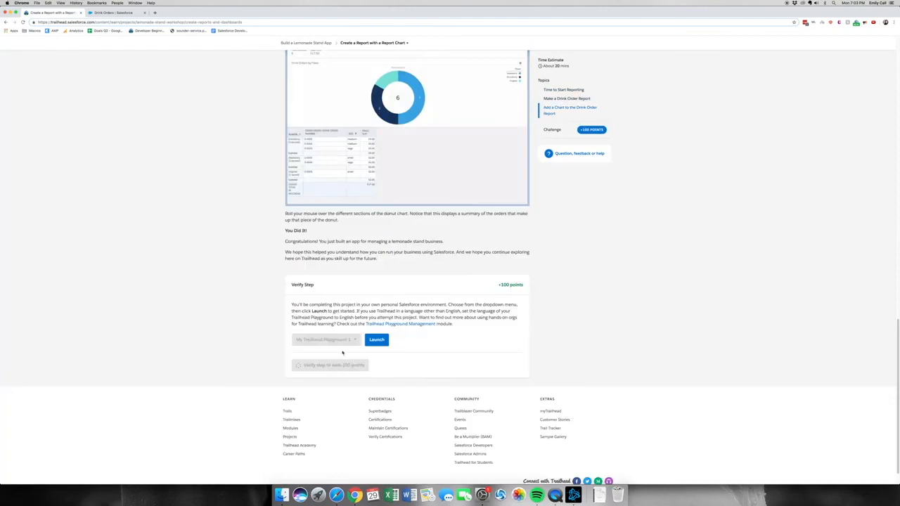